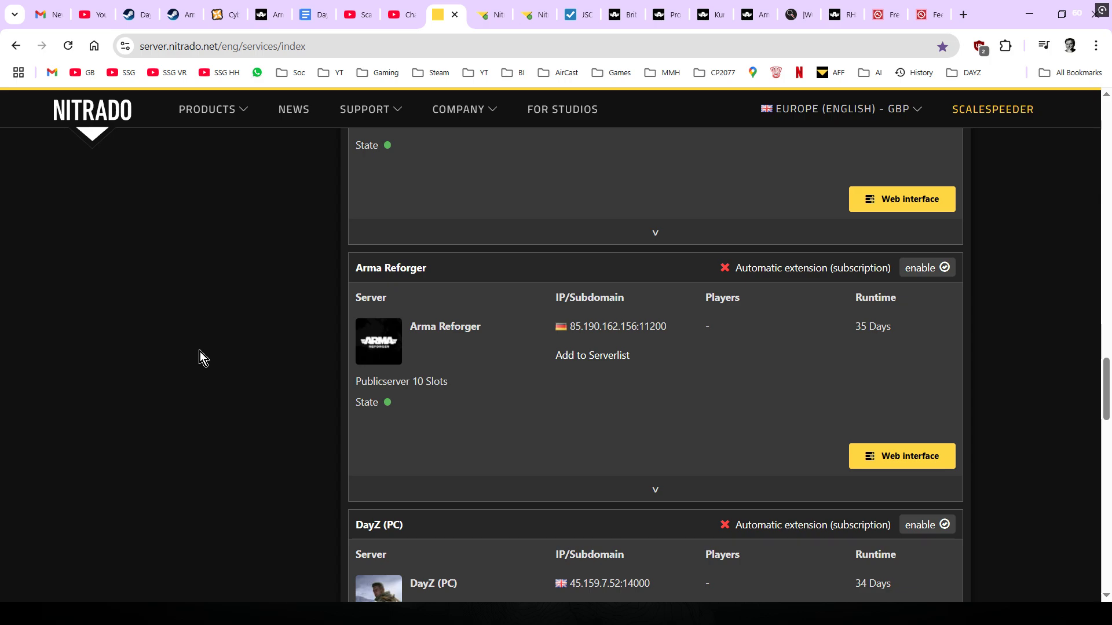
pyautogui.moveTo(546, 564)
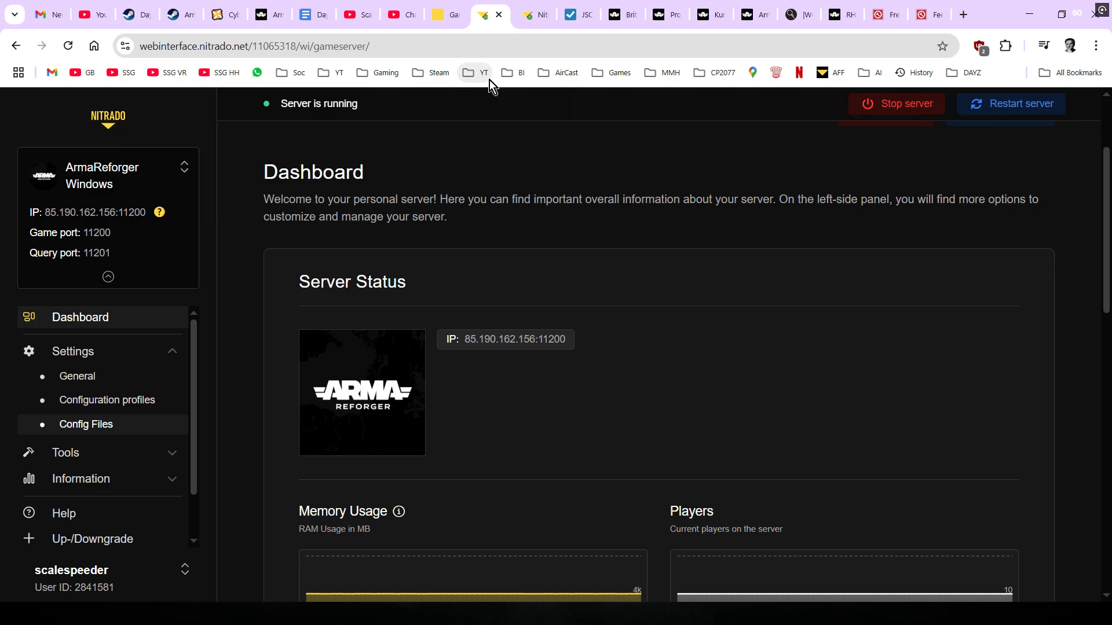
pyautogui.scroll(-3)
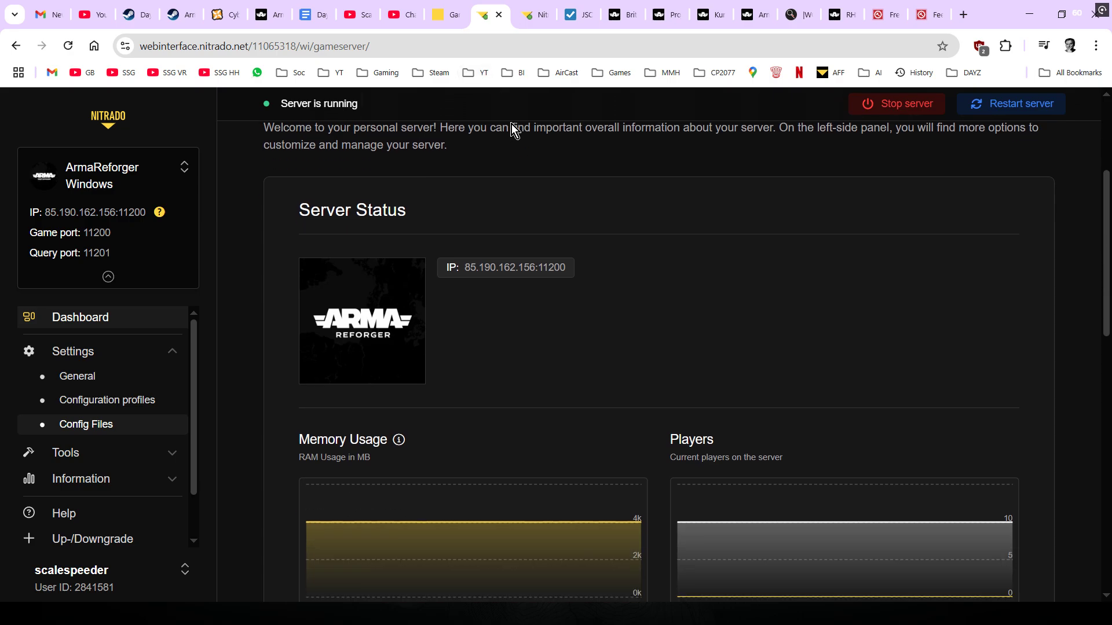
pyautogui.scroll(-3)
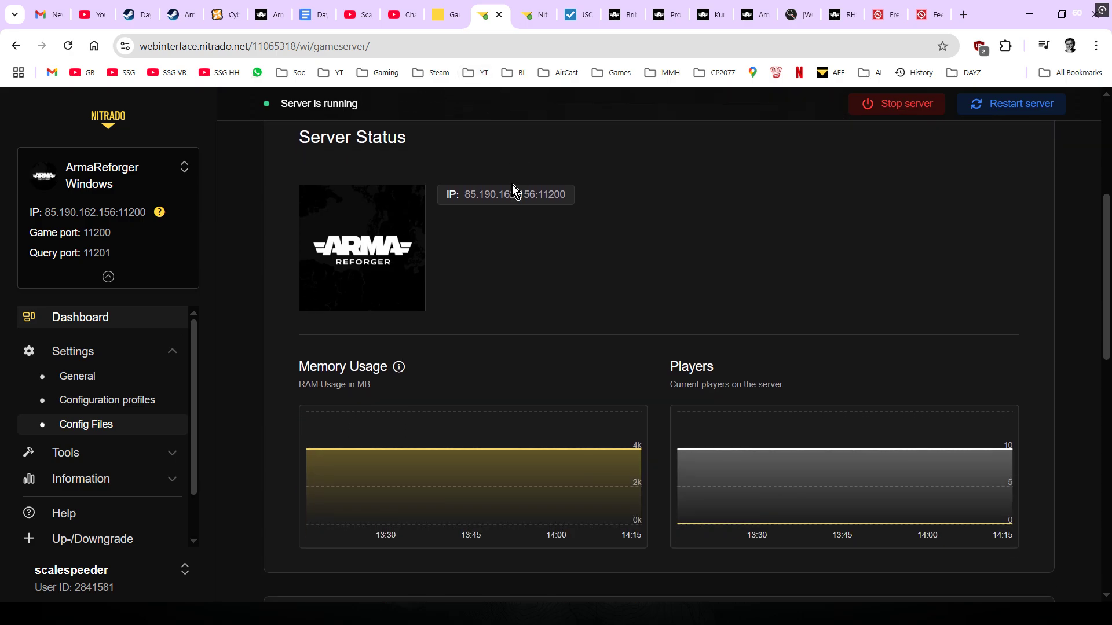
pyautogui.scroll(3)
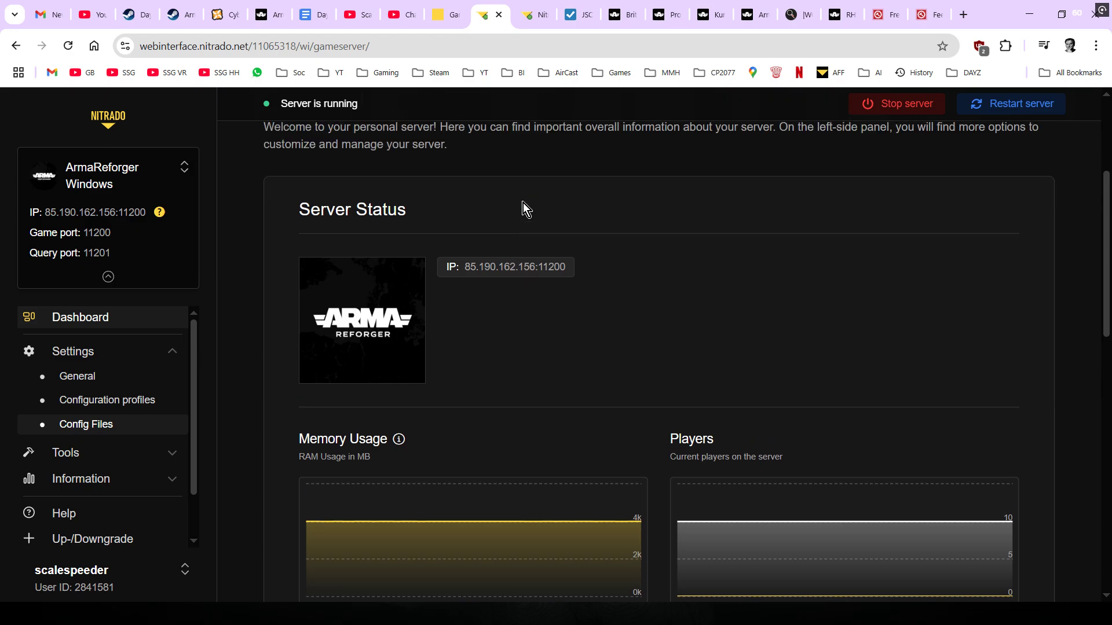
pyautogui.moveTo(142, 433)
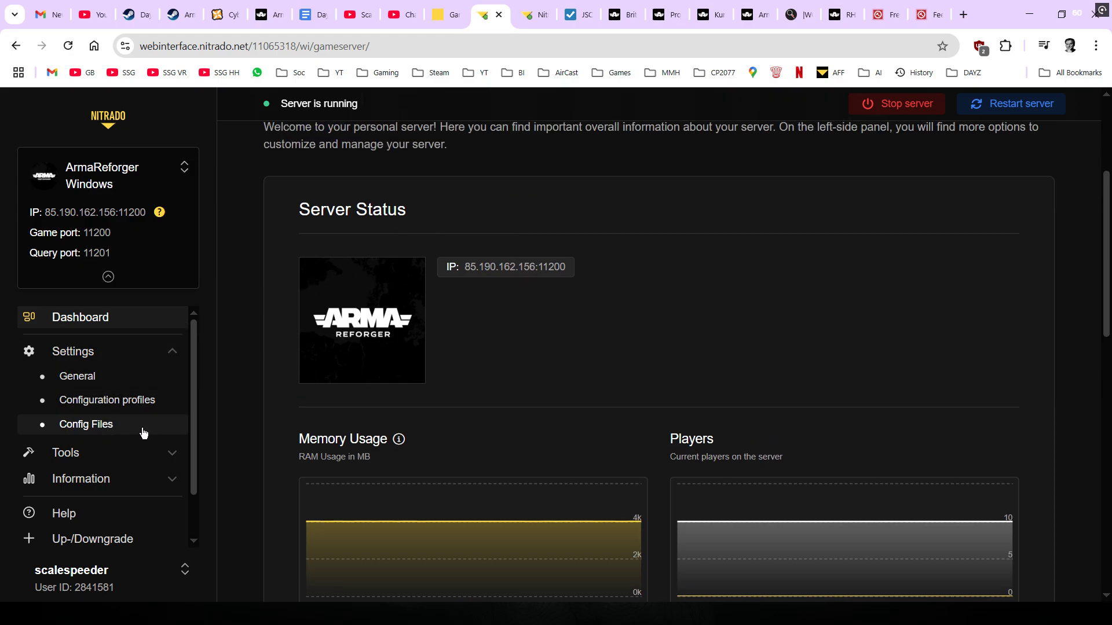
pyautogui.moveTo(86, 424)
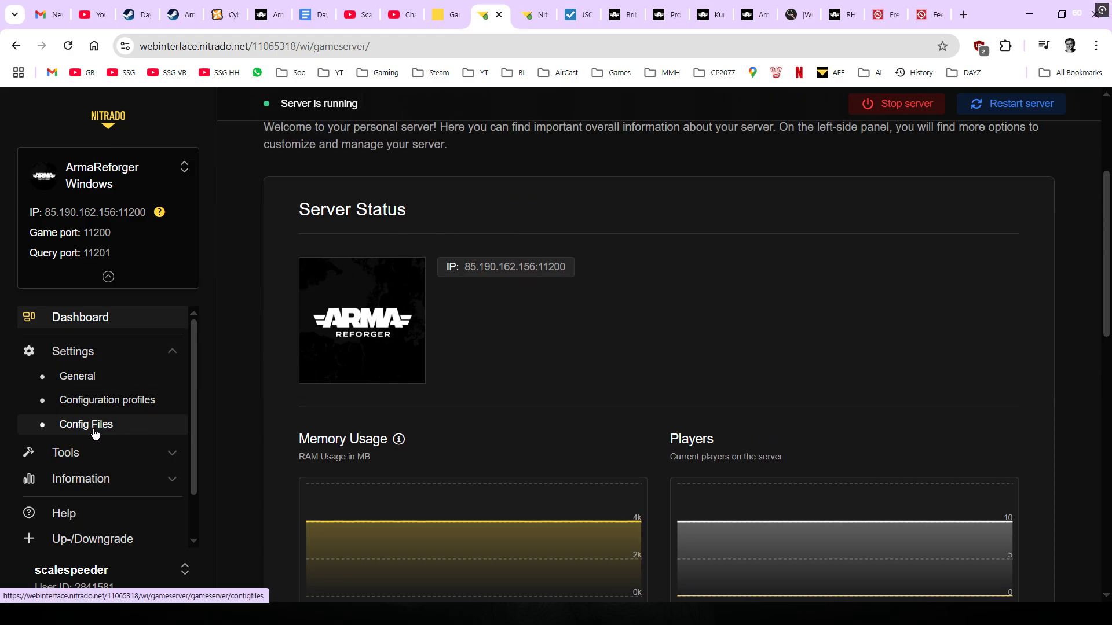
# Open config.json under Settings > Config Files and scroll through its settings and mods.
pyautogui.click(85, 423)
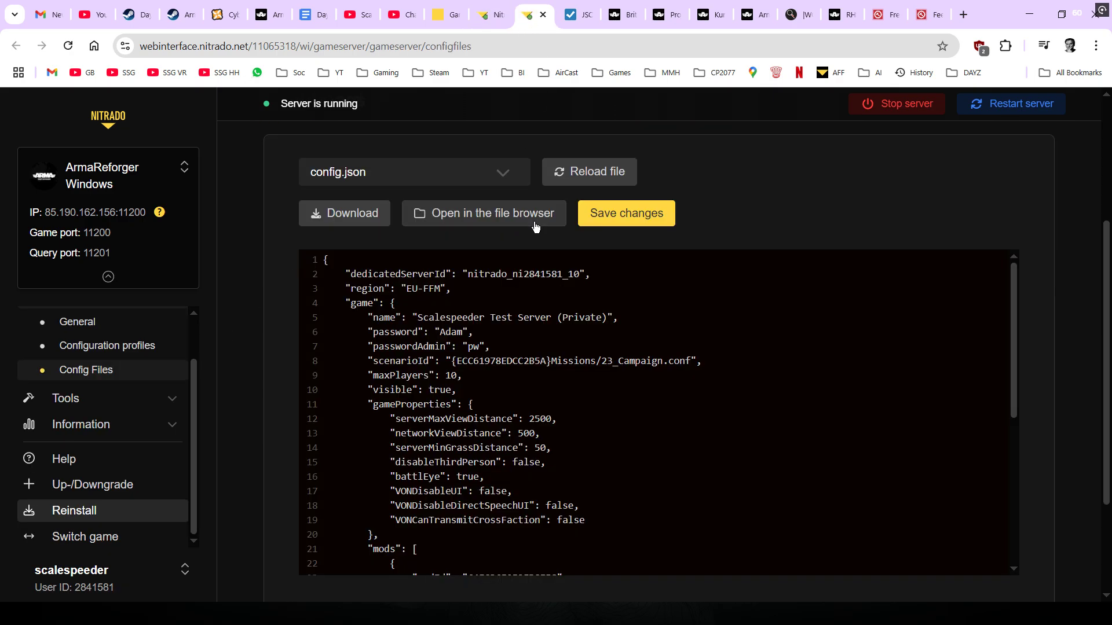
pyautogui.moveTo(1049, 356)
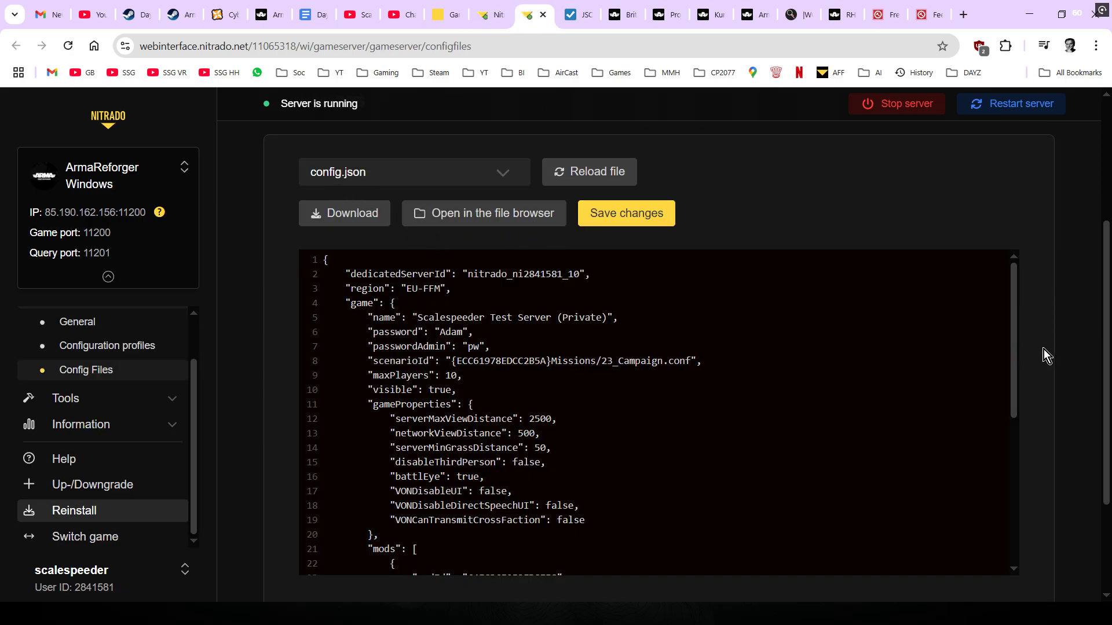
pyautogui.scroll(-3)
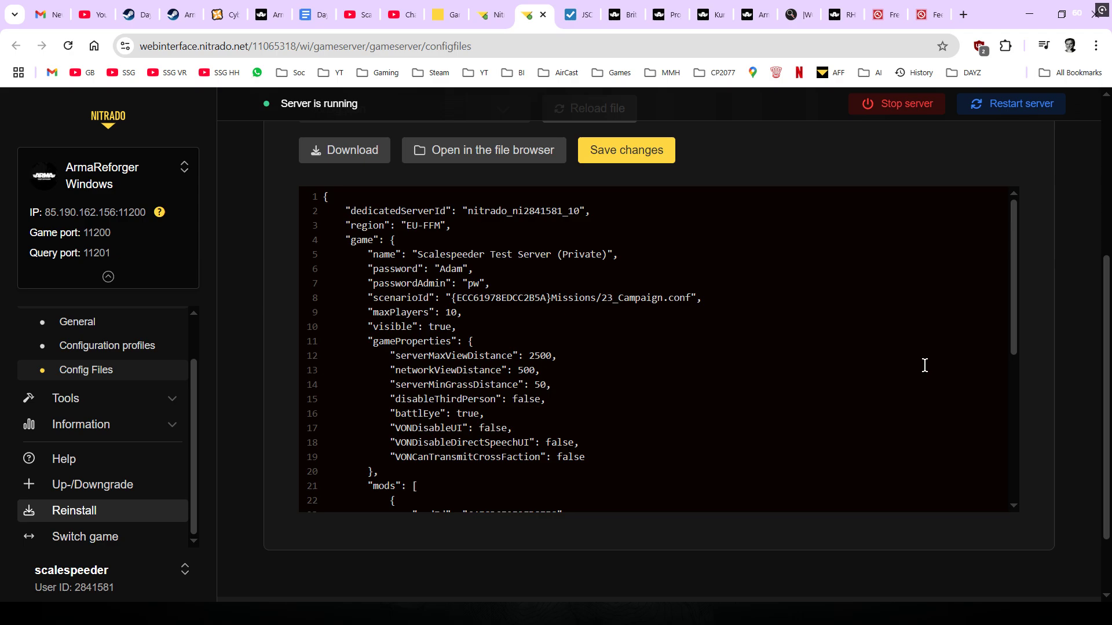
pyautogui.moveTo(737, 358)
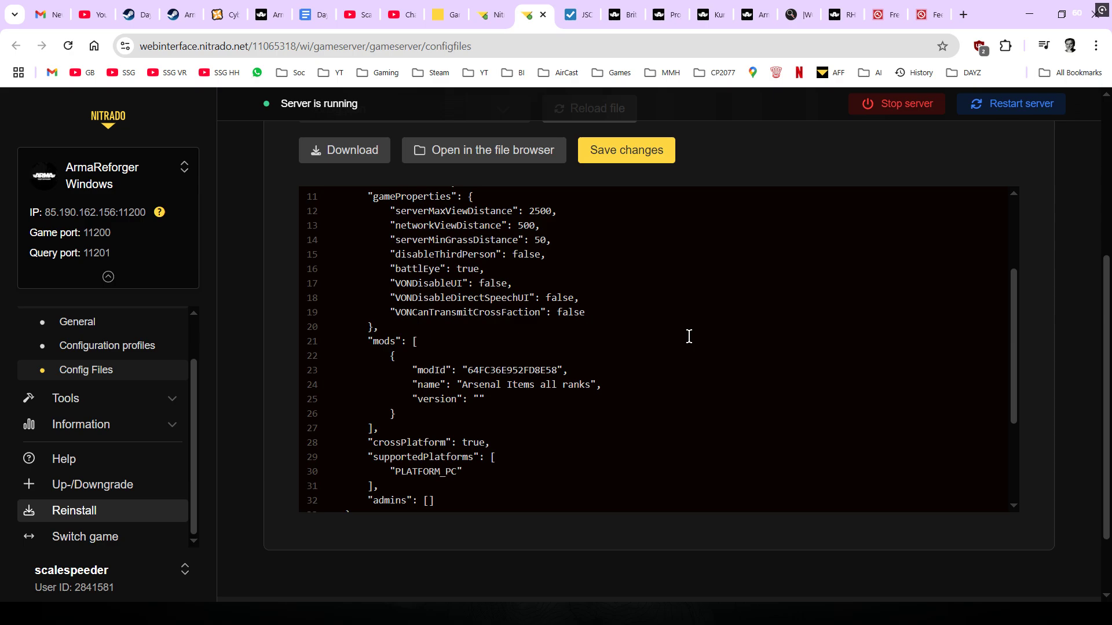
pyautogui.moveTo(402, 409)
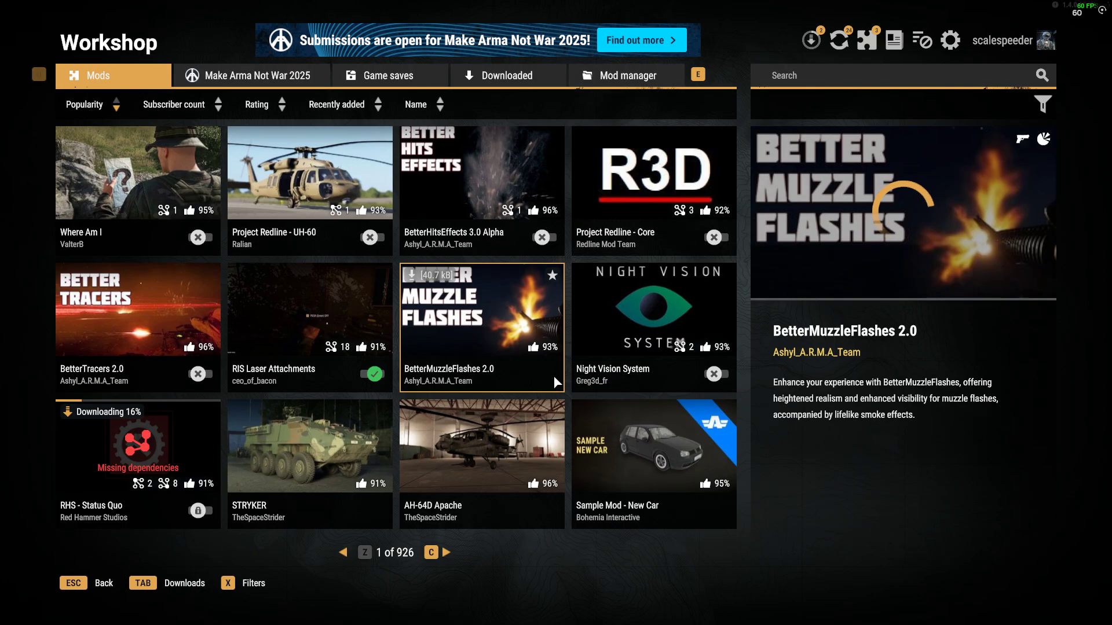
# Check the CheyTac .408, RIS Laser Attachments and Bacon Suppressors mods, then view presets as JSON.
pyautogui.click(626, 75)
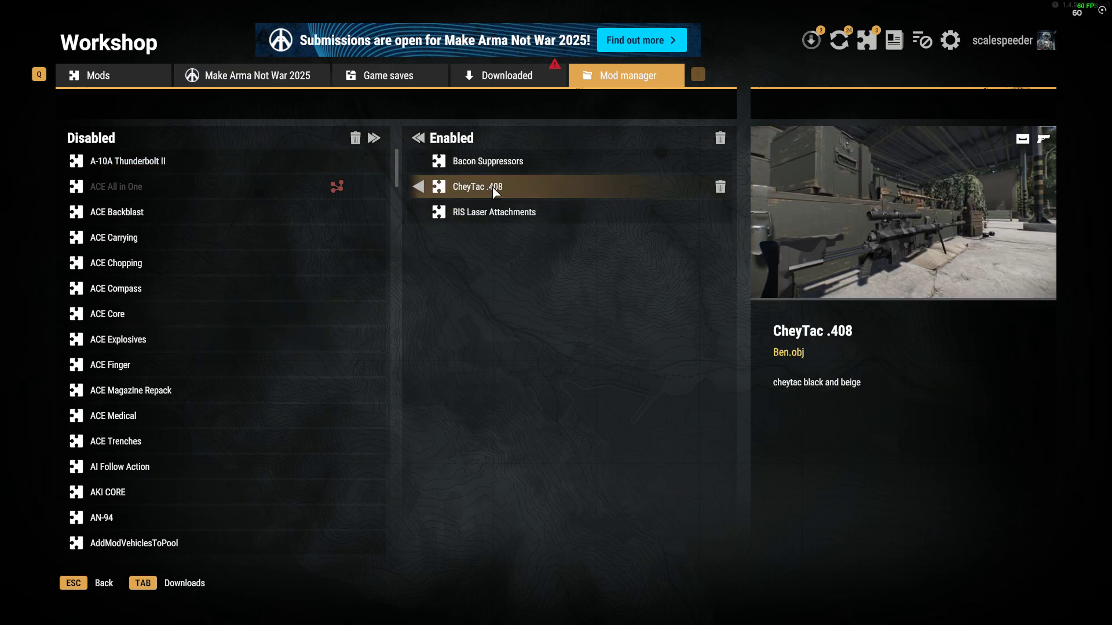
pyautogui.click(132, 389)
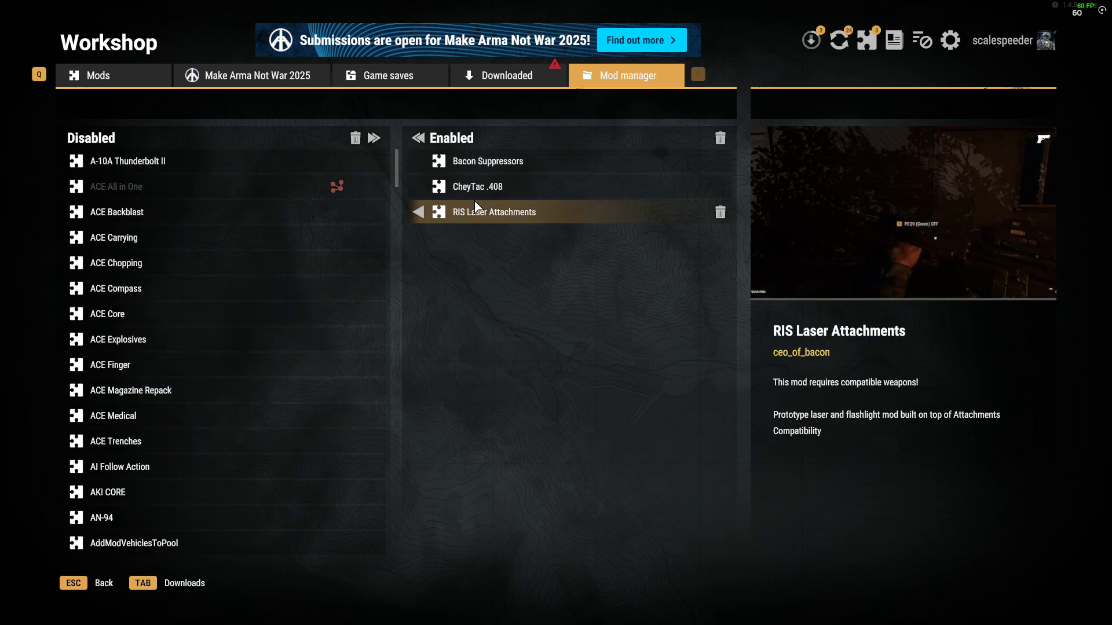
pyautogui.click(487, 161)
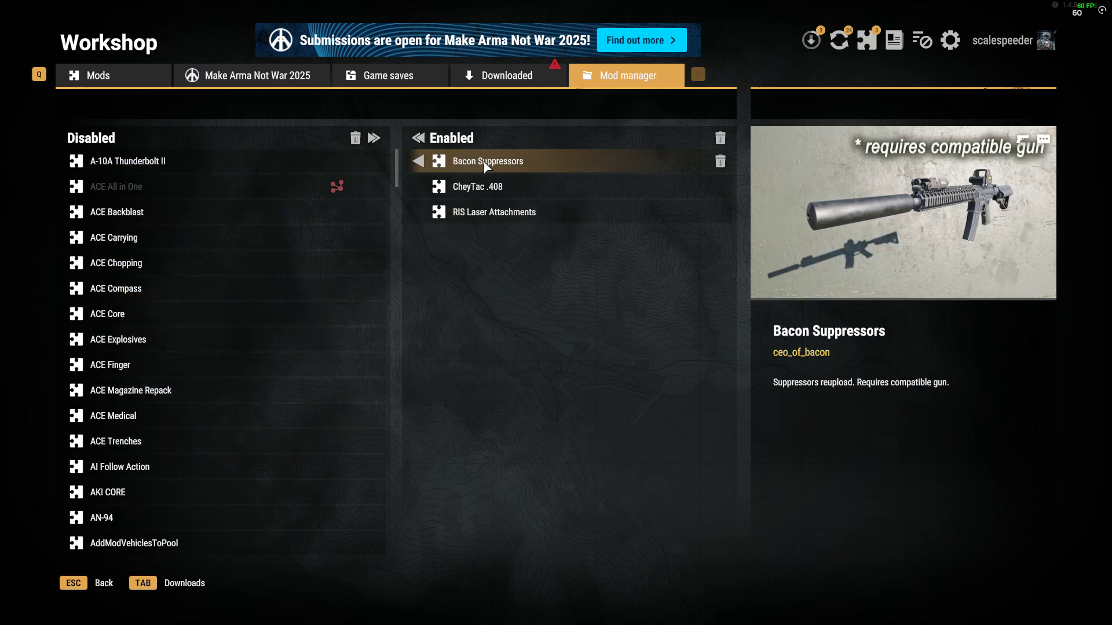
pyautogui.click(494, 212)
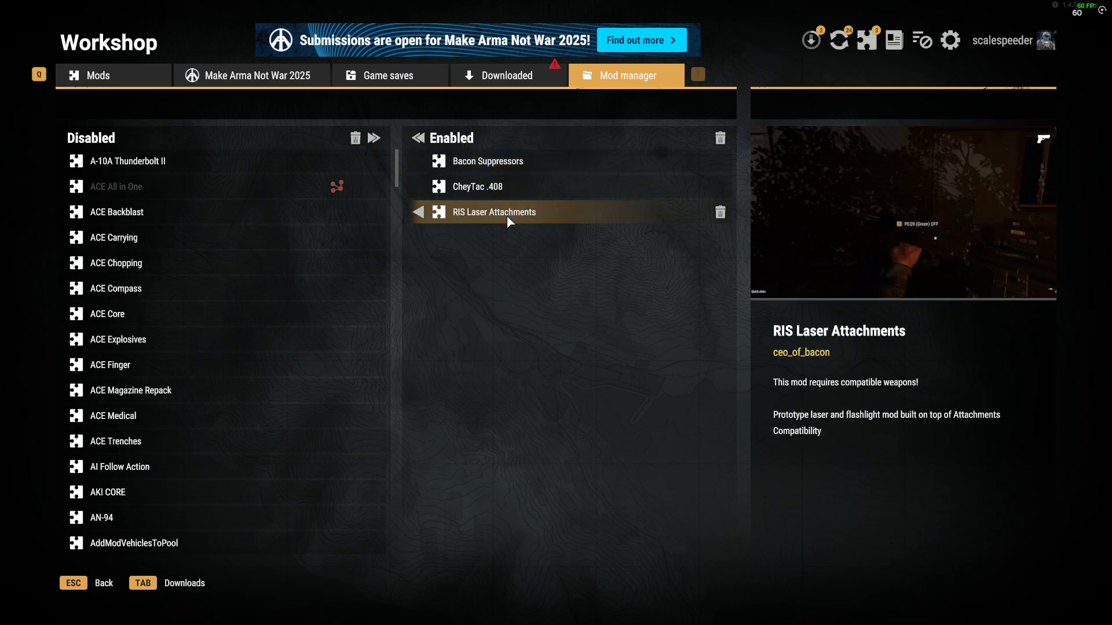
pyautogui.click(477, 187)
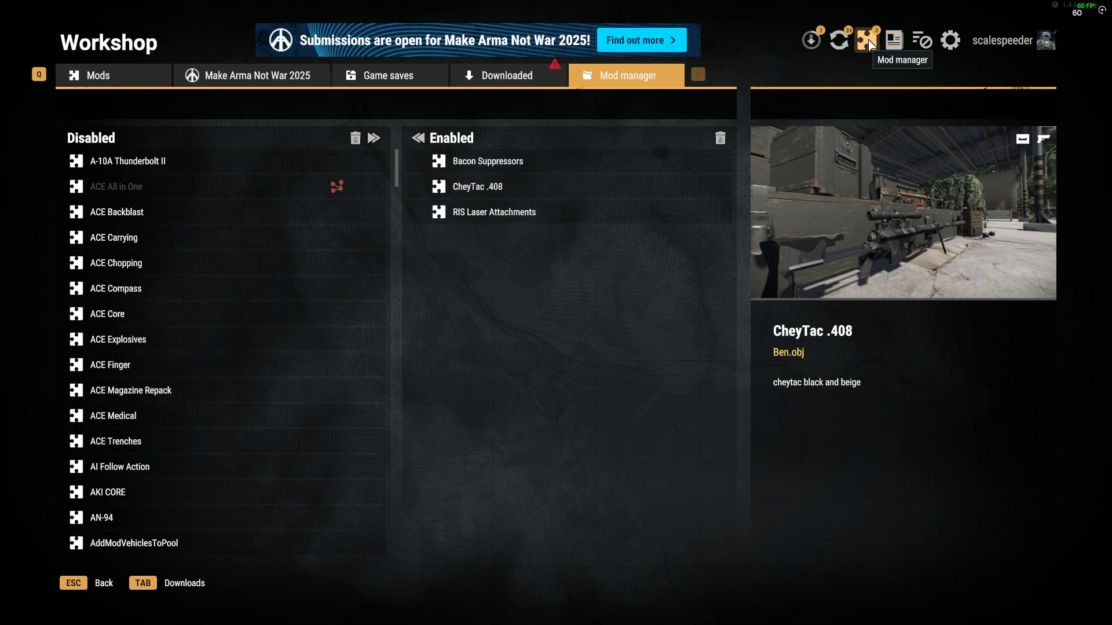
pyautogui.click(868, 40)
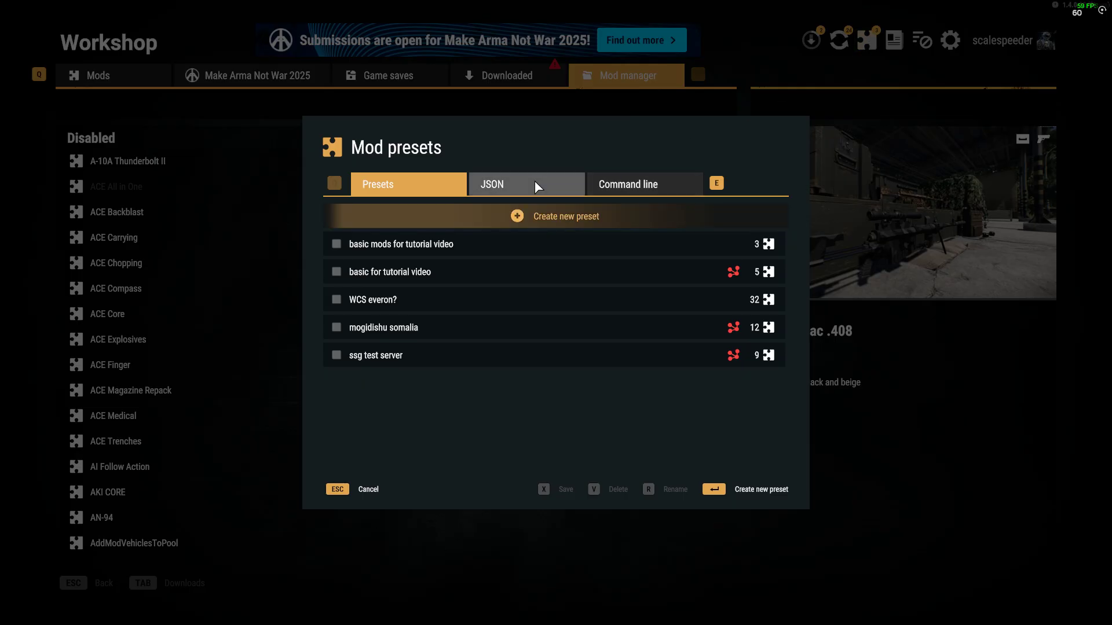
pyautogui.click(526, 183)
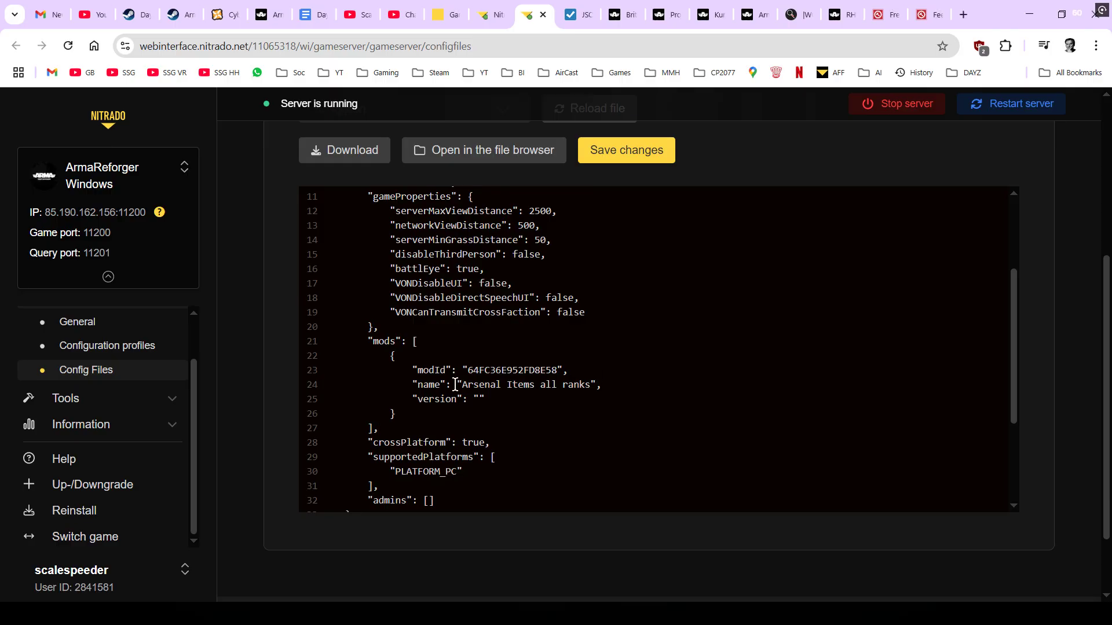
# Swap config.json's single mods entry for Bacon Suppressors, CheyTac .408 and RIS Laser Attachments.
pyautogui.moveTo(397, 354); pyautogui.dragTo(397, 427)
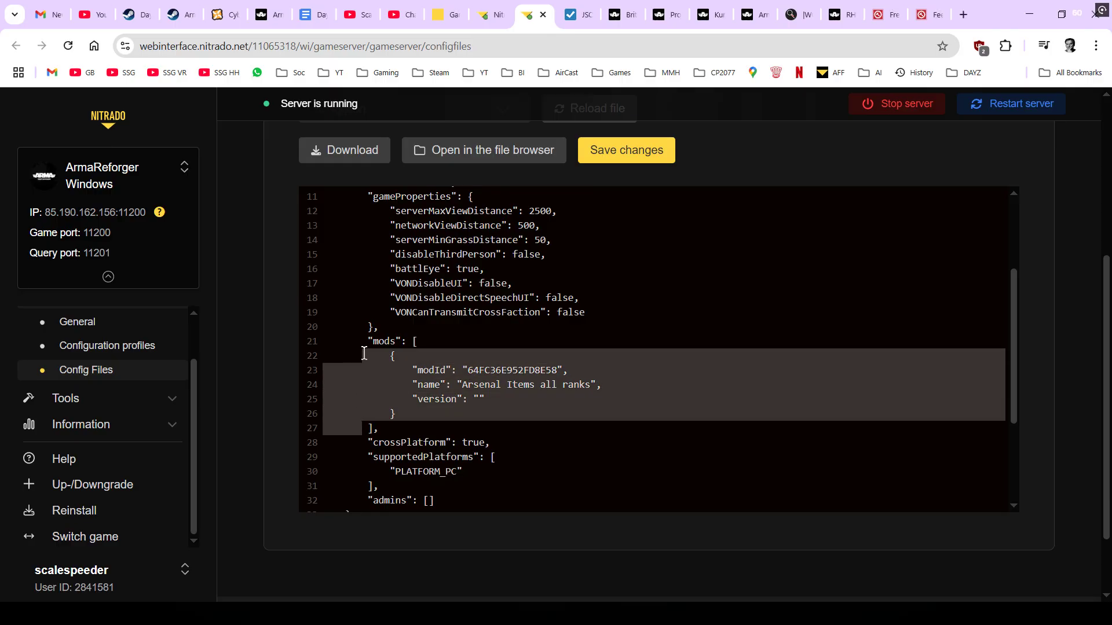
pyautogui.press('Delete')
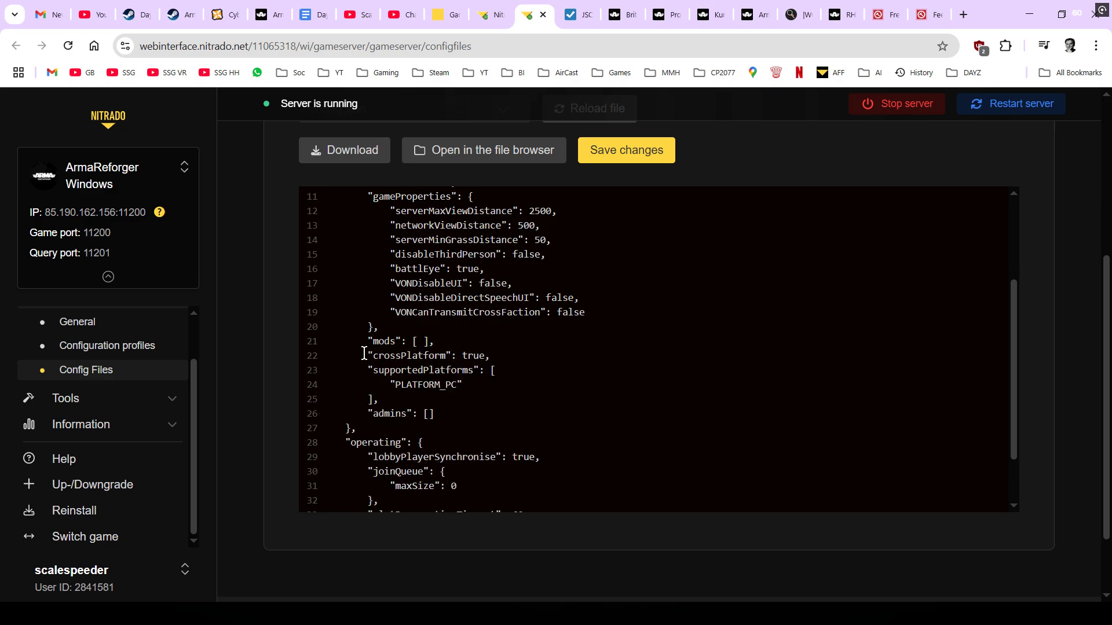
pyautogui.moveTo(448, 355)
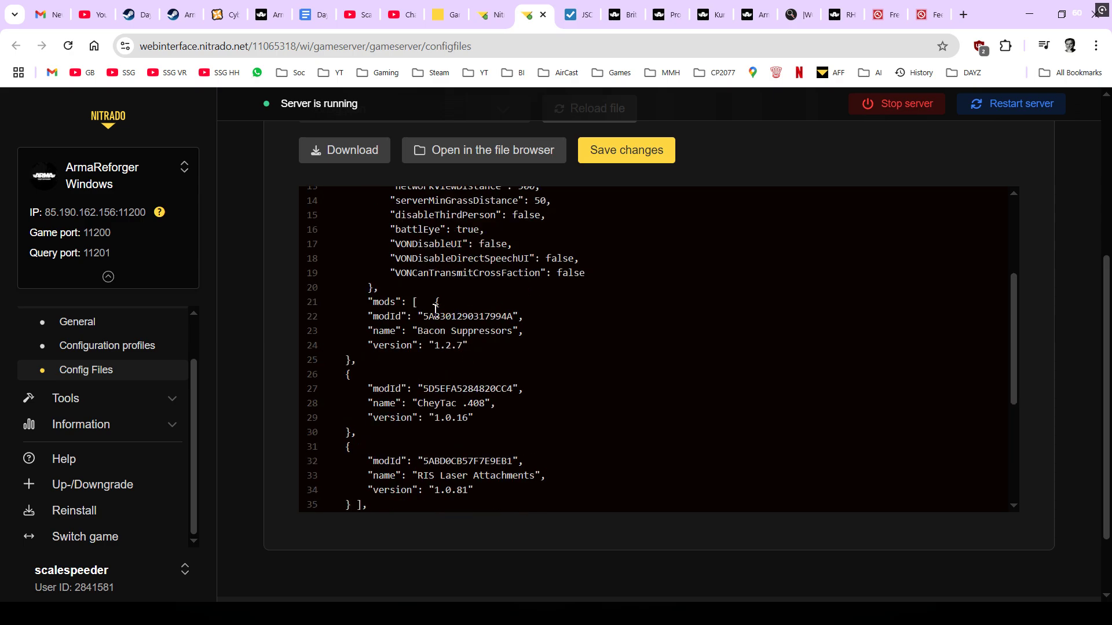
pyautogui.scroll(-3)
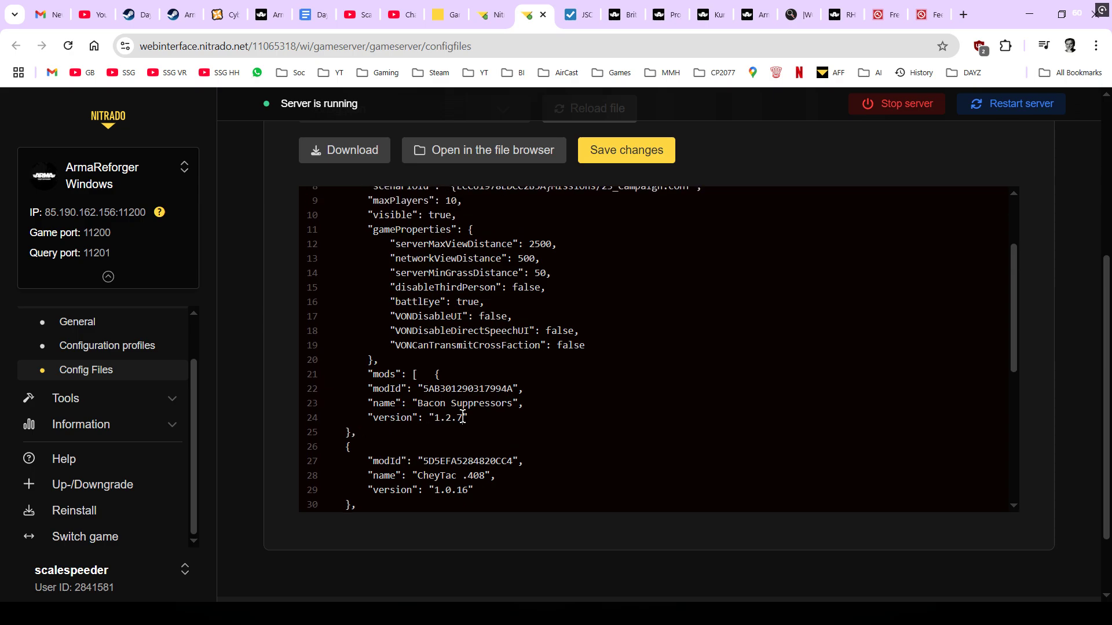
# Clear the version numbers of Bacon Suppressors, CheyTac .408 and RIS Laser Attachments to empty quotes.
pyautogui.doubleClick(448, 418)
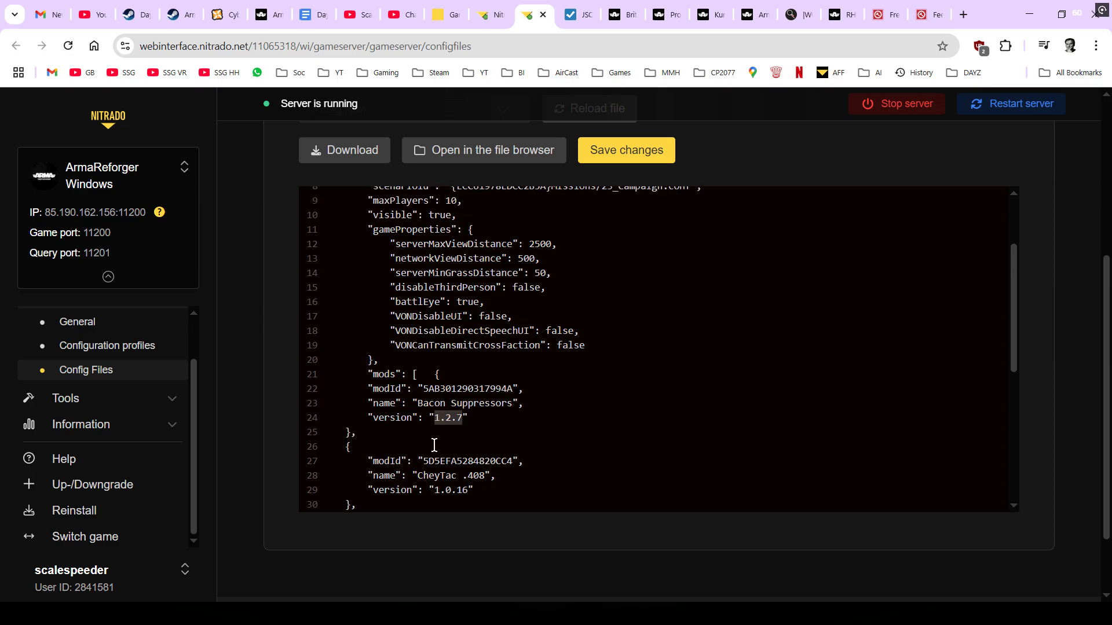
pyautogui.scroll(-3)
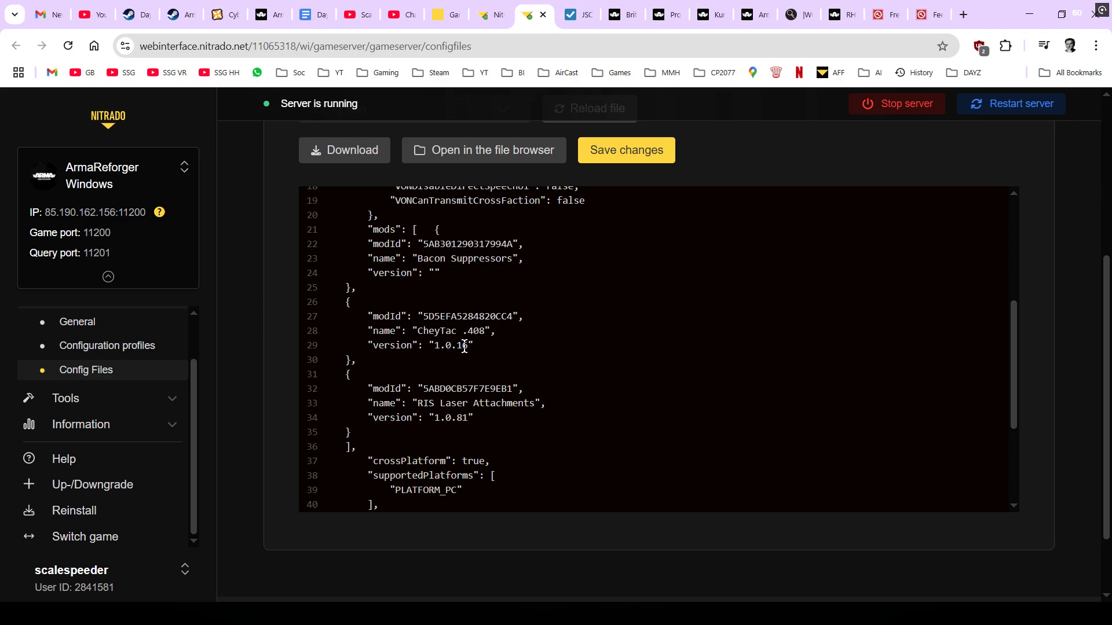
pyautogui.doubleClick(449, 345)
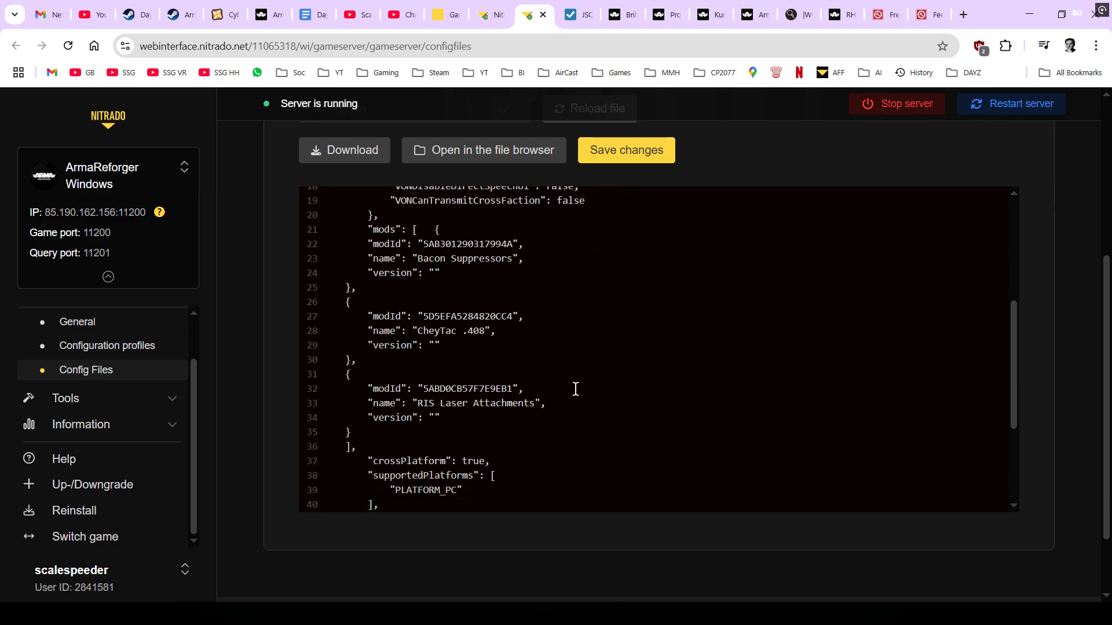
pyautogui.click(435, 417)
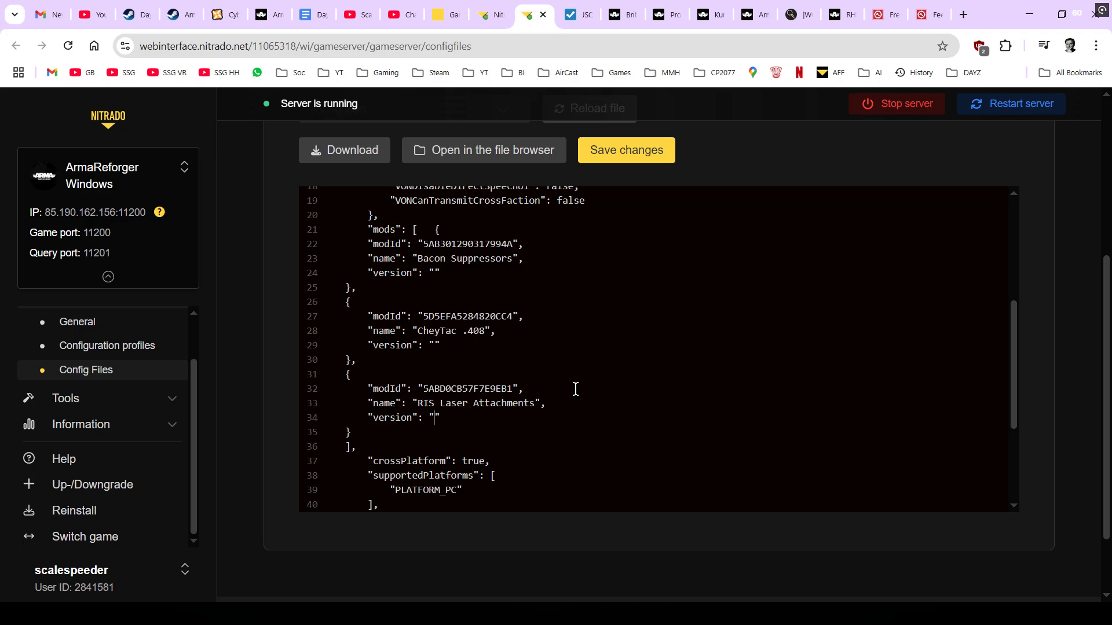
pyautogui.moveTo(480, 370)
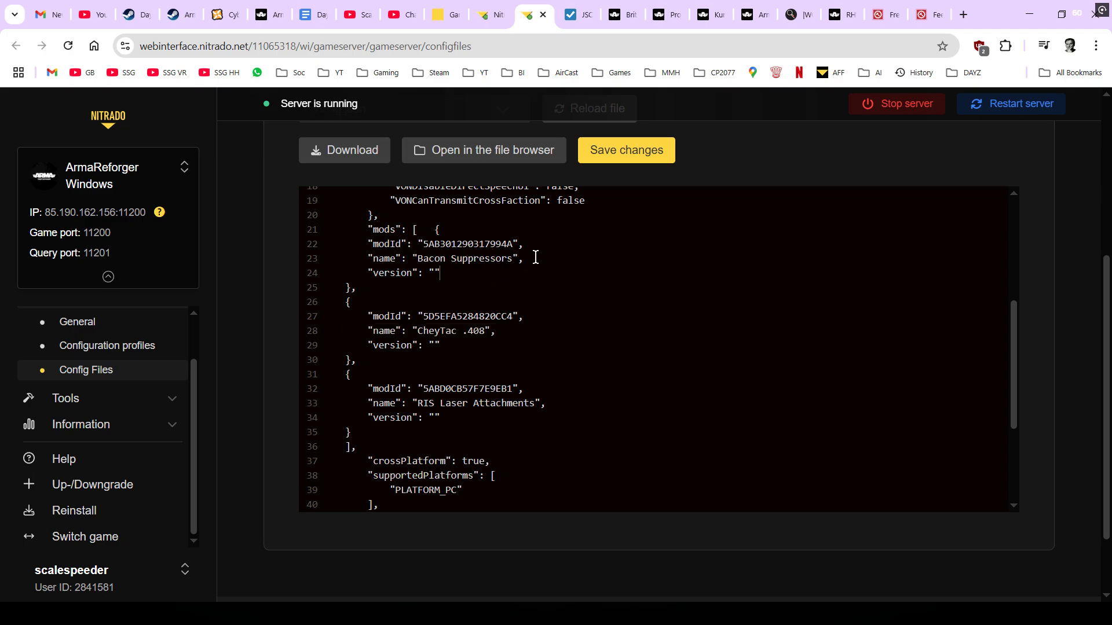
pyautogui.tripleClick(443, 259)
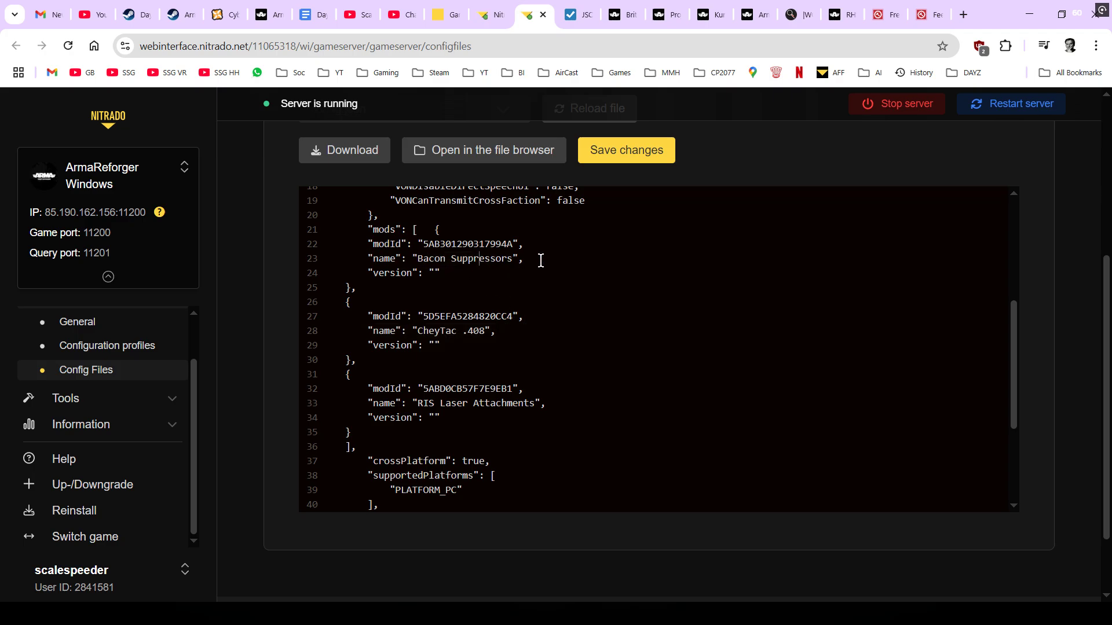
pyautogui.doubleClick(443, 259)
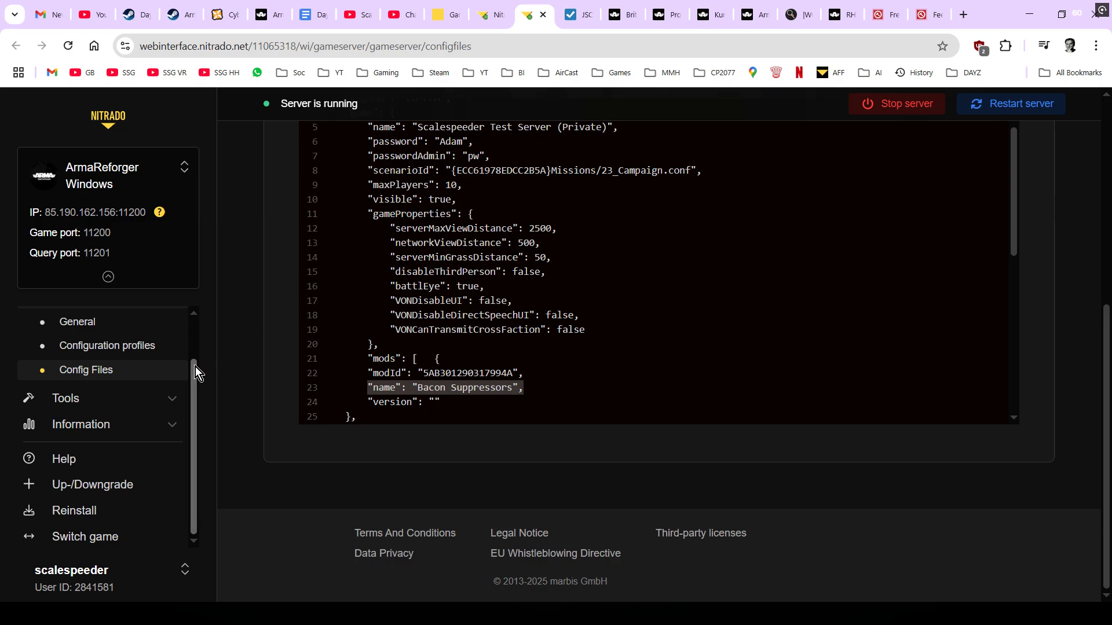
pyautogui.moveTo(64, 398)
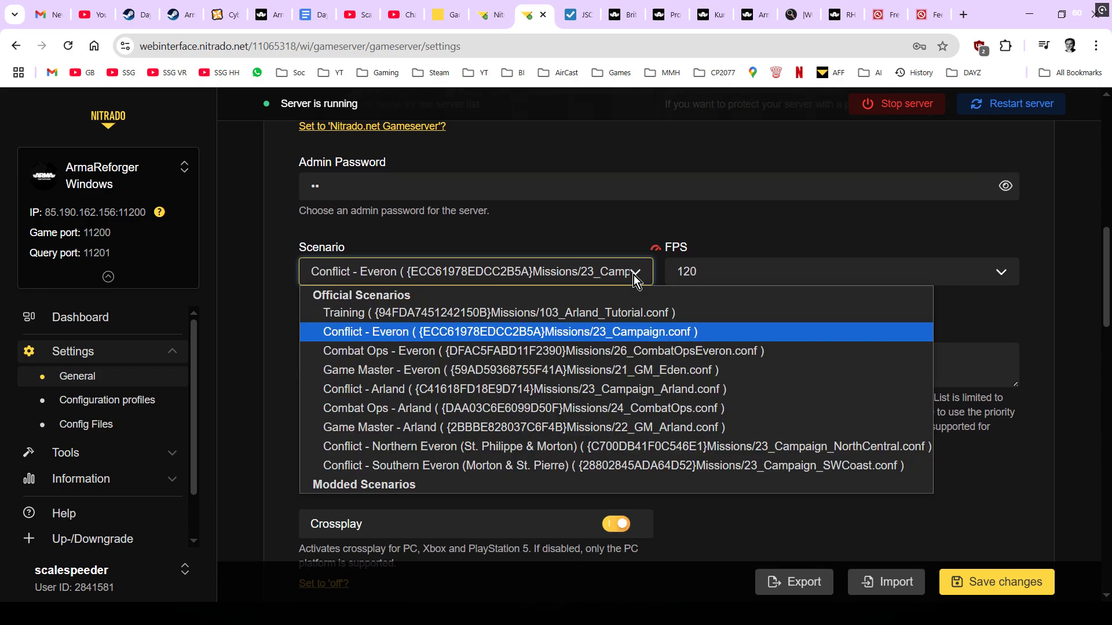
pyautogui.moveTo(622, 287)
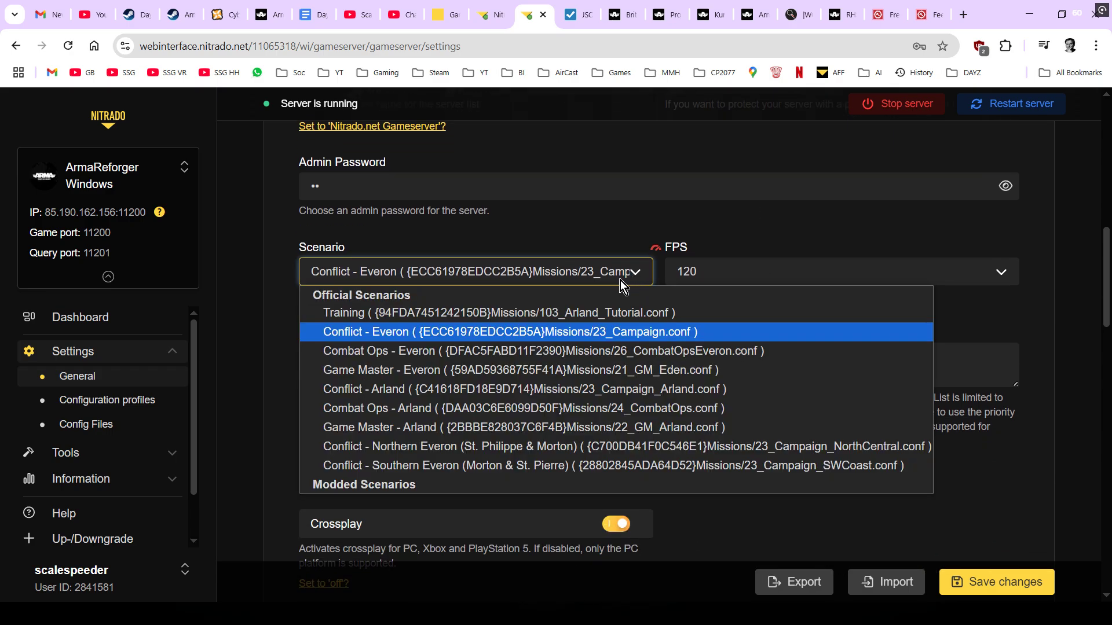
pyautogui.click(509, 332)
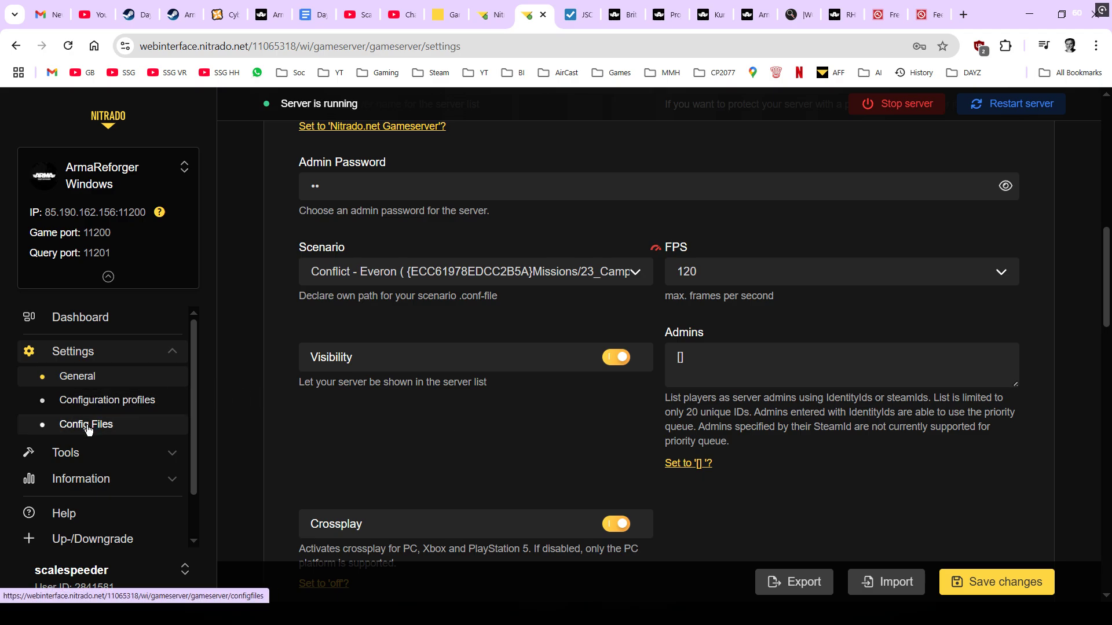
# Review config.json under Settings > Config Files and download a copy of it.
pyautogui.click(86, 423)
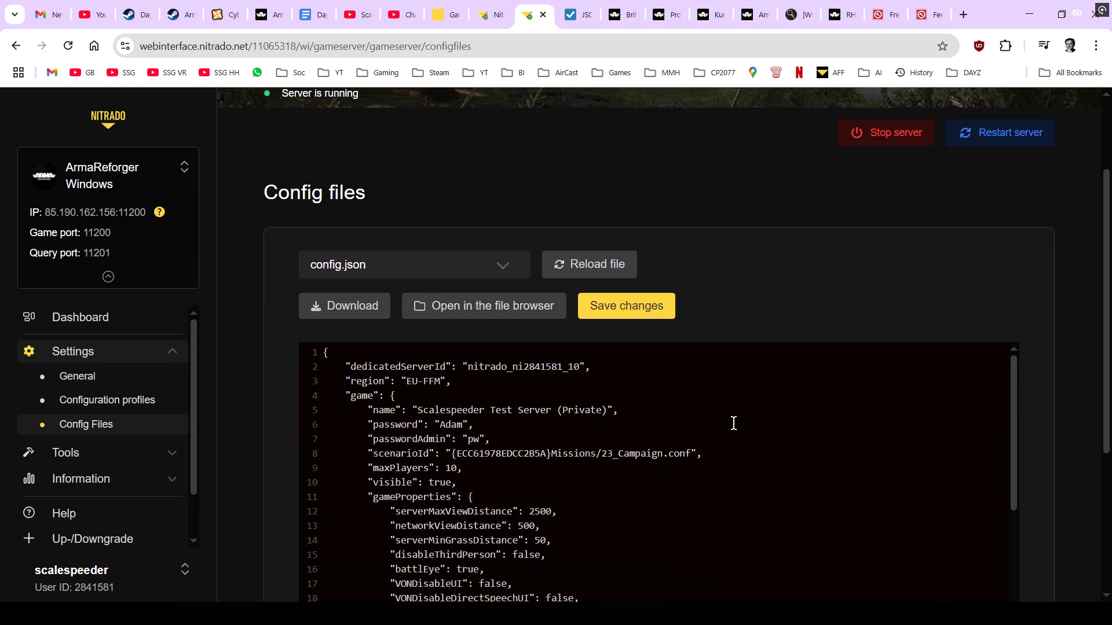
pyautogui.scroll(-3)
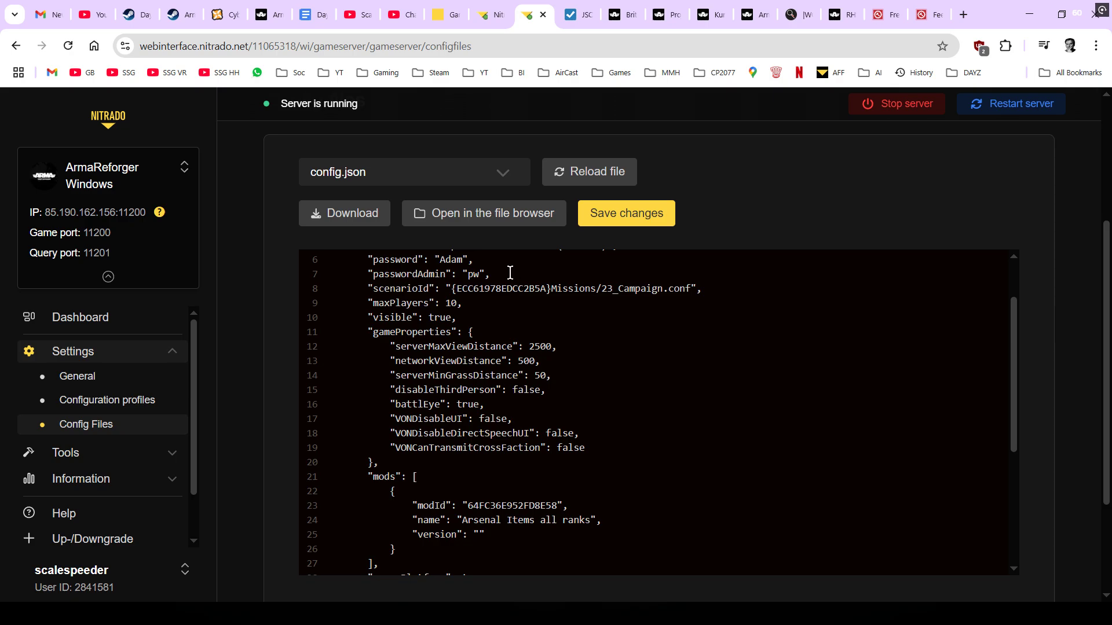
pyautogui.scroll(-3)
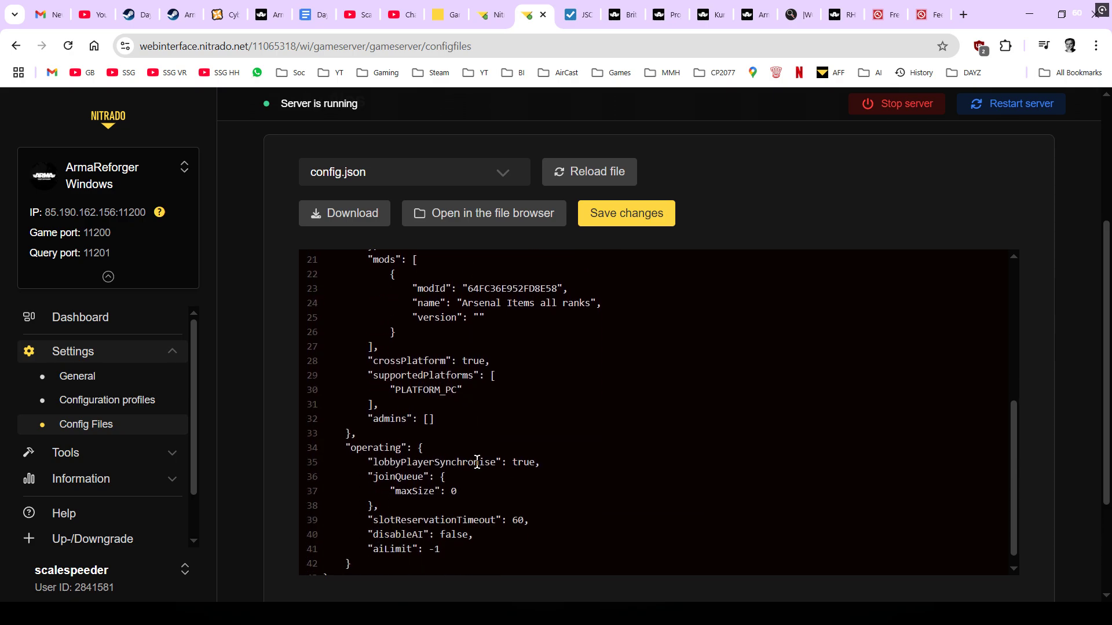
pyautogui.scroll(-3)
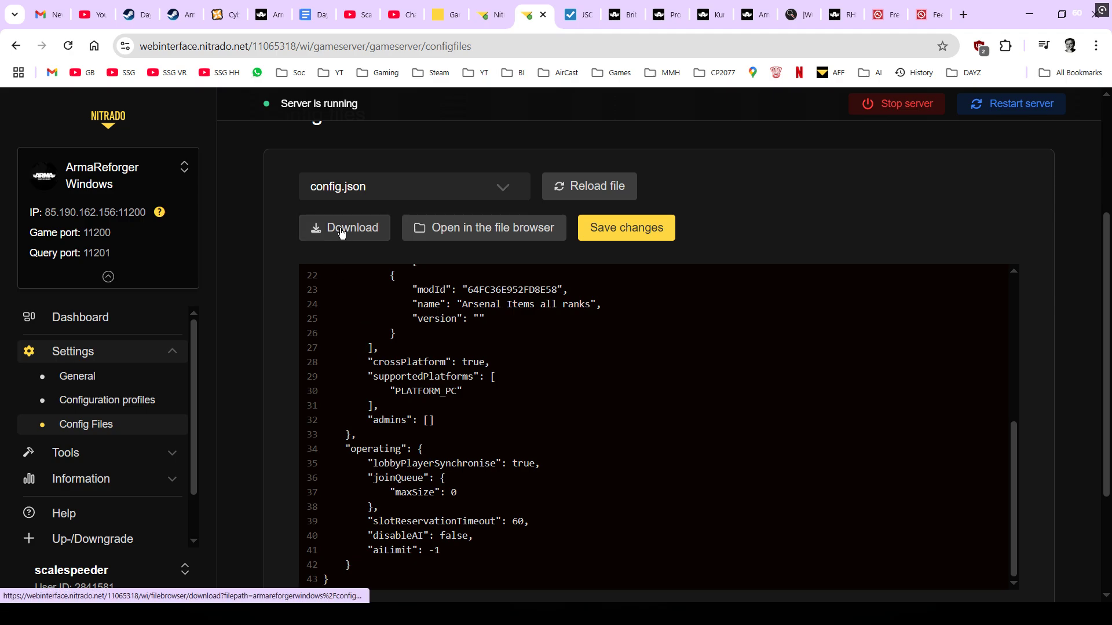
pyautogui.click(344, 228)
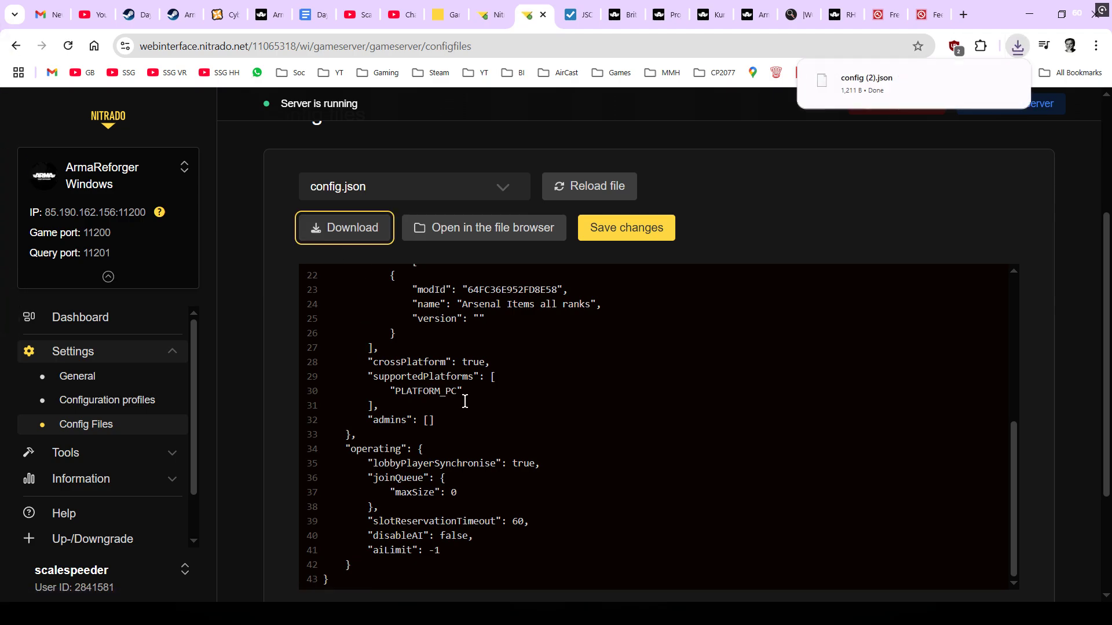
pyautogui.click(535, 14)
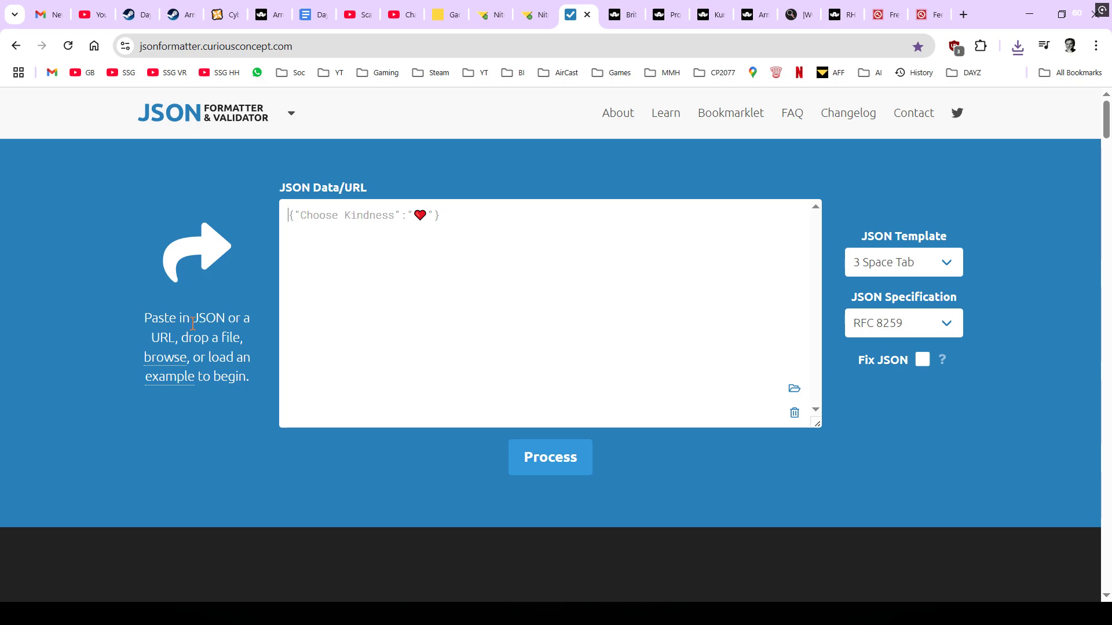
pyautogui.moveTo(160, 364)
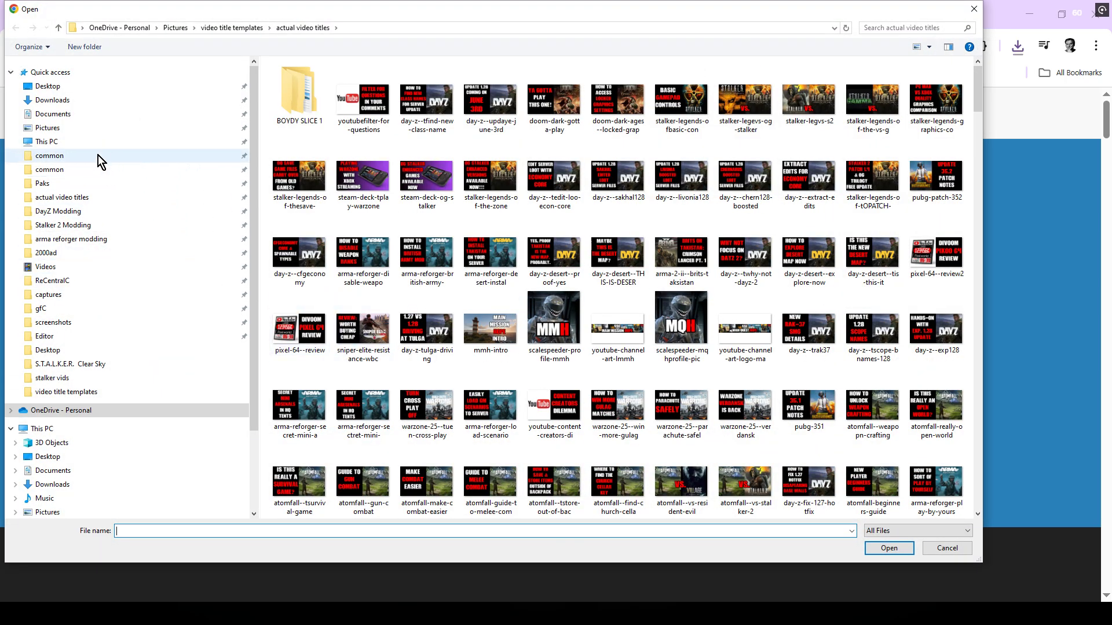
# Load config (2).json from the Downloads folder into the JSON input box.
pyautogui.click(51, 100)
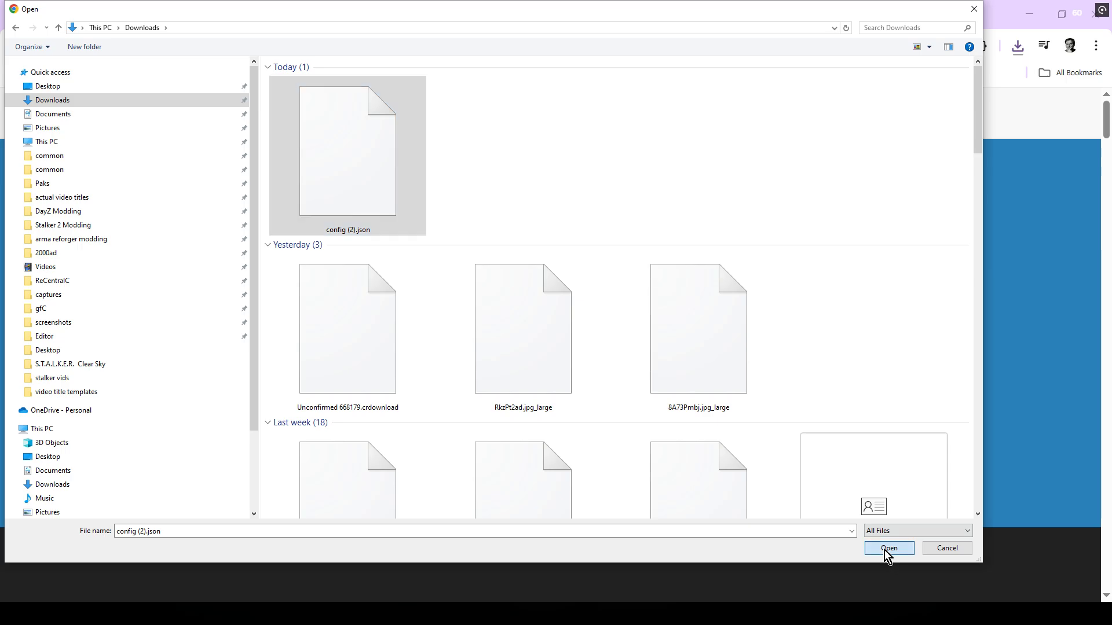
pyautogui.click(887, 549)
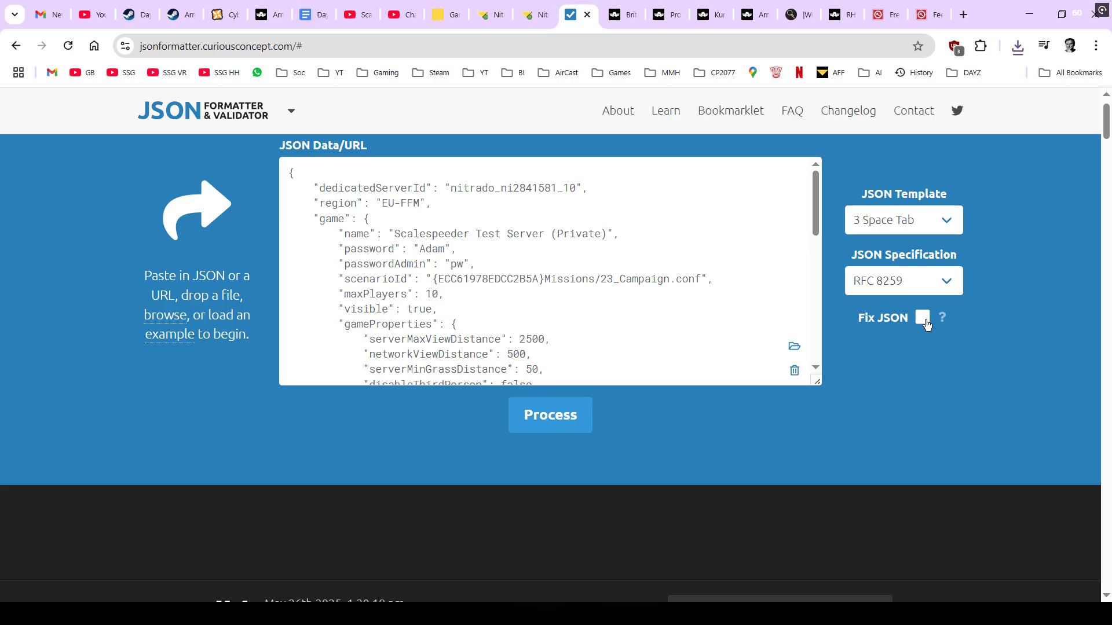
# Process the config, confirming valid RFC 8259 JSON, and scroll through the formatted output.
pyautogui.click(549, 415)
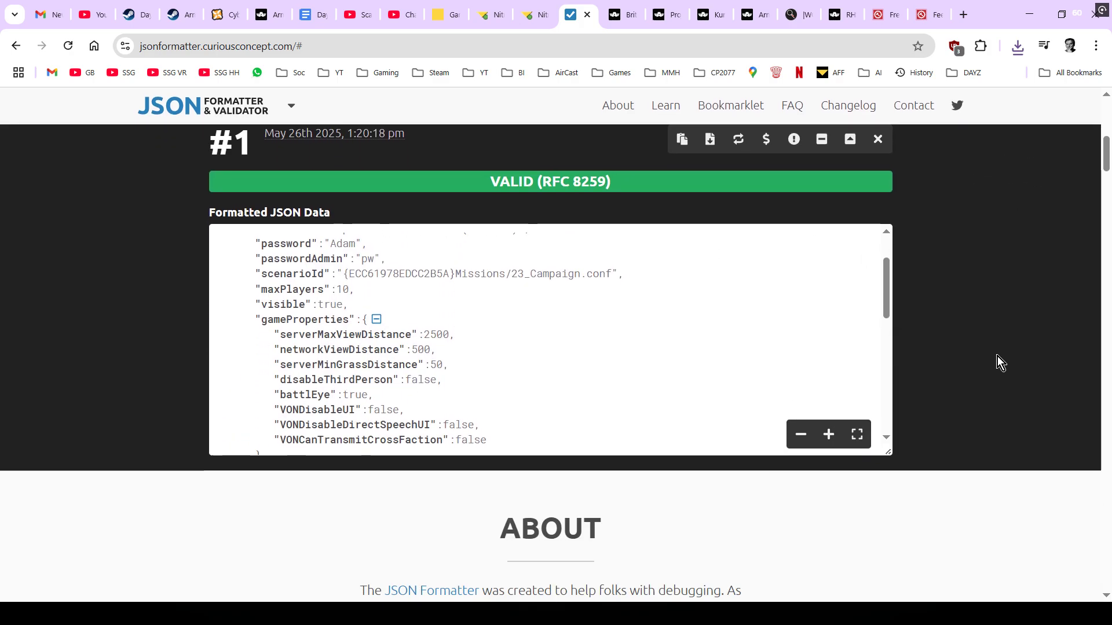
pyautogui.scroll(-3)
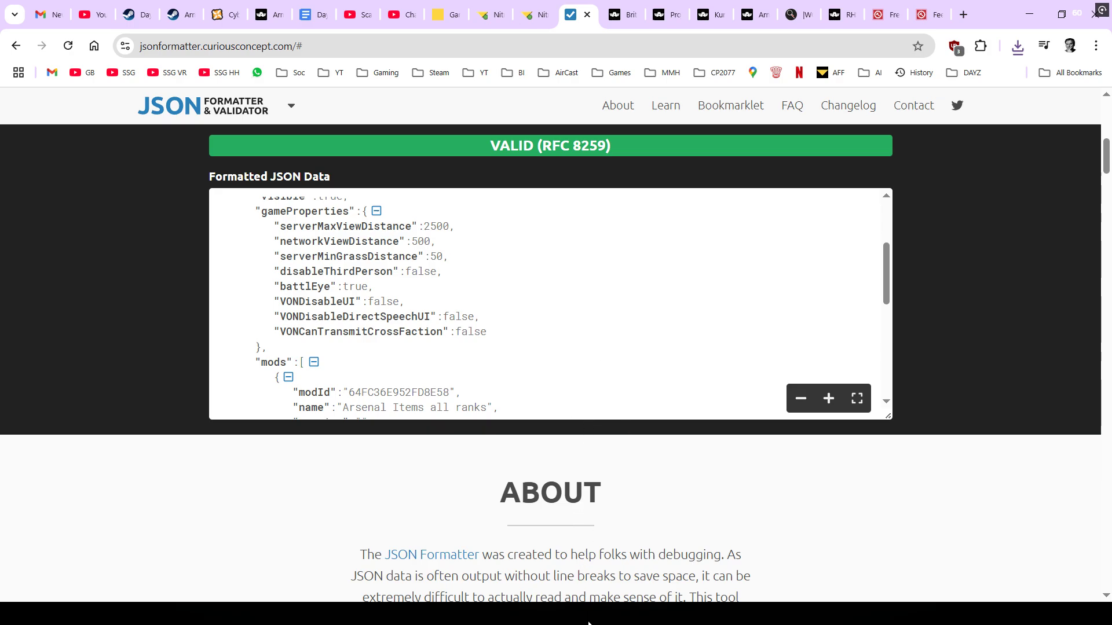
pyautogui.moveTo(603, 299)
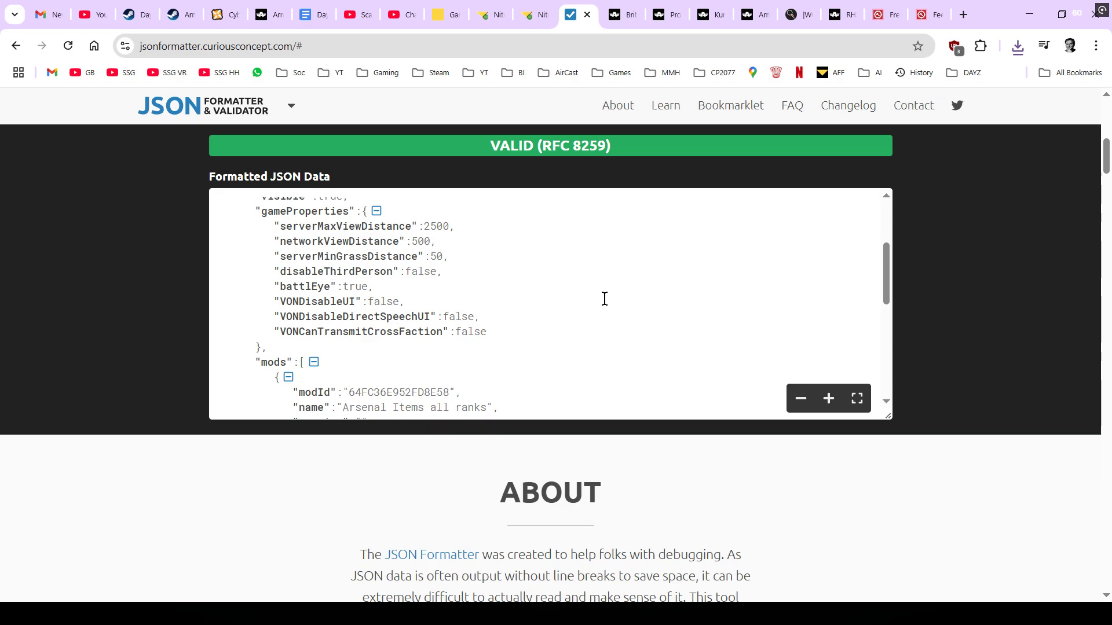
pyautogui.scroll(-3)
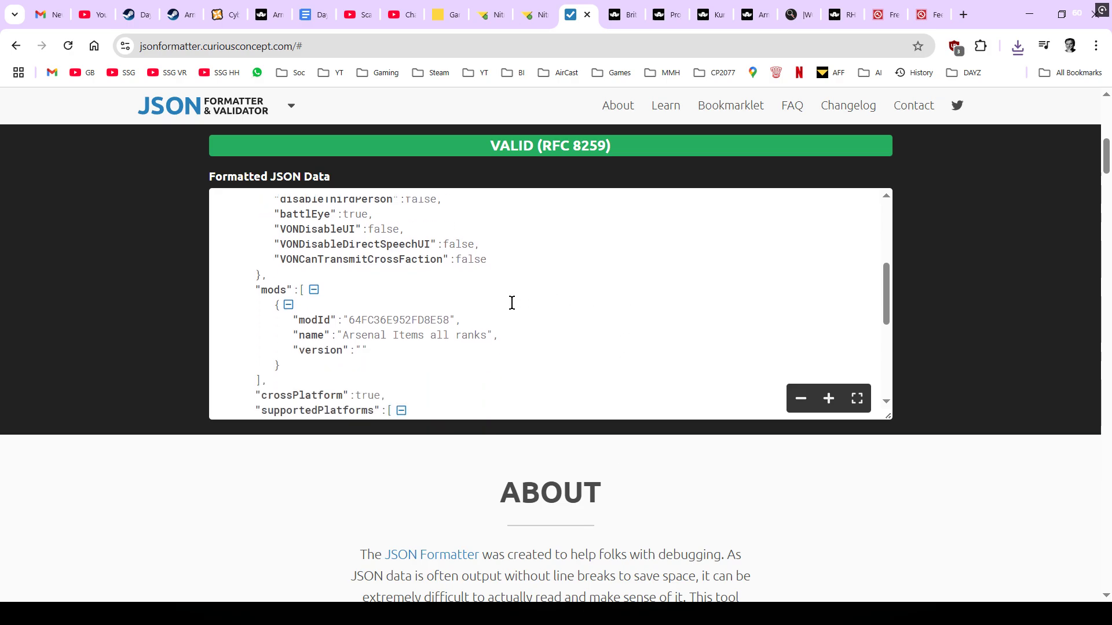
pyautogui.scroll(-3)
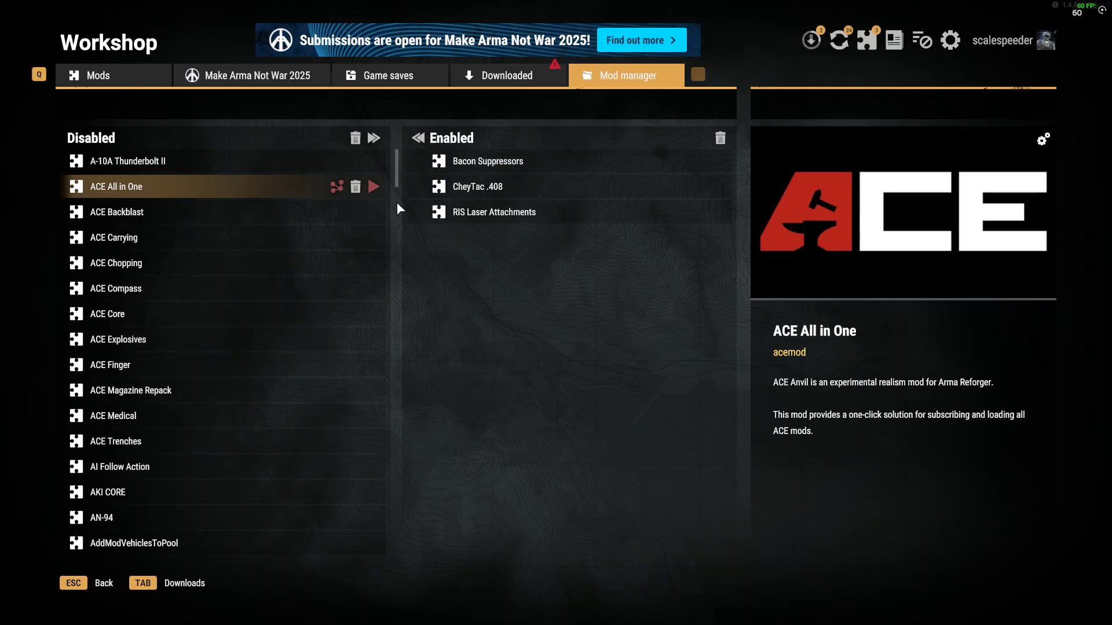
# Select a mod in the Workshop mod manager, then return to the browser.
pyautogui.click(116, 263)
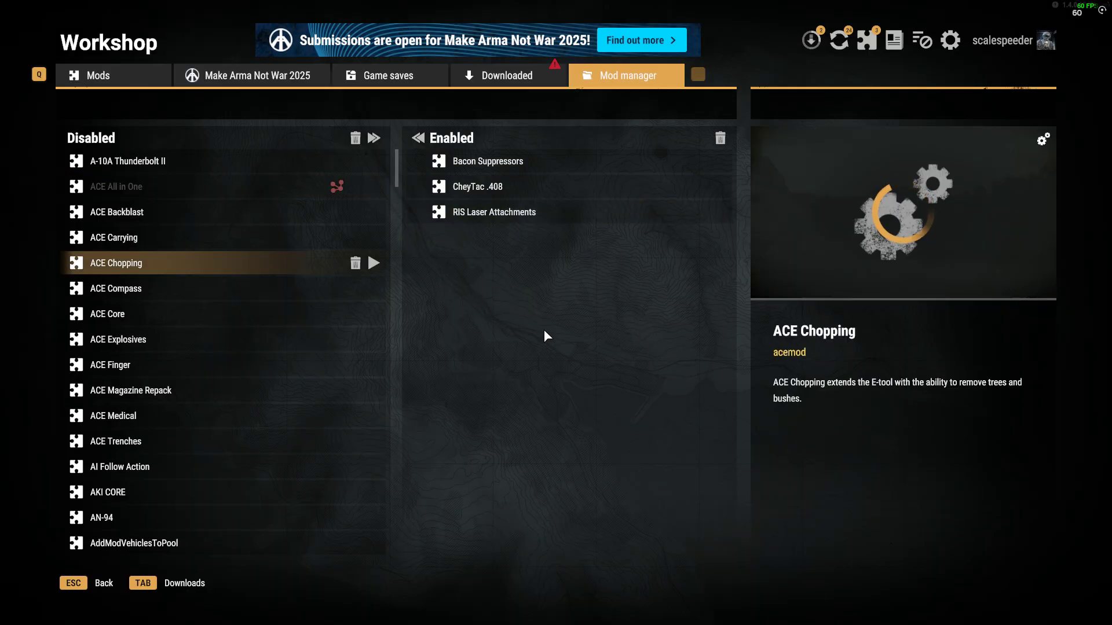
pyautogui.press('Escape')
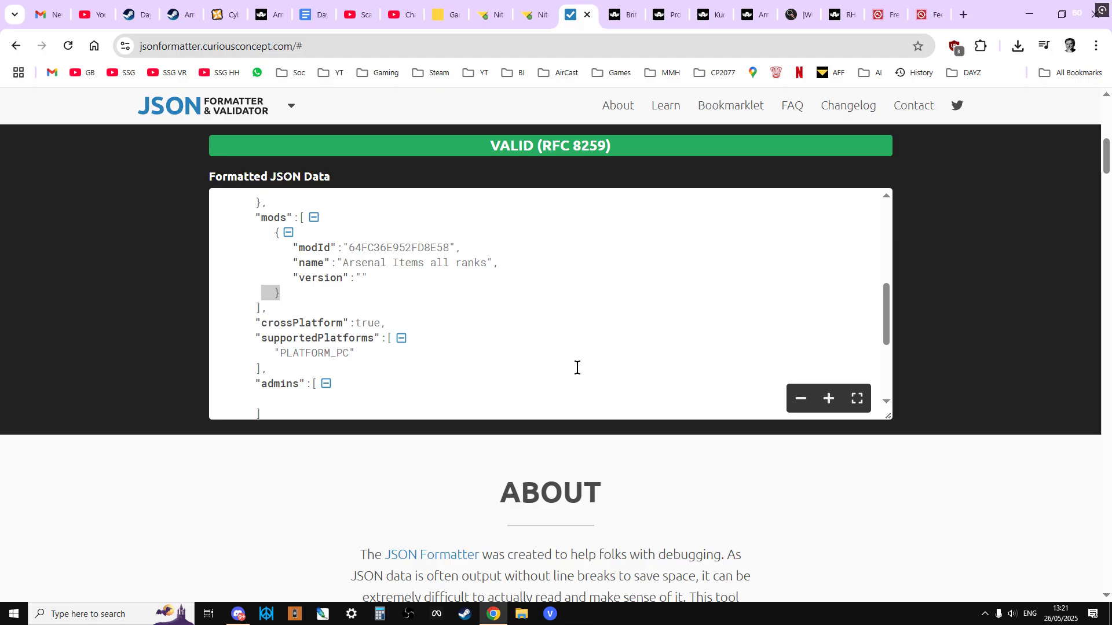
# Reload the Nitrado Dashboard and open General settings showing the Workshop API error banner.
pyautogui.click(489, 14)
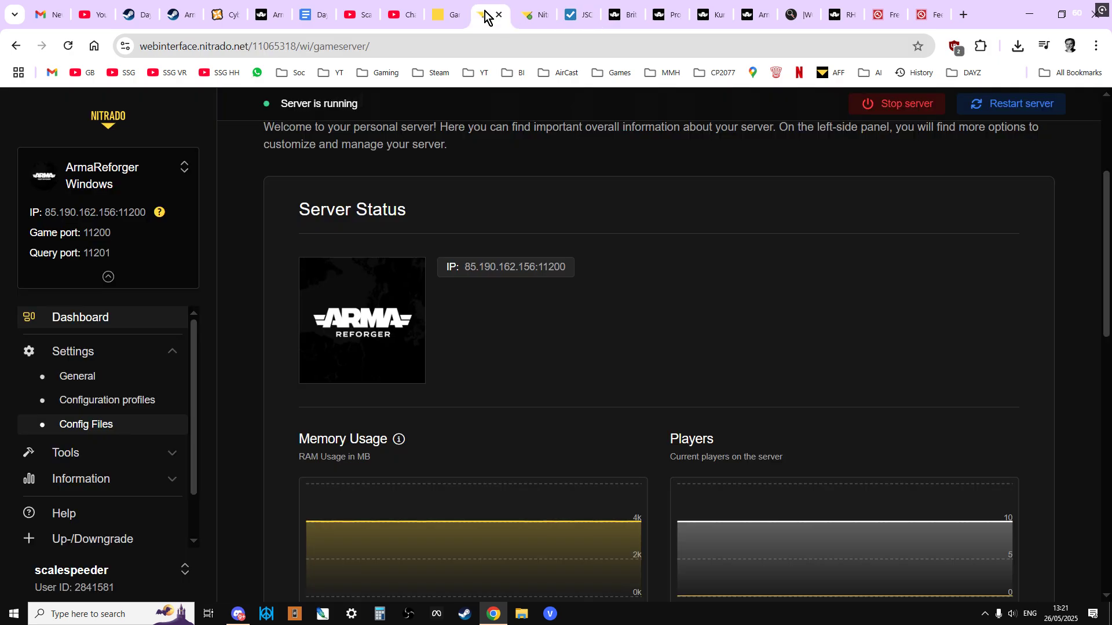
pyautogui.click(86, 424)
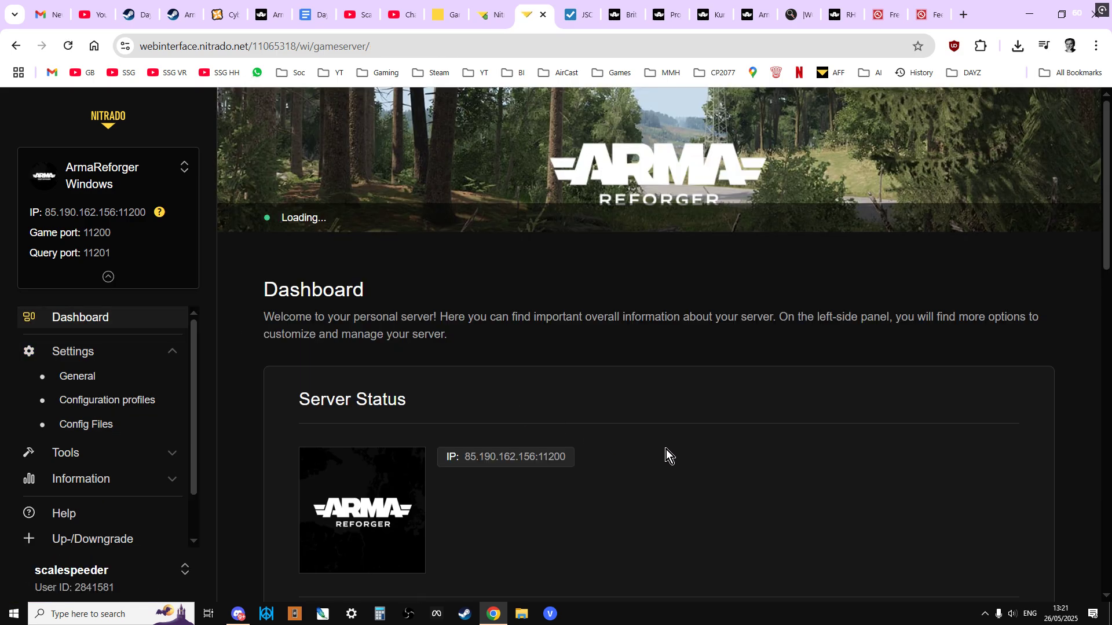
pyautogui.click(76, 376)
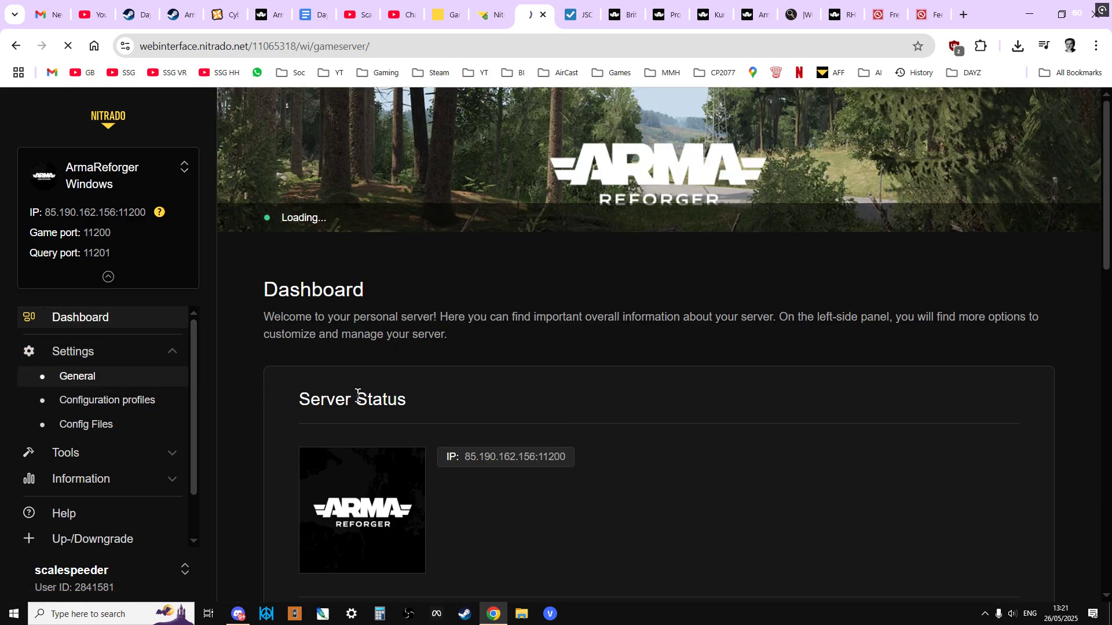
pyautogui.click(76, 376)
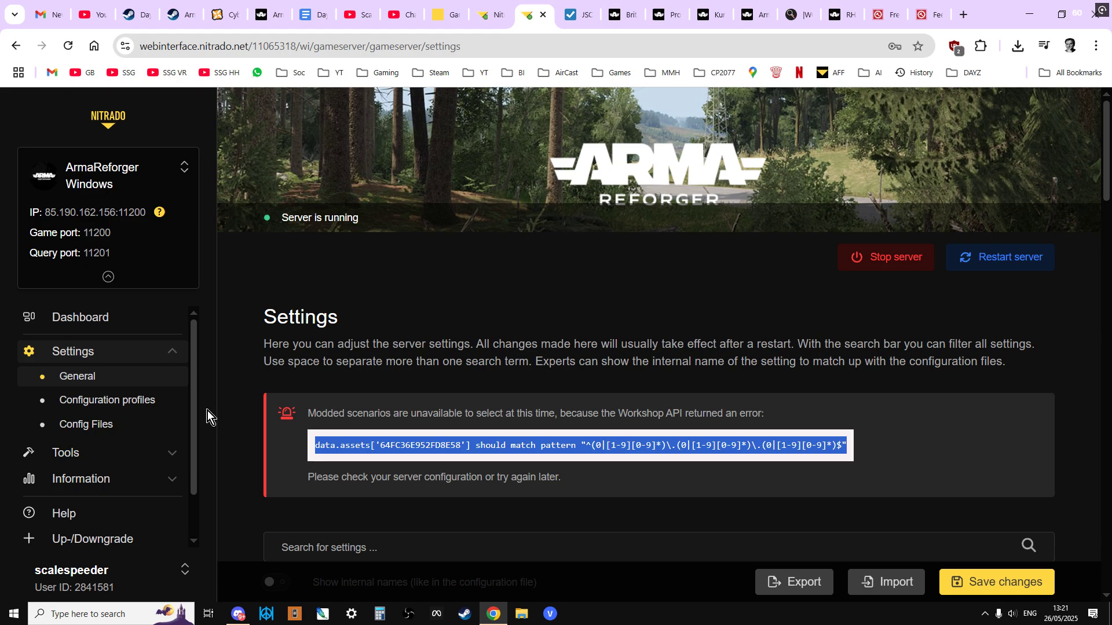
pyautogui.moveTo(585, 392)
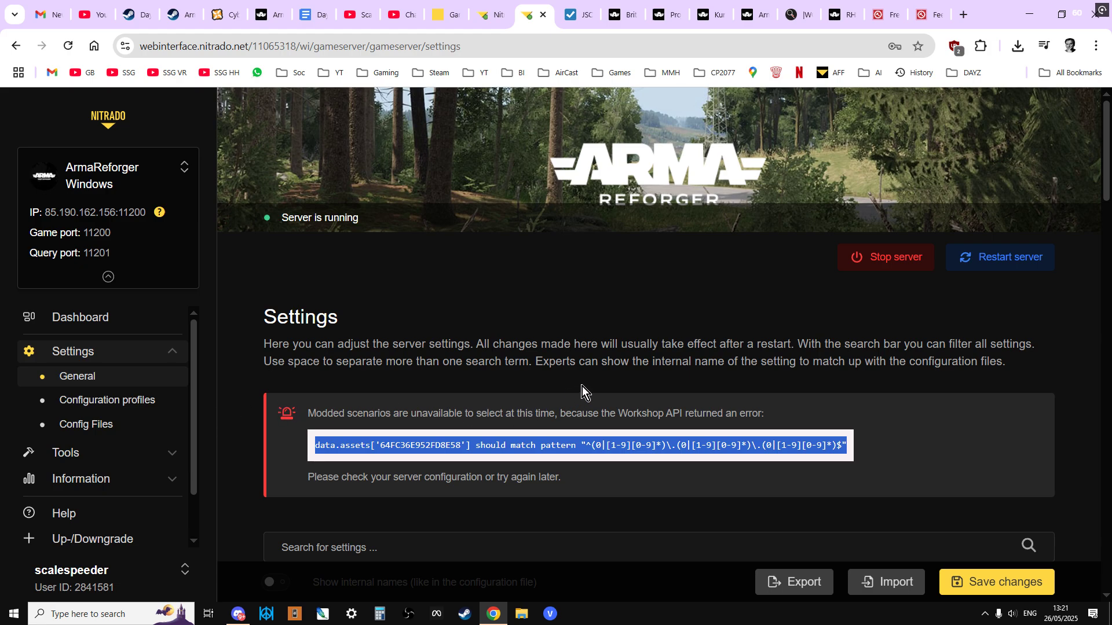
# Browse the workshop to BetterTracers 2.0 and scroll to its version, last-modified date and ID.
pyautogui.click(609, 14)
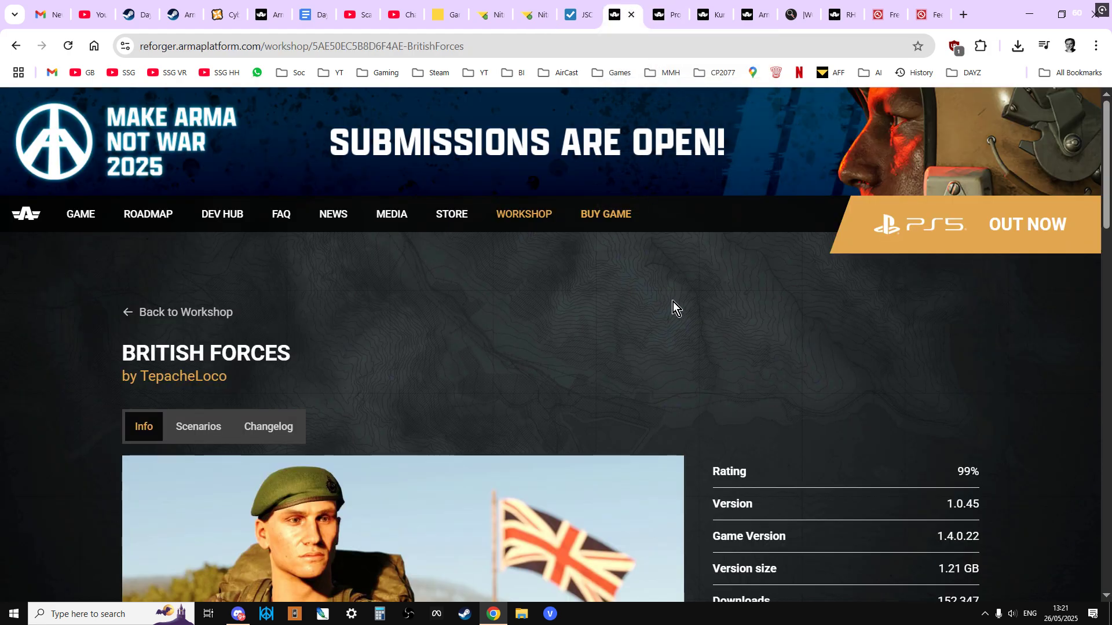
pyautogui.scroll(-3)
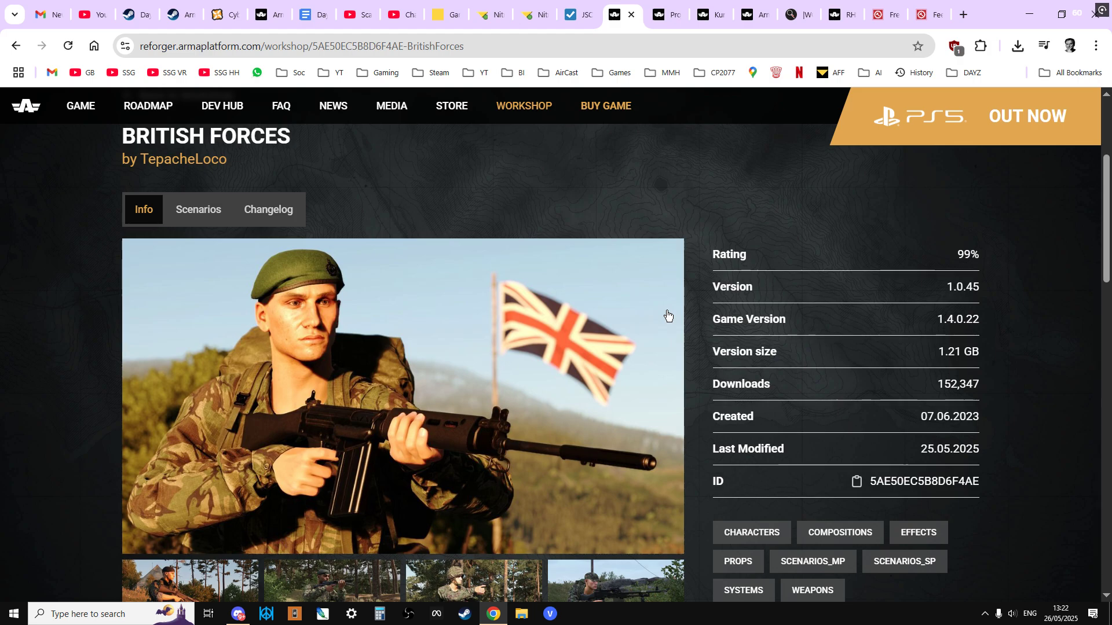
pyautogui.moveTo(687, 217)
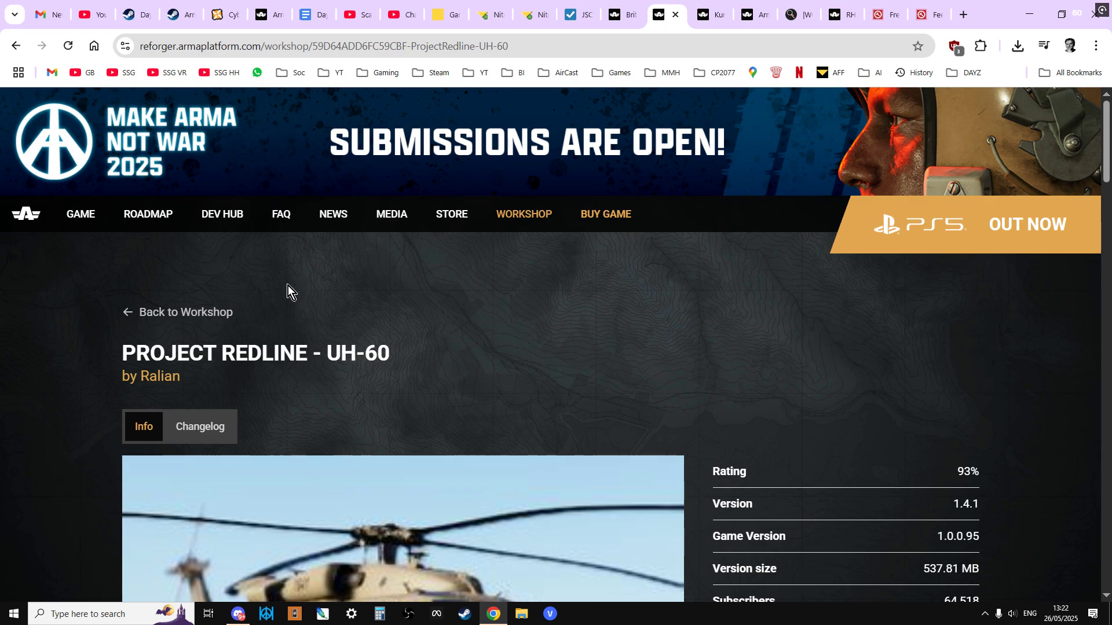
pyautogui.moveTo(326, 280)
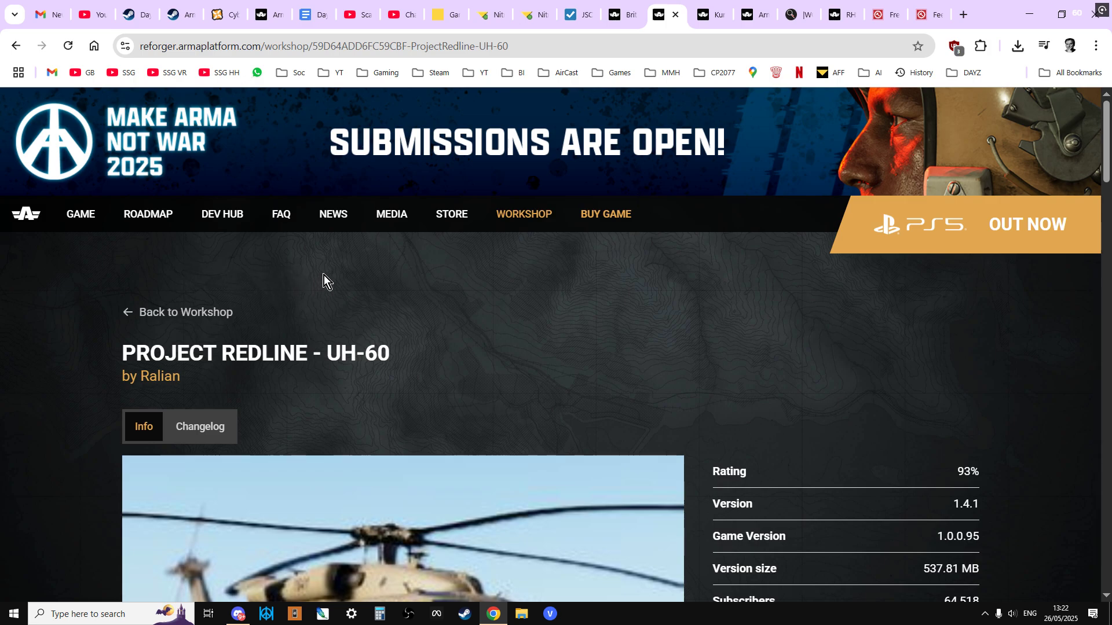
pyautogui.scroll(-3)
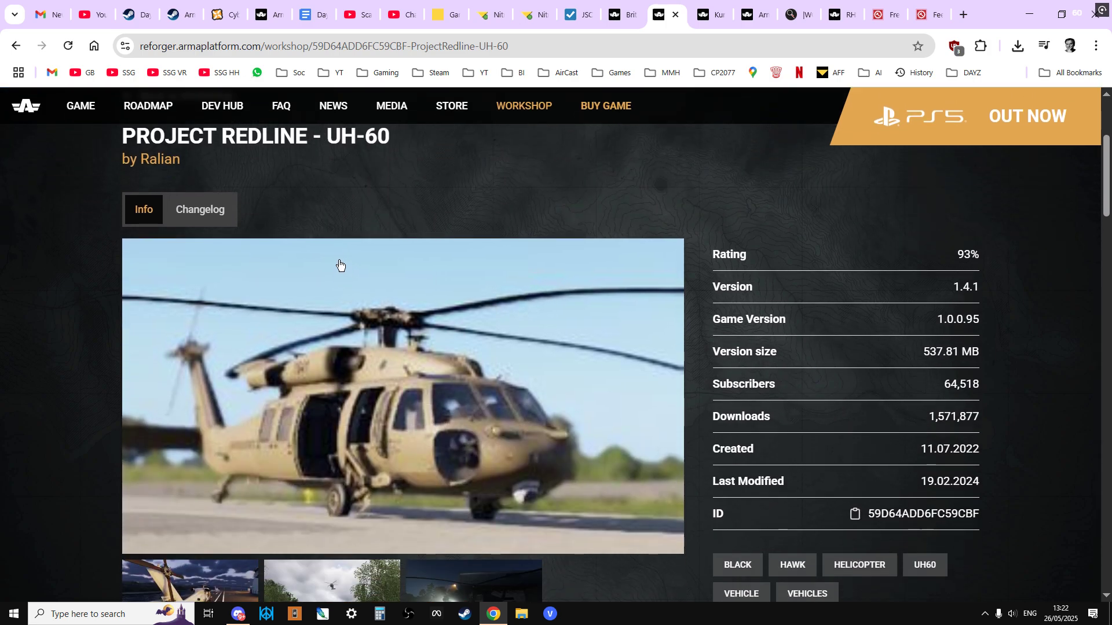
pyautogui.scroll(-3)
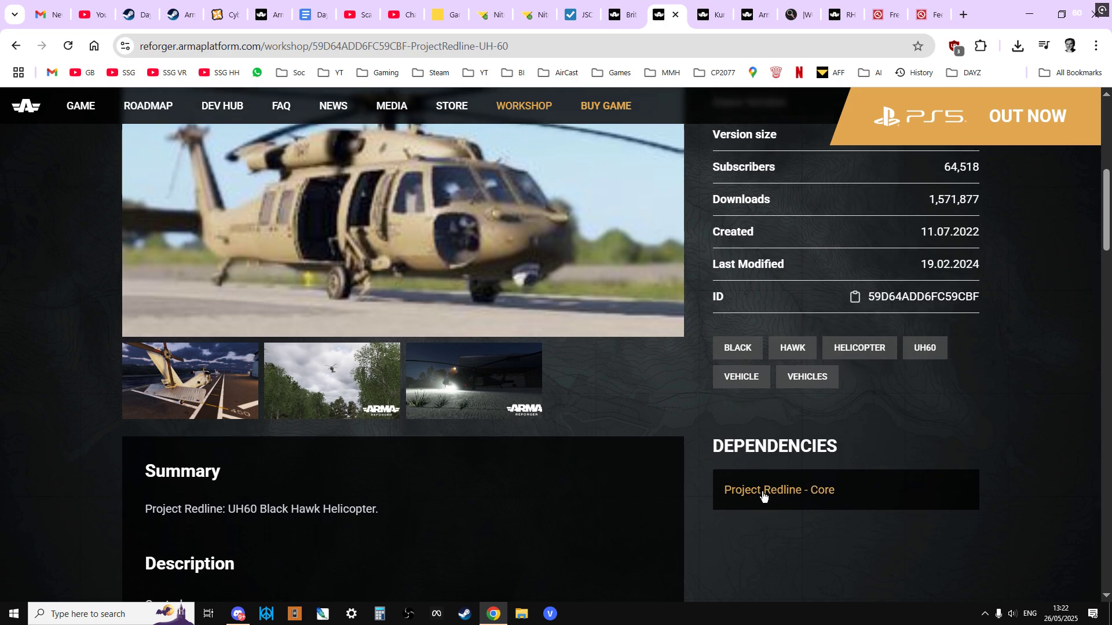
pyautogui.scroll(-3)
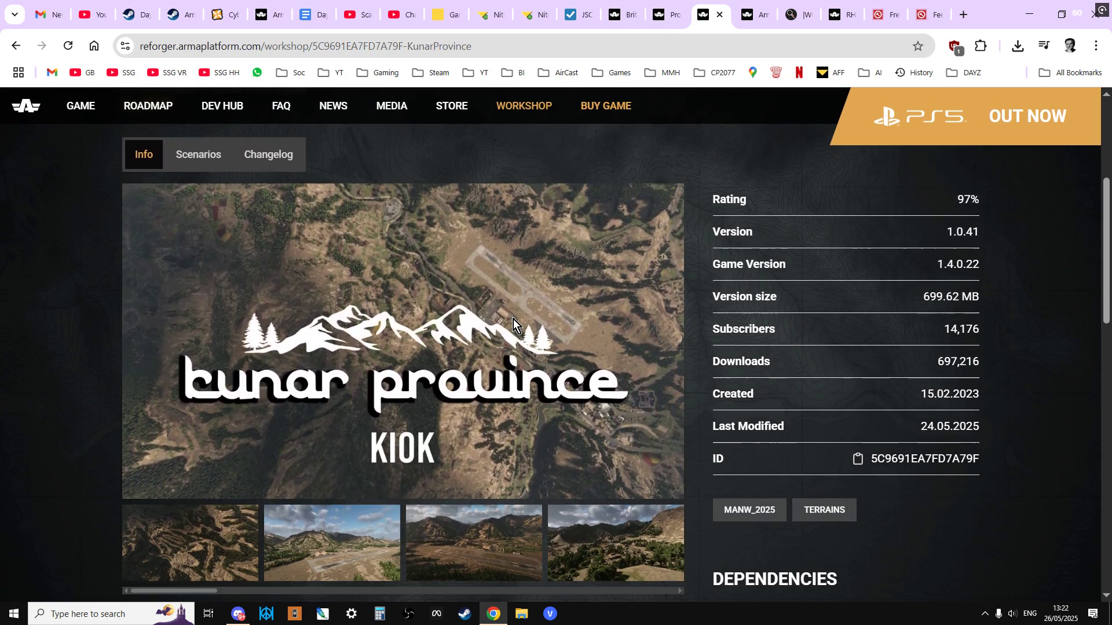
pyautogui.scroll(-3)
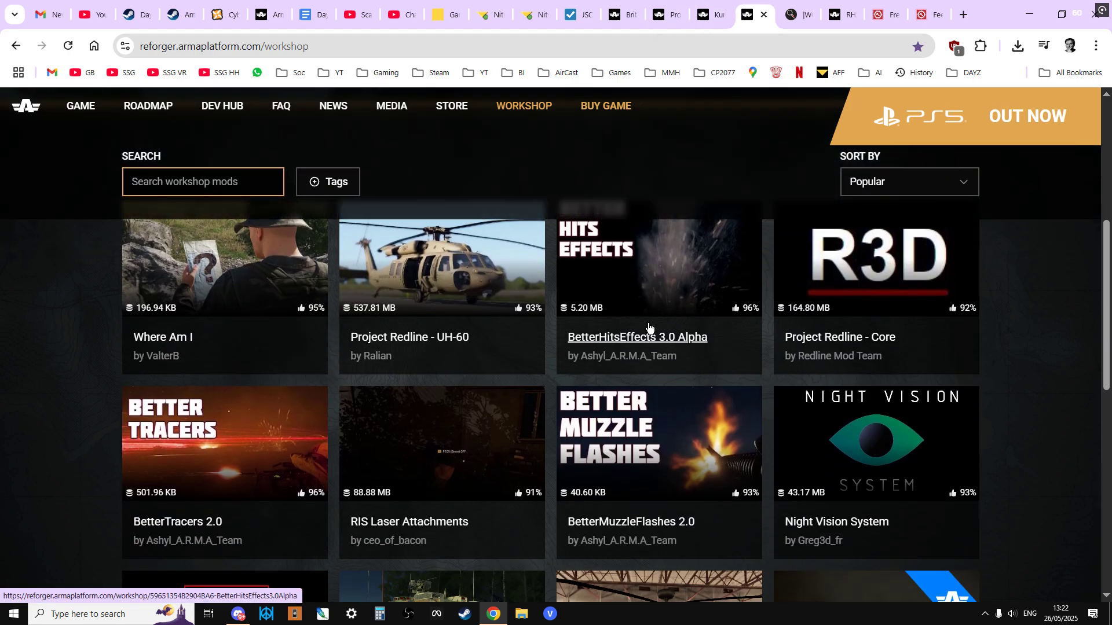
pyautogui.scroll(-3)
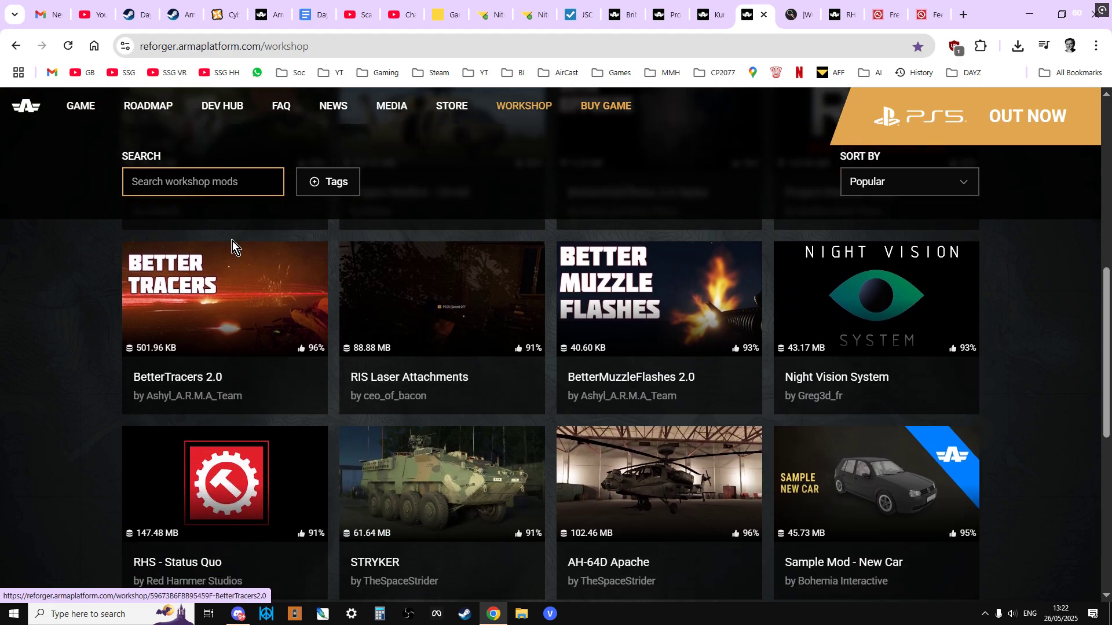
pyautogui.click(223, 298)
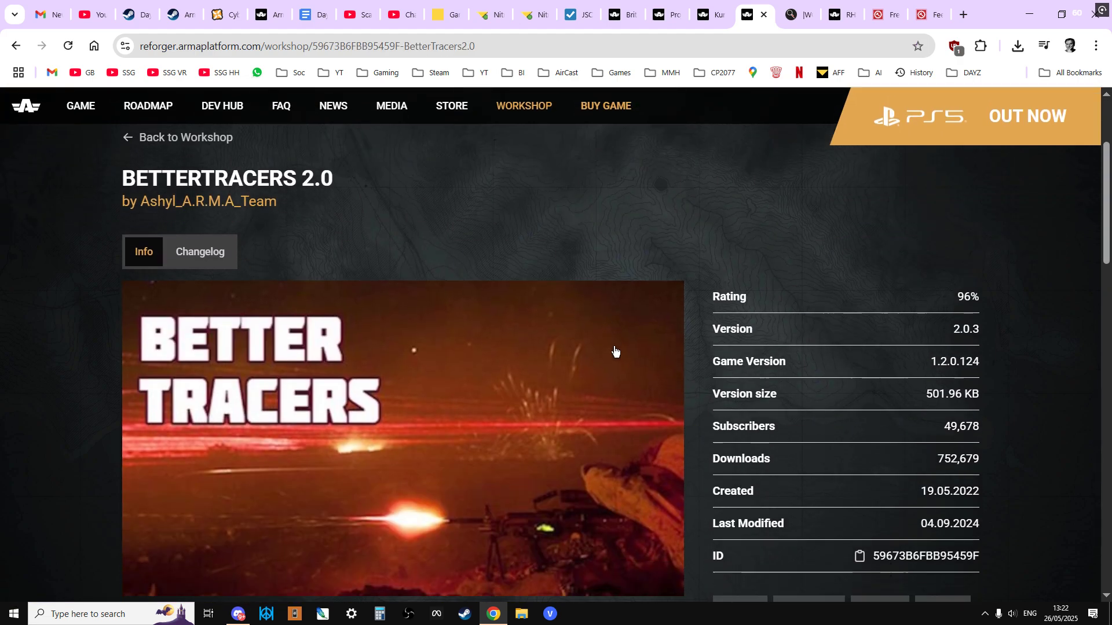
pyautogui.scroll(-3)
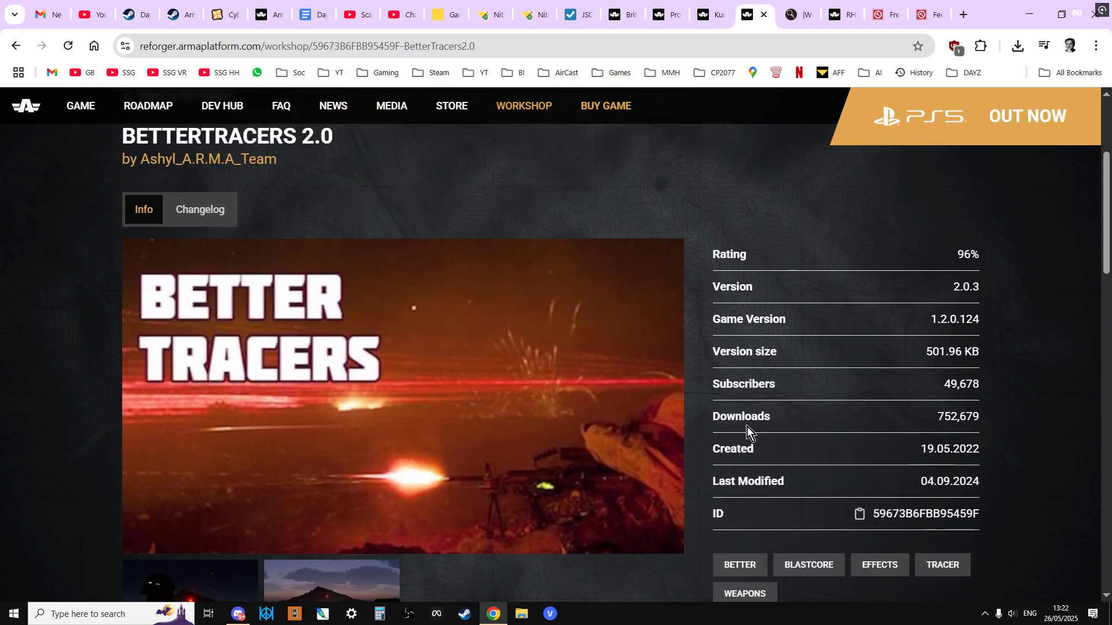
pyautogui.moveTo(949, 352)
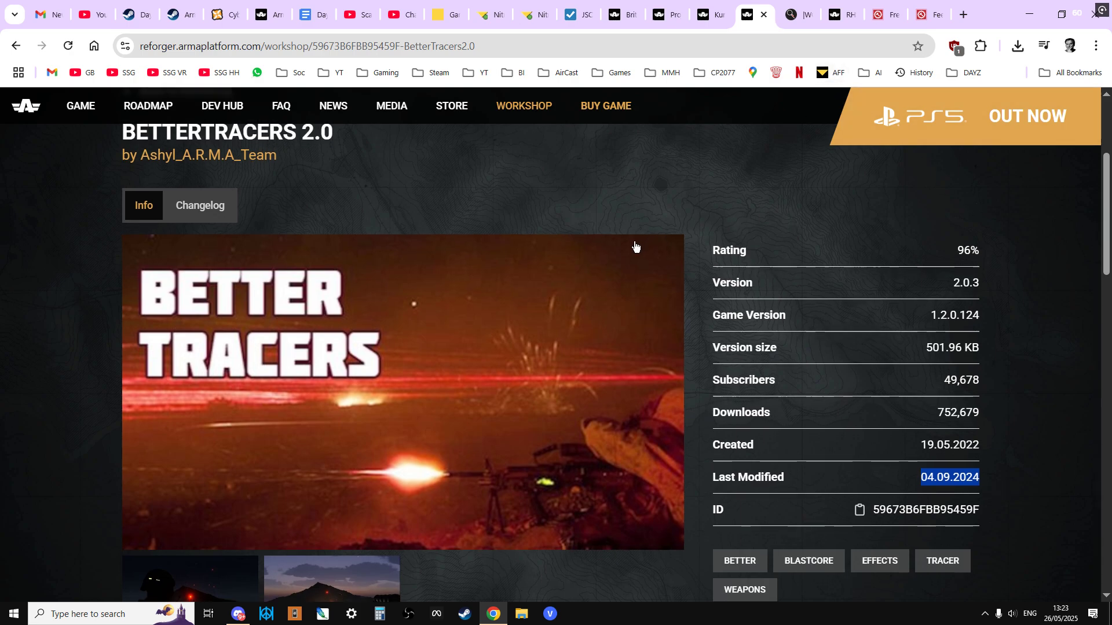
# Return to the BattleMetrics server search and edit the name search term for 'wcs'.
pyautogui.scroll(-3)
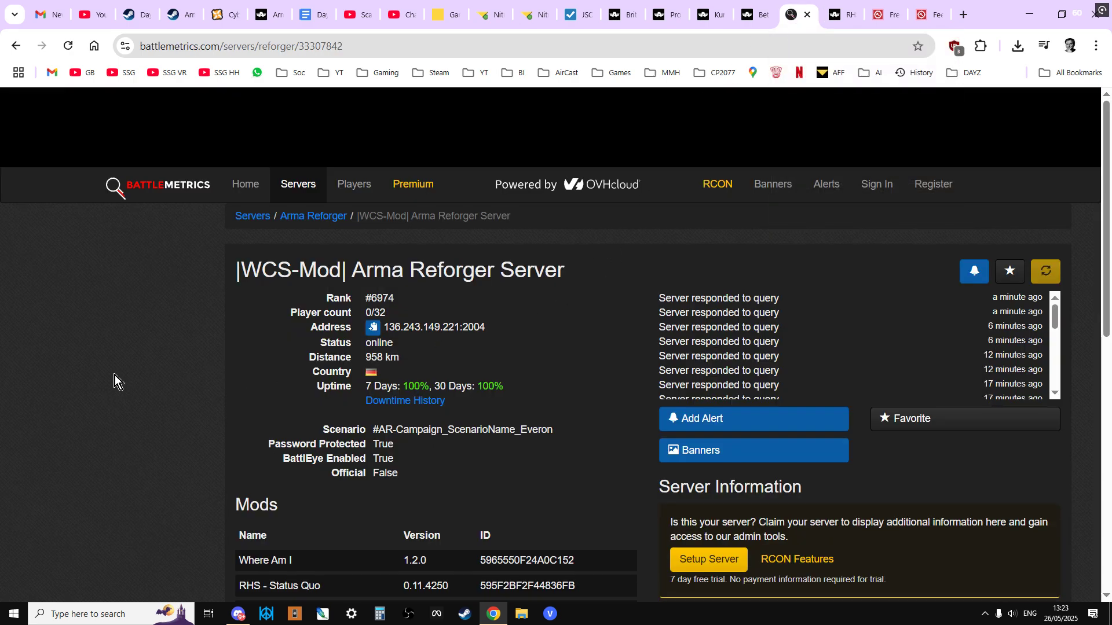
pyautogui.scroll(-3)
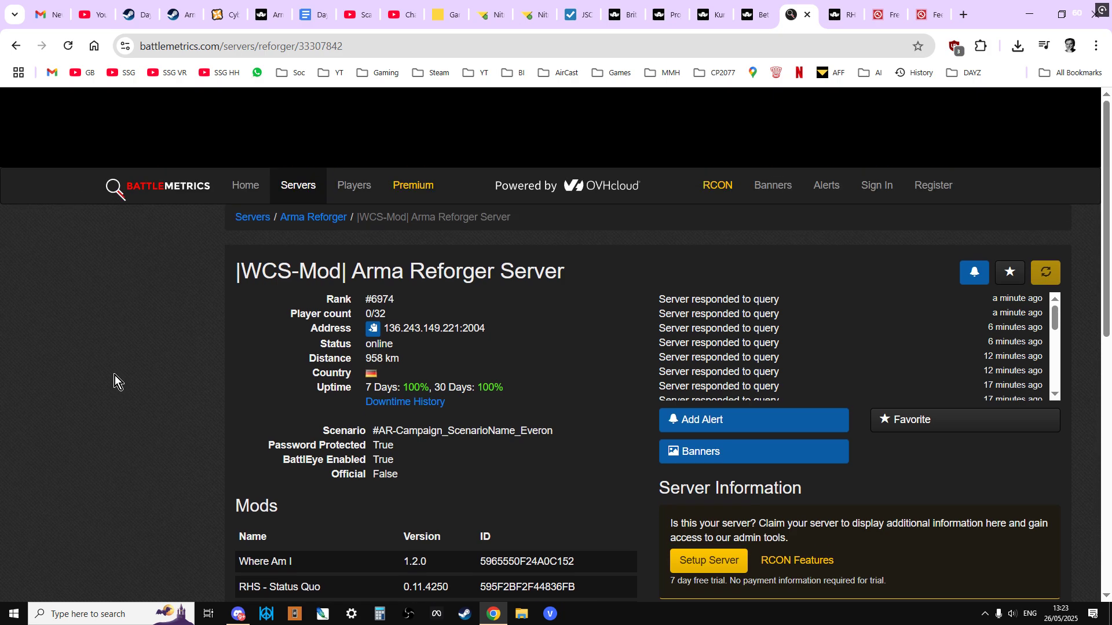
pyautogui.moveTo(227, 347)
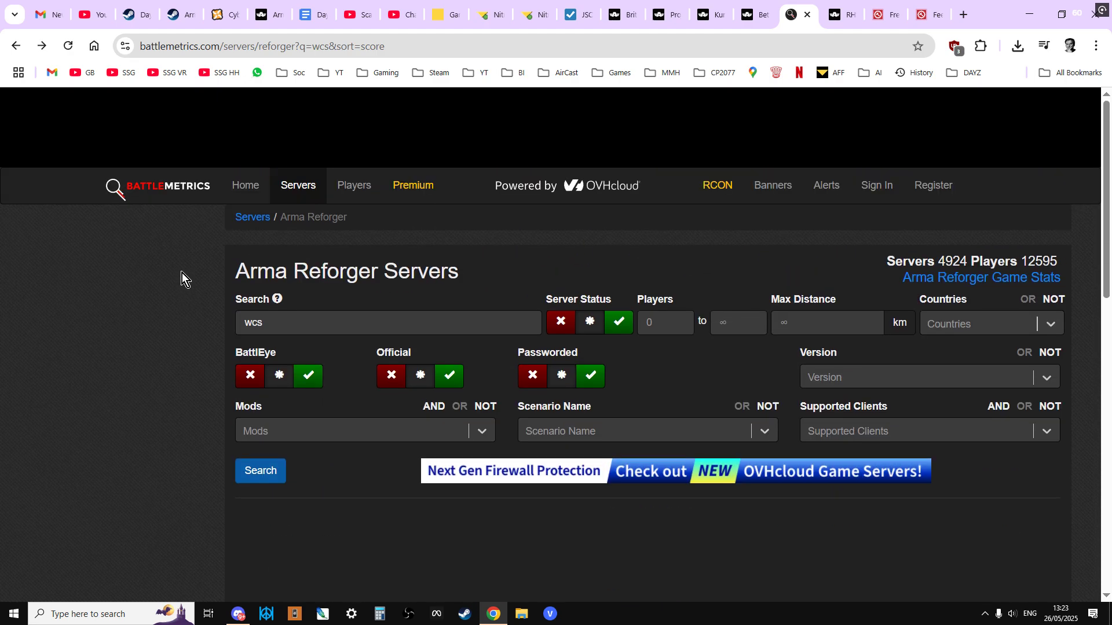
pyautogui.click(389, 323)
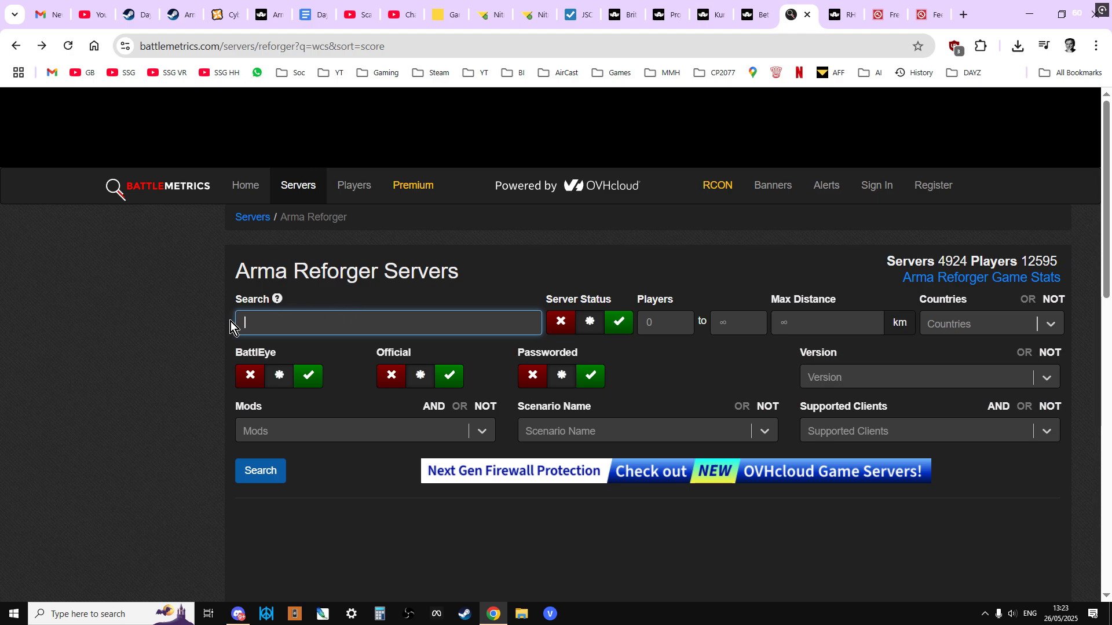
pyautogui.write('wcs')
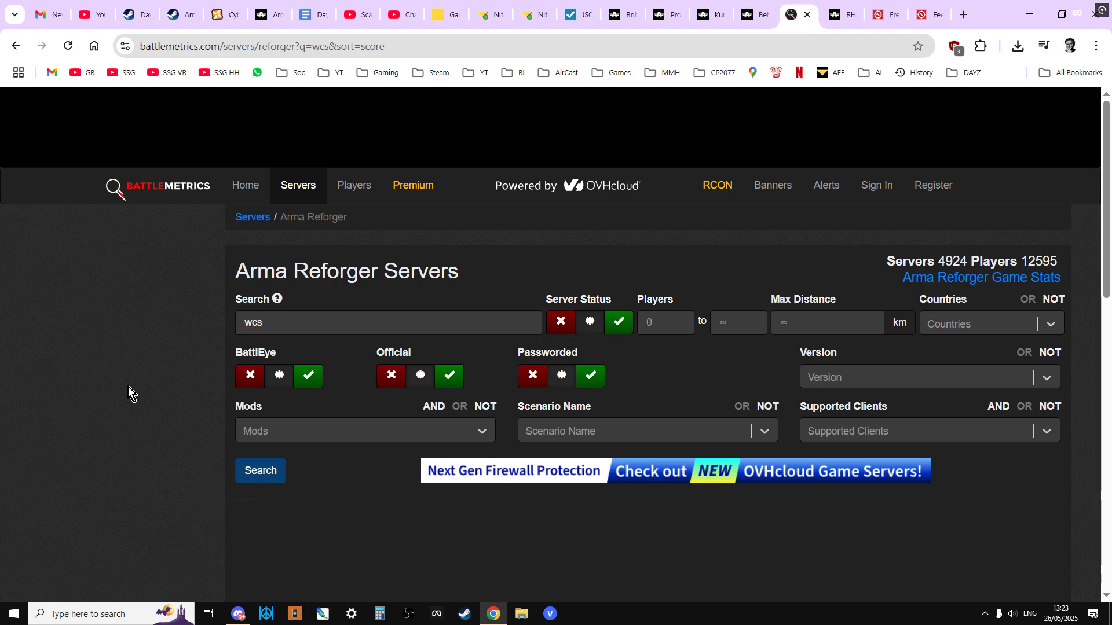
# Open the WCS-Mod server, expand its nine mods, and select the whole mod table.
pyautogui.scroll(-3)
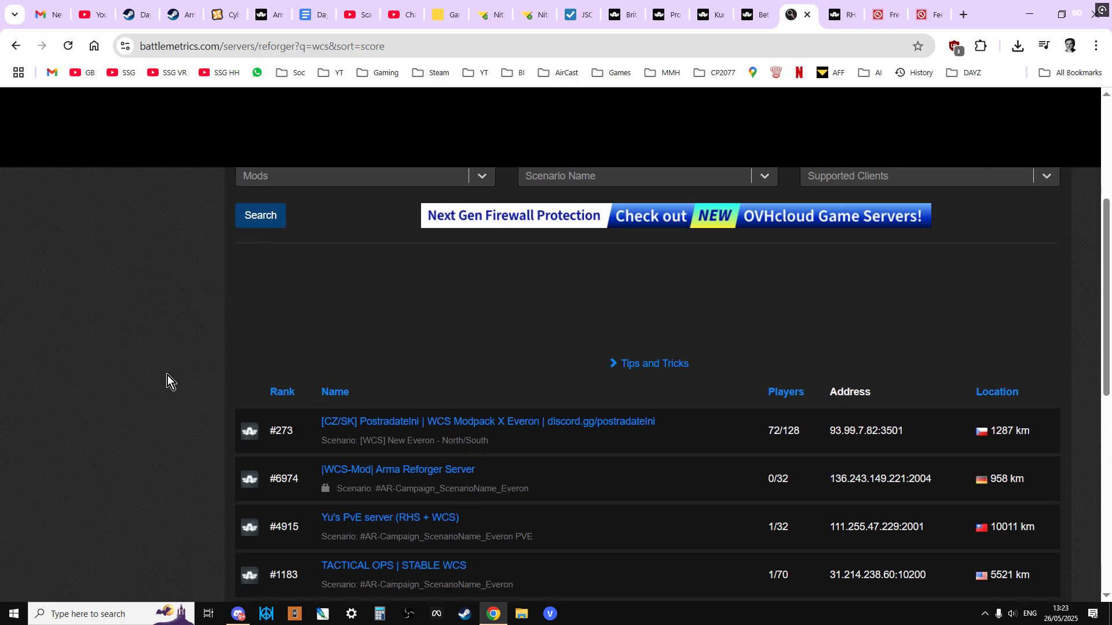
pyautogui.scroll(-3)
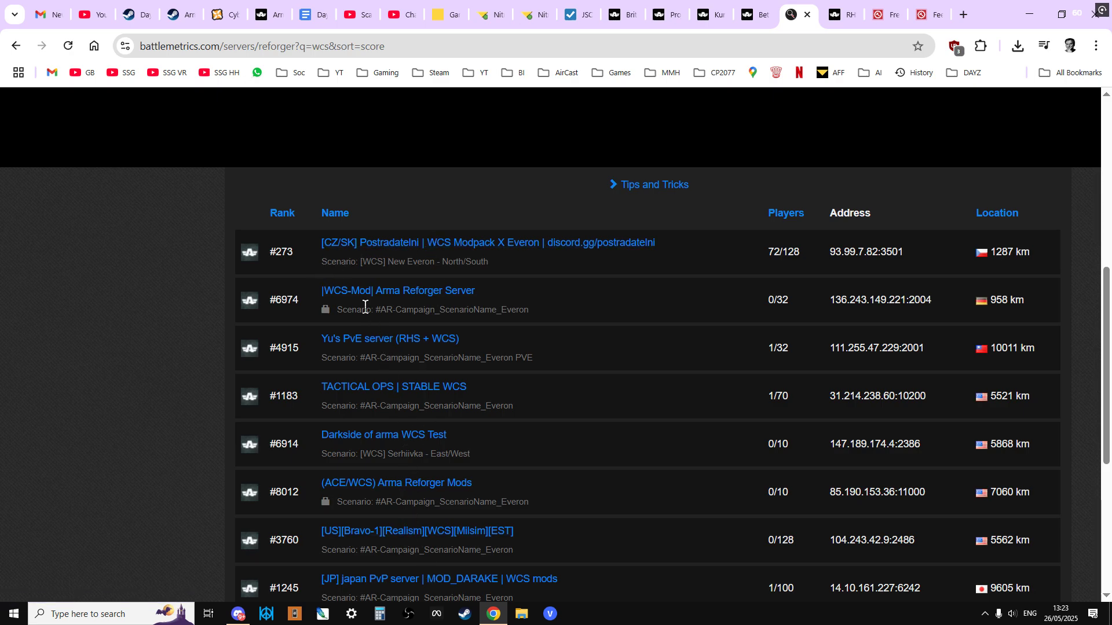
pyautogui.moveTo(405, 301)
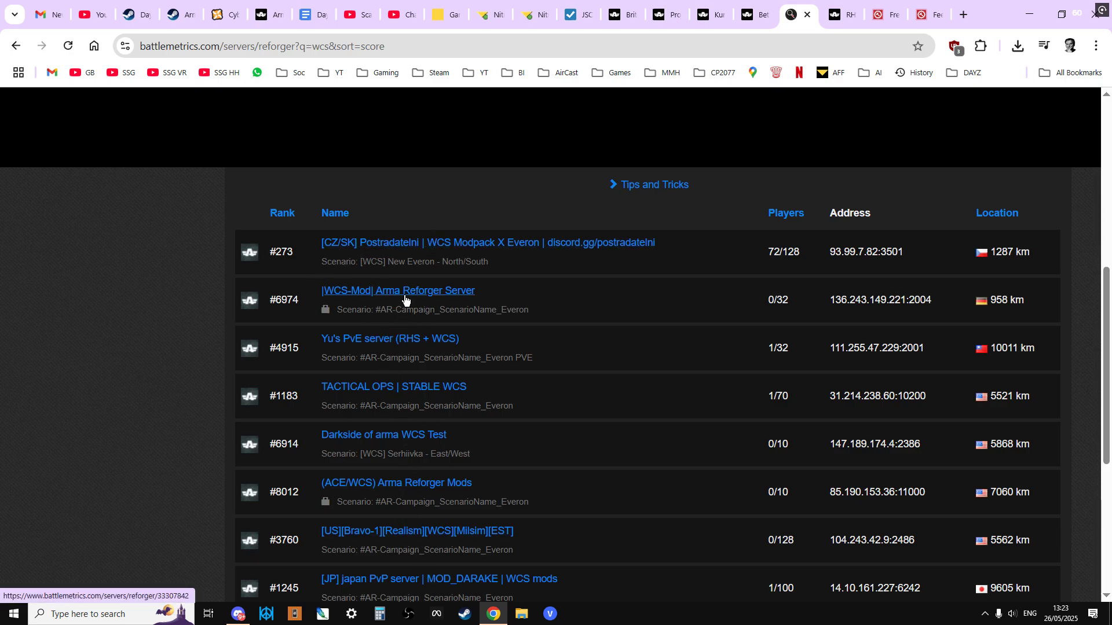
pyautogui.moveTo(416, 297)
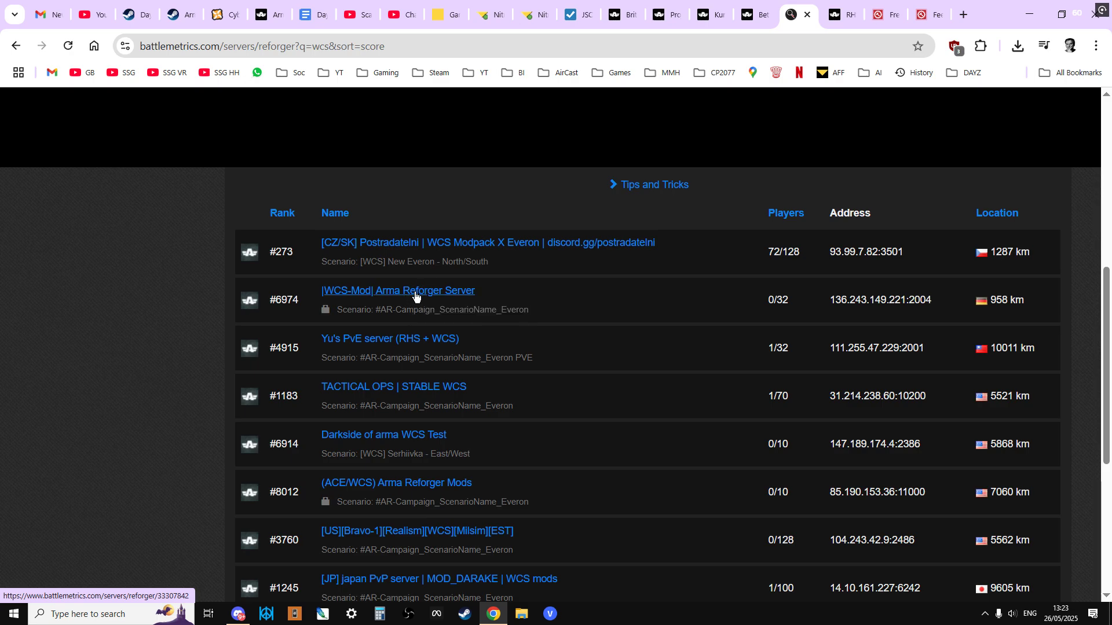
pyautogui.click(397, 291)
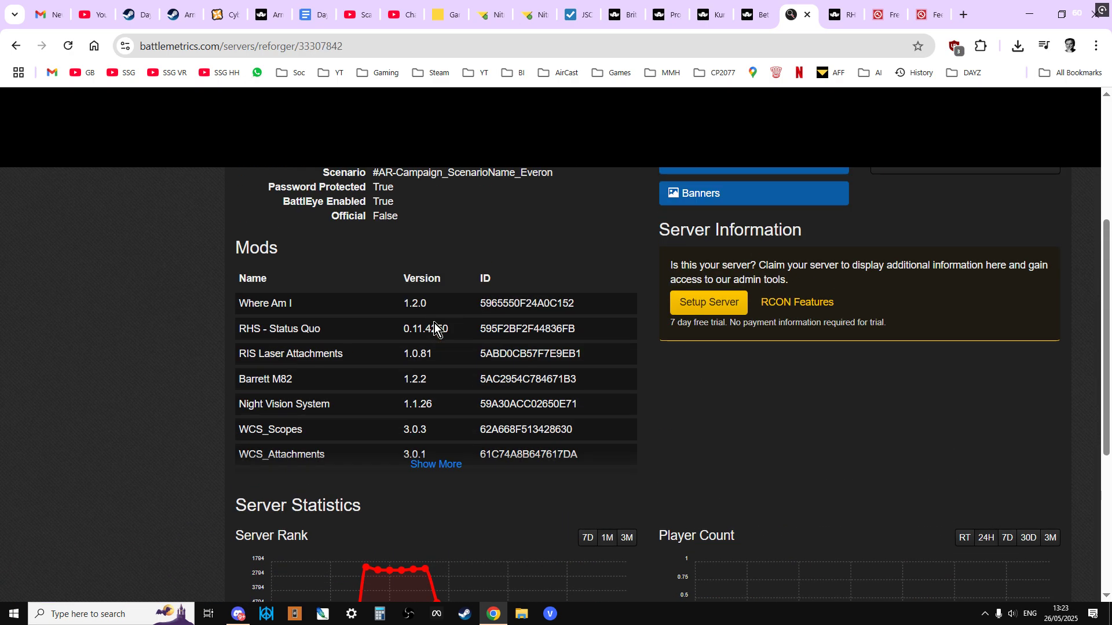
pyautogui.moveTo(435, 465)
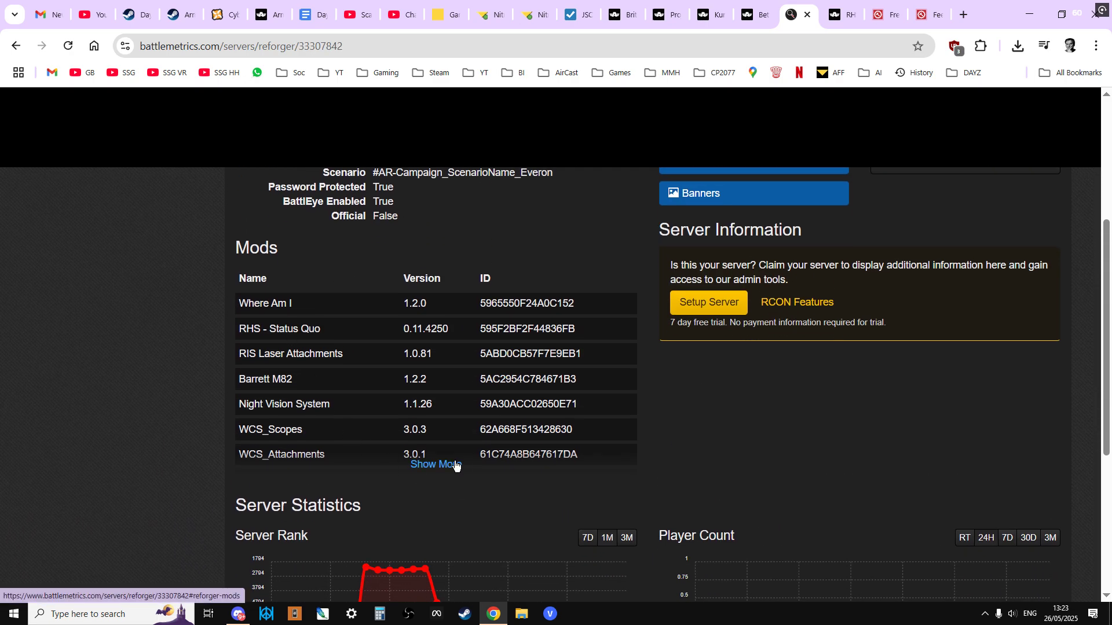
pyautogui.click(435, 465)
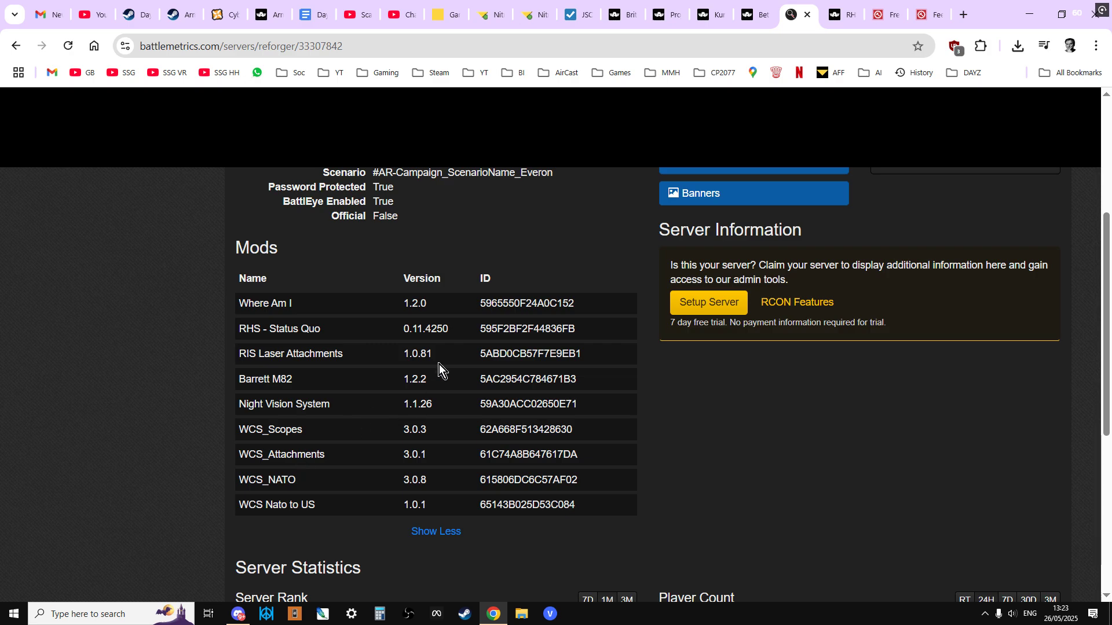
pyautogui.moveTo(505, 399)
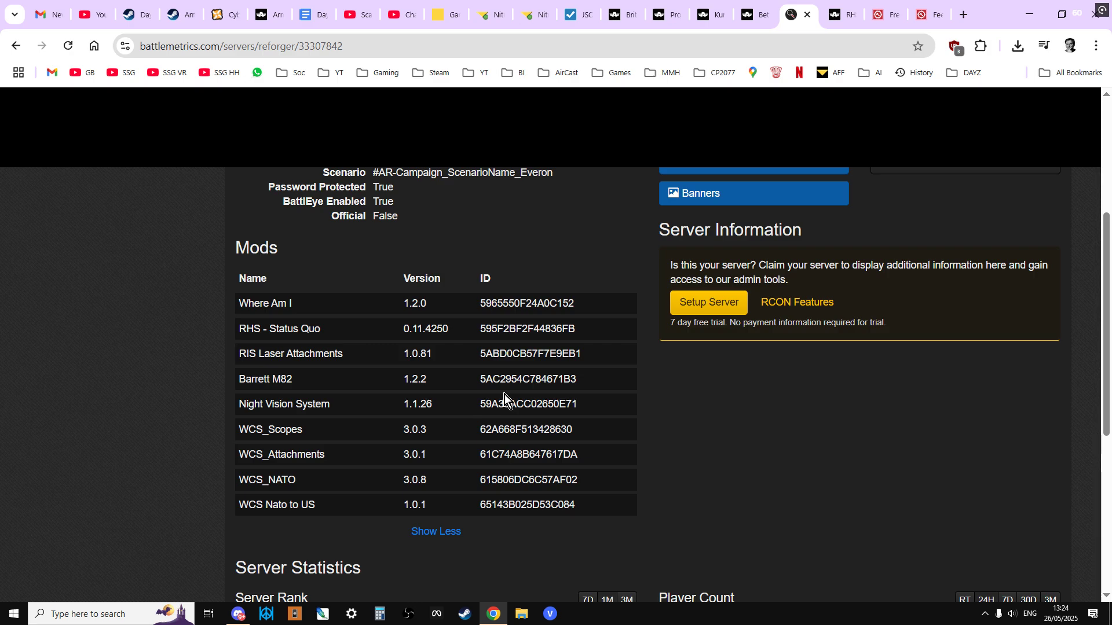
pyautogui.moveTo(251, 305)
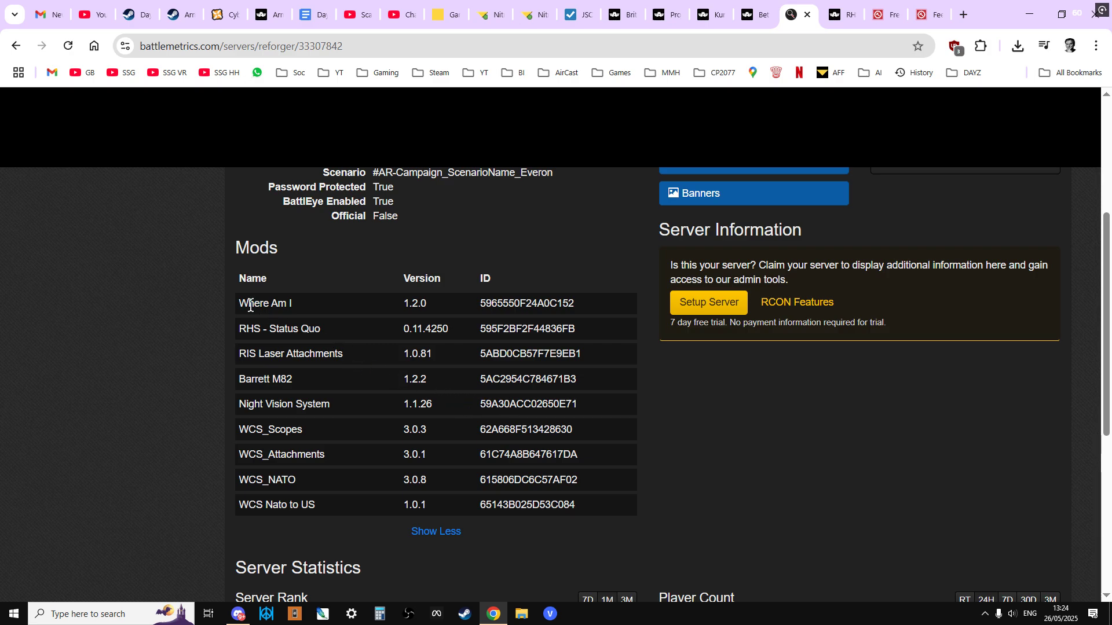
pyautogui.moveTo(245, 303); pyautogui.dragTo(514, 505)
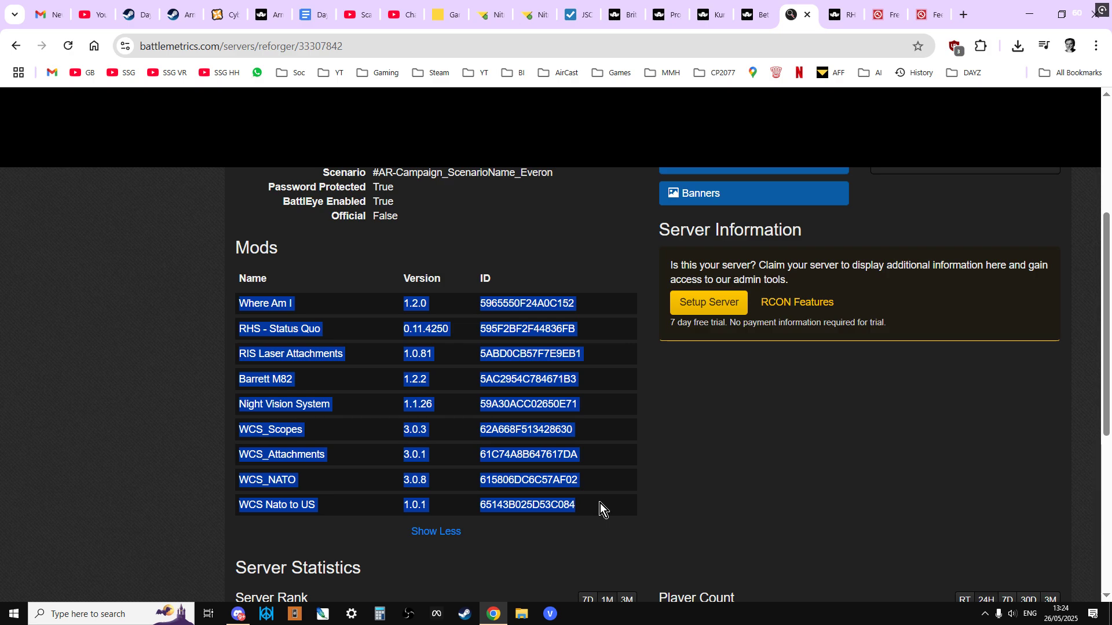
pyautogui.moveTo(565, 275)
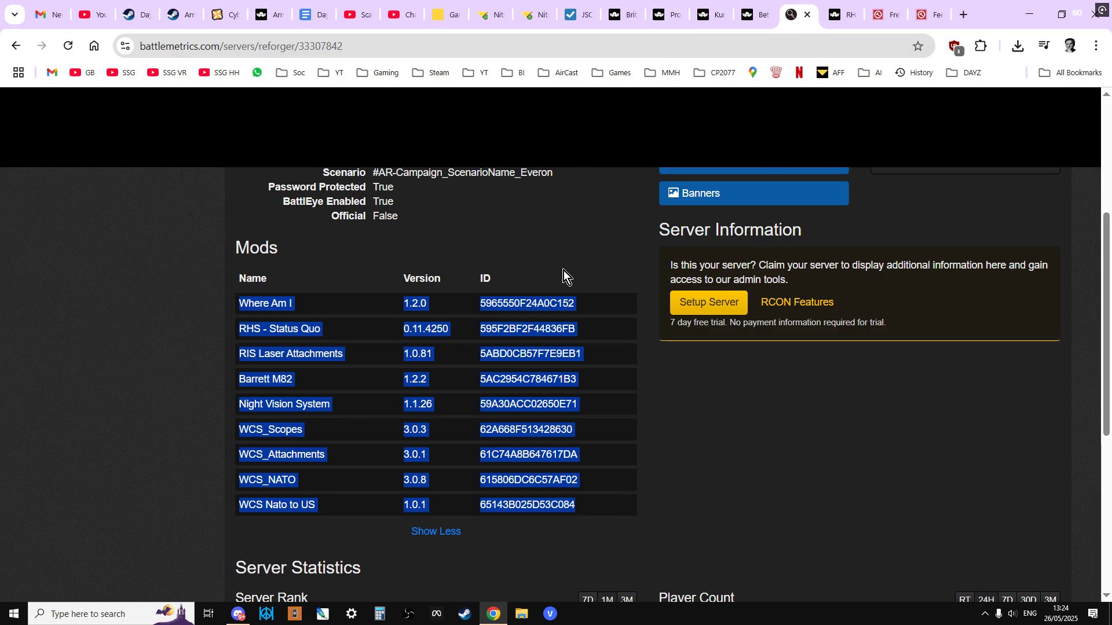
pyautogui.moveTo(509, 331)
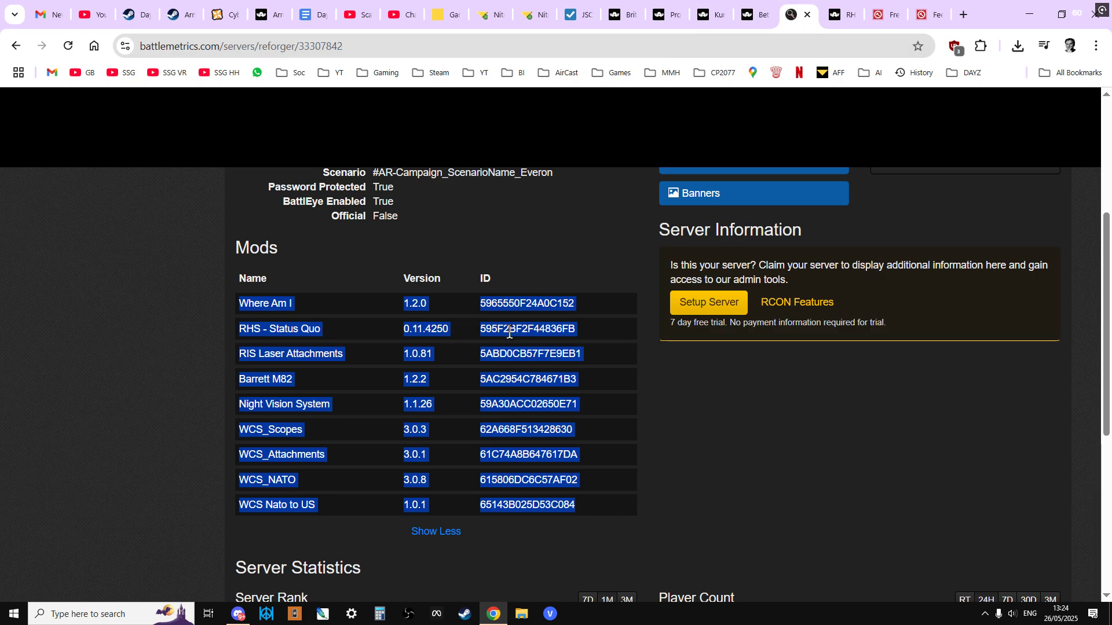
pyautogui.moveTo(721, 34)
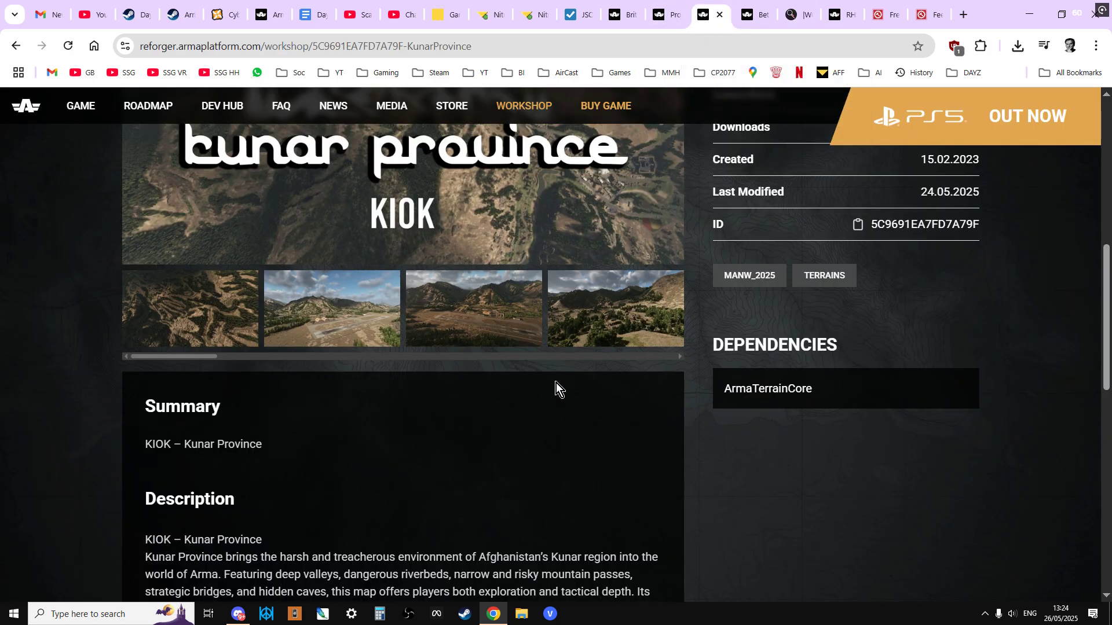
# Check the Kunar Province workshop page's Rating and ID, then switch to Discord.
pyautogui.scroll(-3)
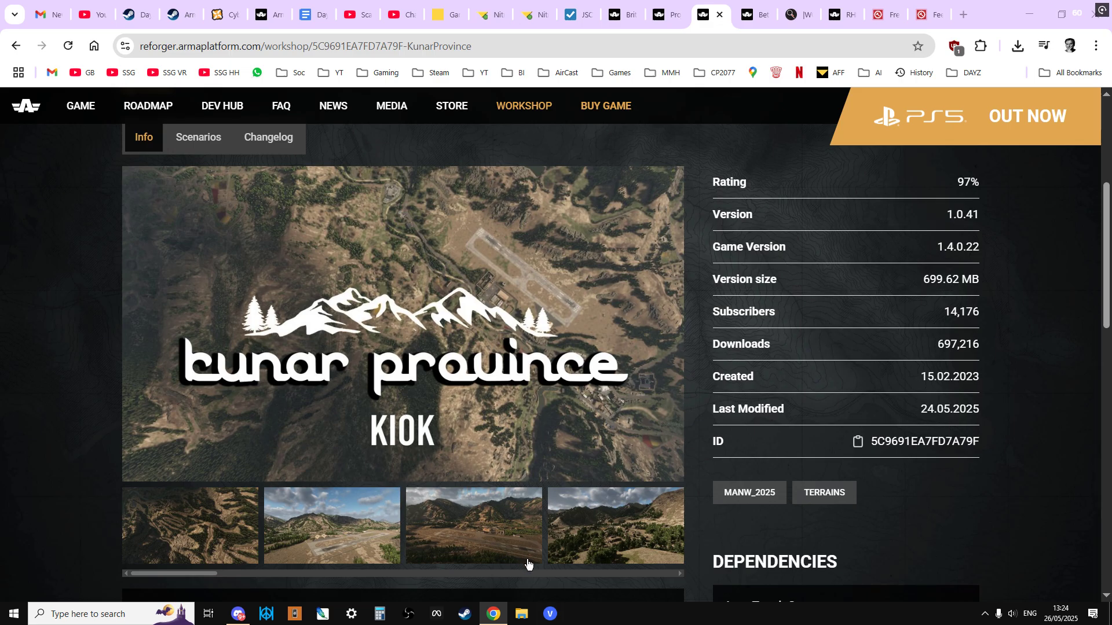
pyautogui.click(464, 614)
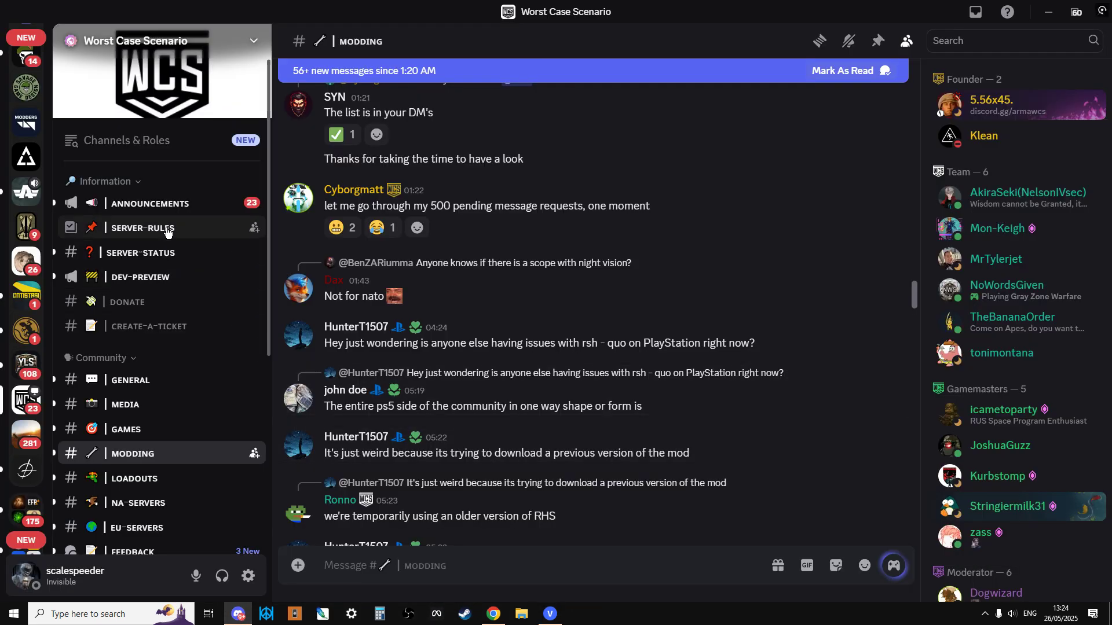
pyautogui.moveTo(145, 277)
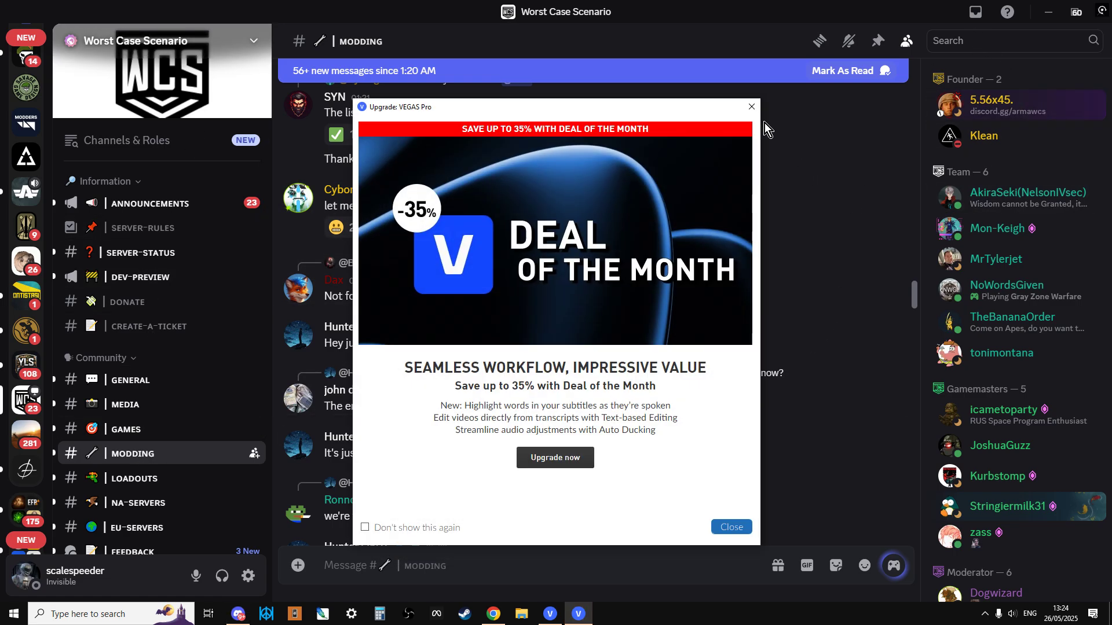
# Close the VEGAS Pro upgrade pop-up and browse the Enfusion Modders #terrains-reforger channel.
pyautogui.click(752, 107)
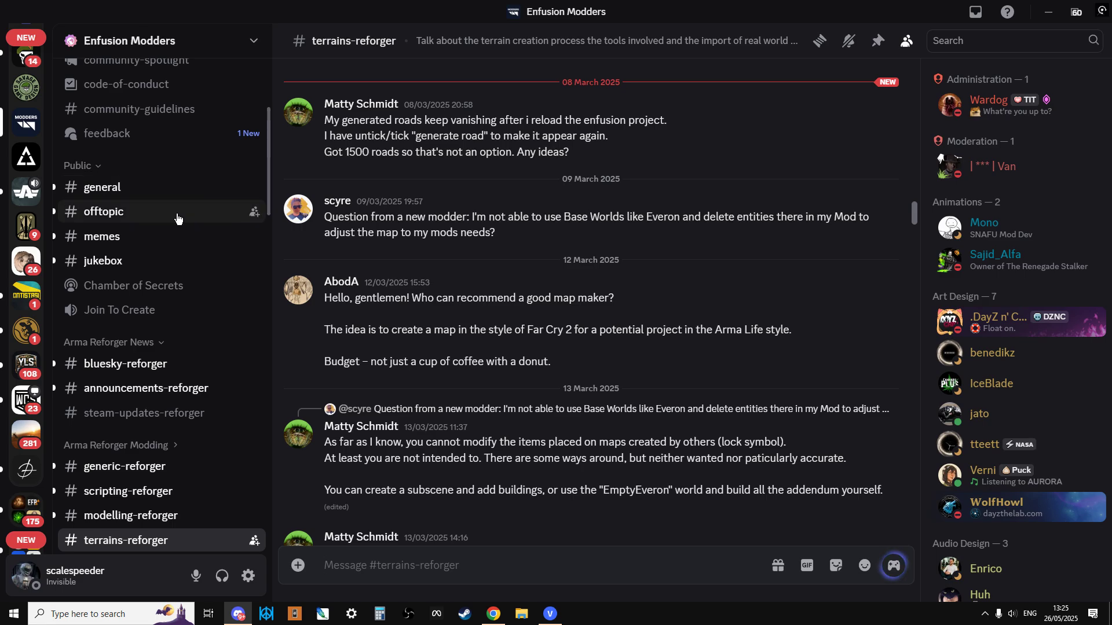
pyautogui.scroll(-3)
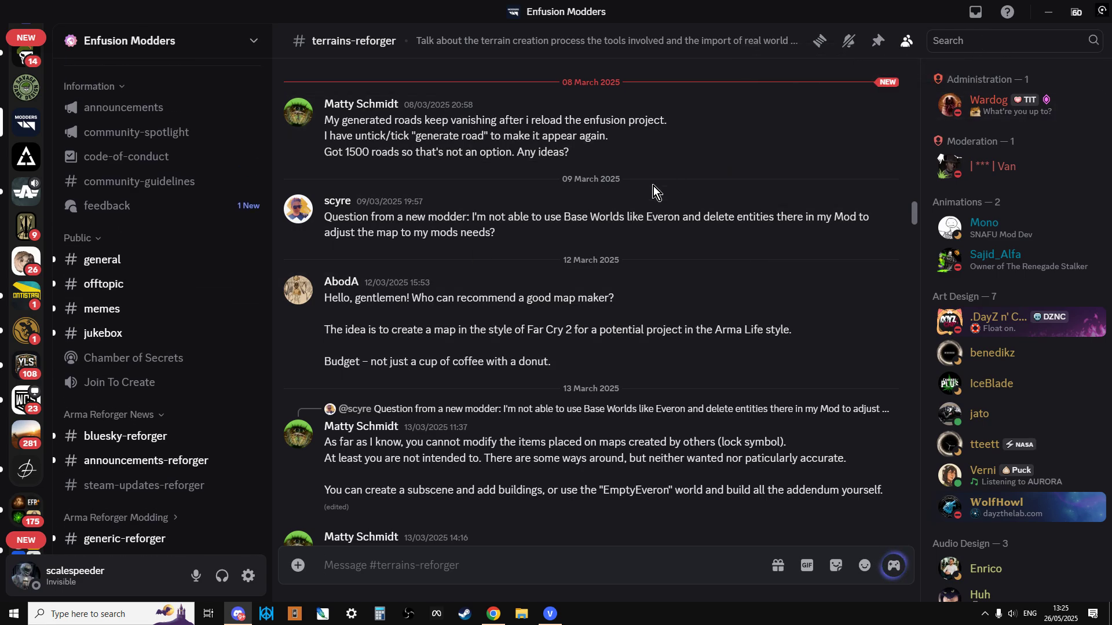
pyautogui.scroll(-3)
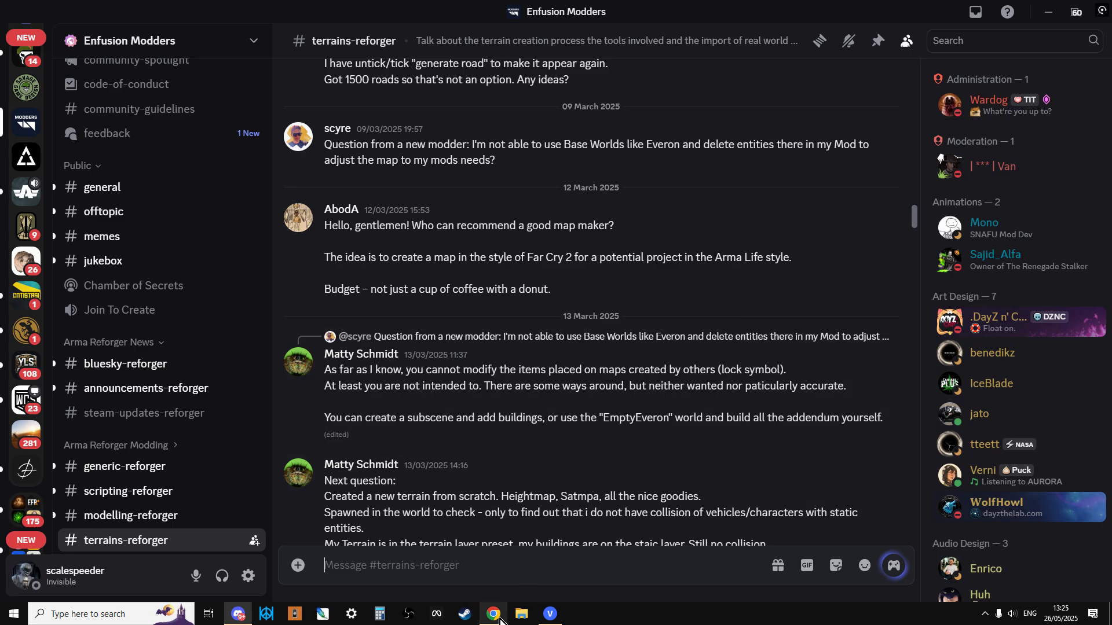
# Bring up the RHS - Status Quo workshop page and scroll to its ID and tags.
pyautogui.click(492, 613)
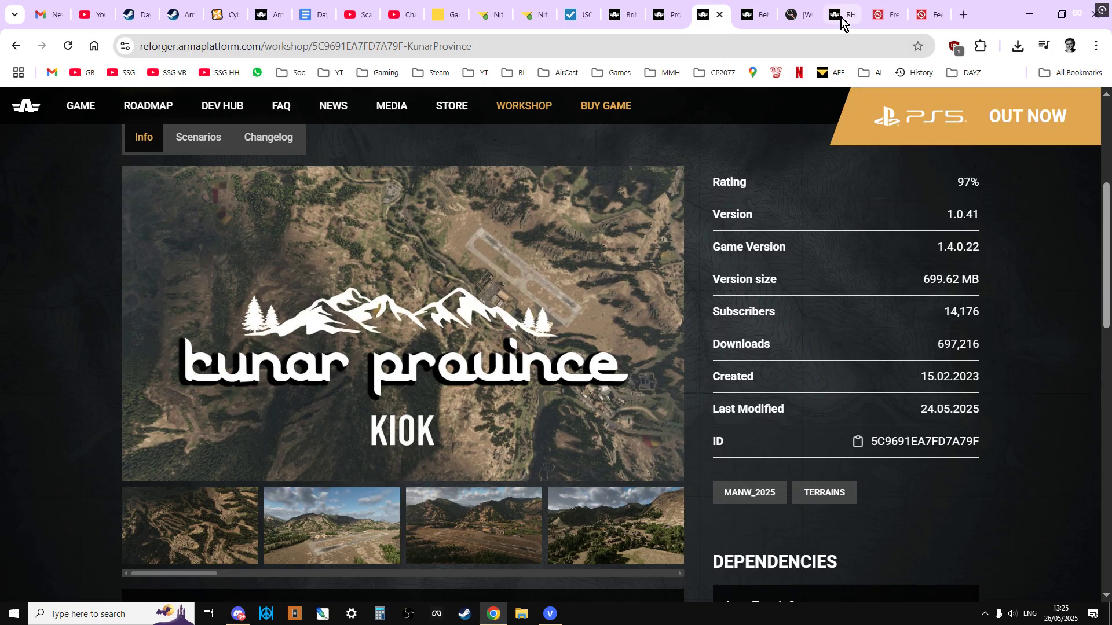
pyautogui.click(841, 14)
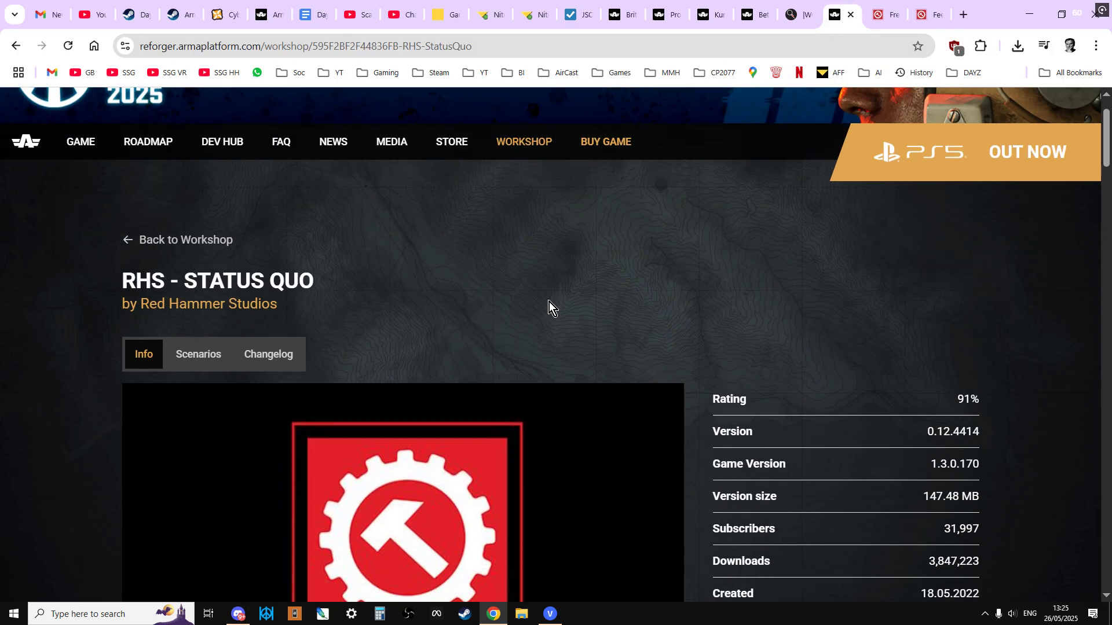
pyautogui.scroll(-3)
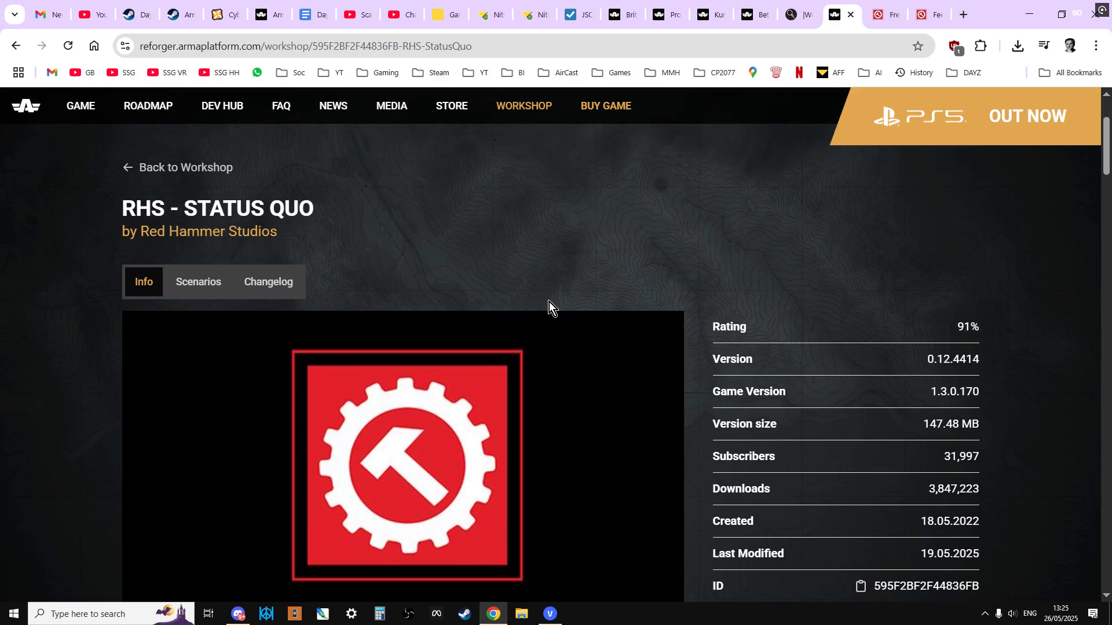
pyautogui.scroll(-3)
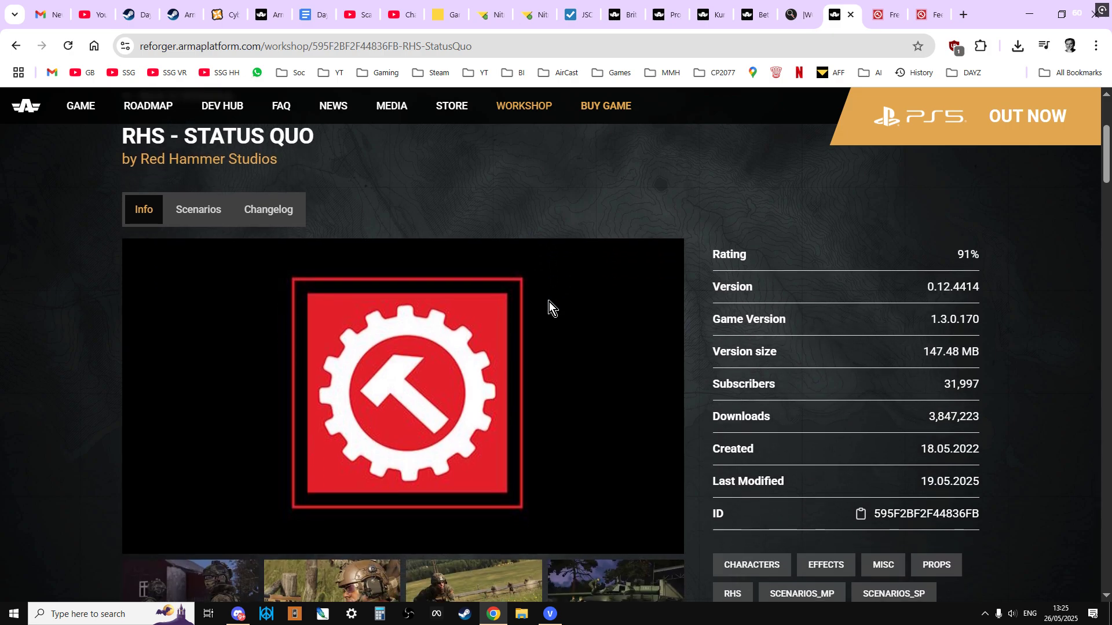
pyautogui.scroll(-3)
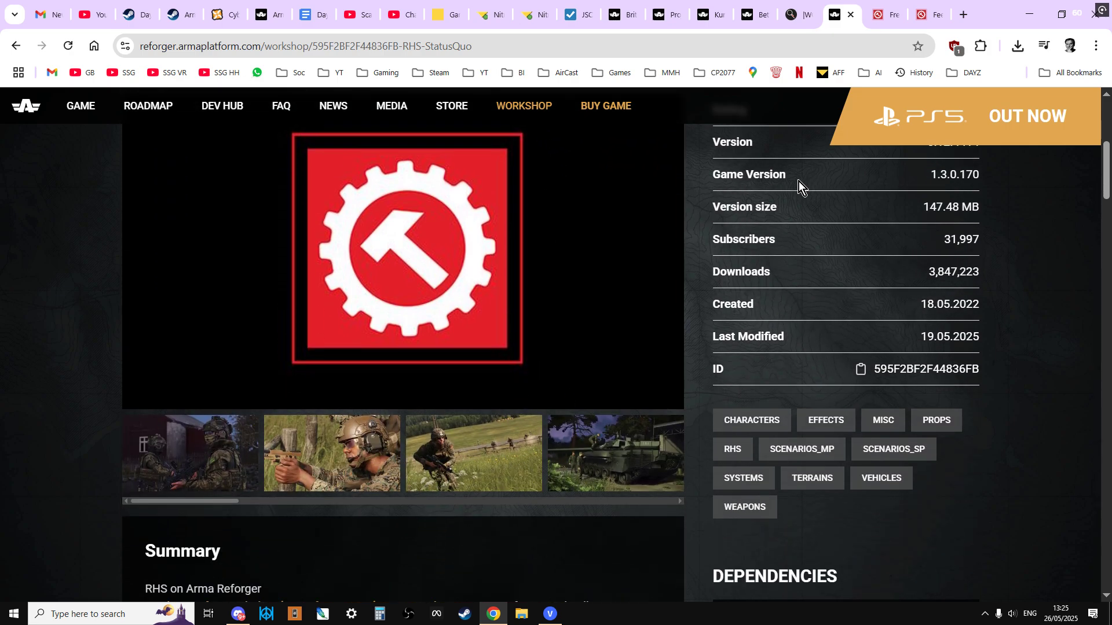
pyautogui.scroll(3)
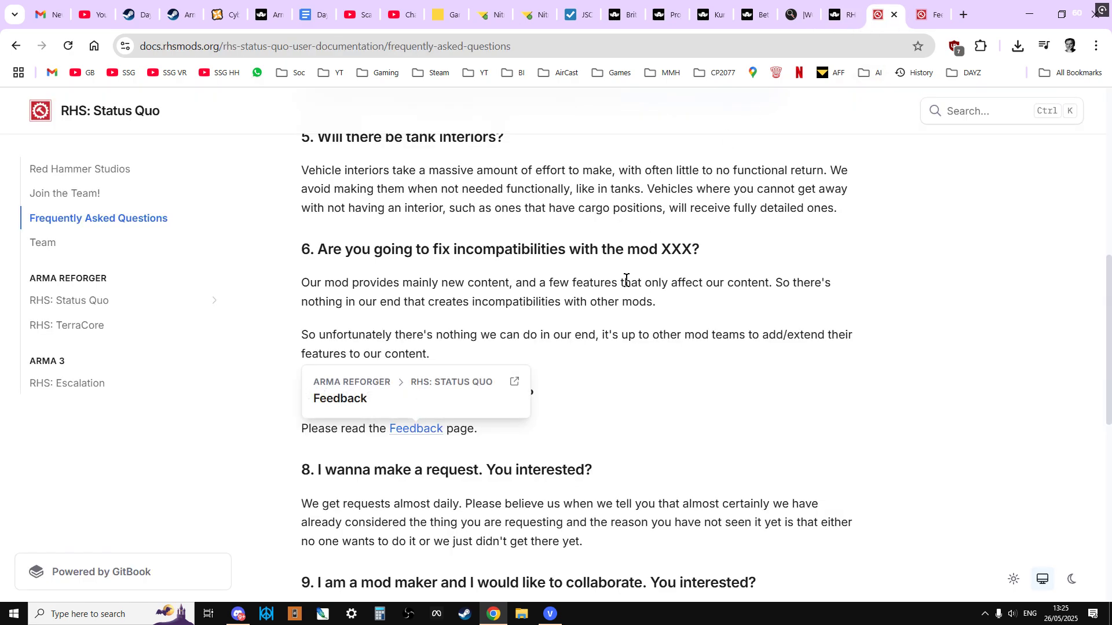
pyautogui.moveTo(429, 447)
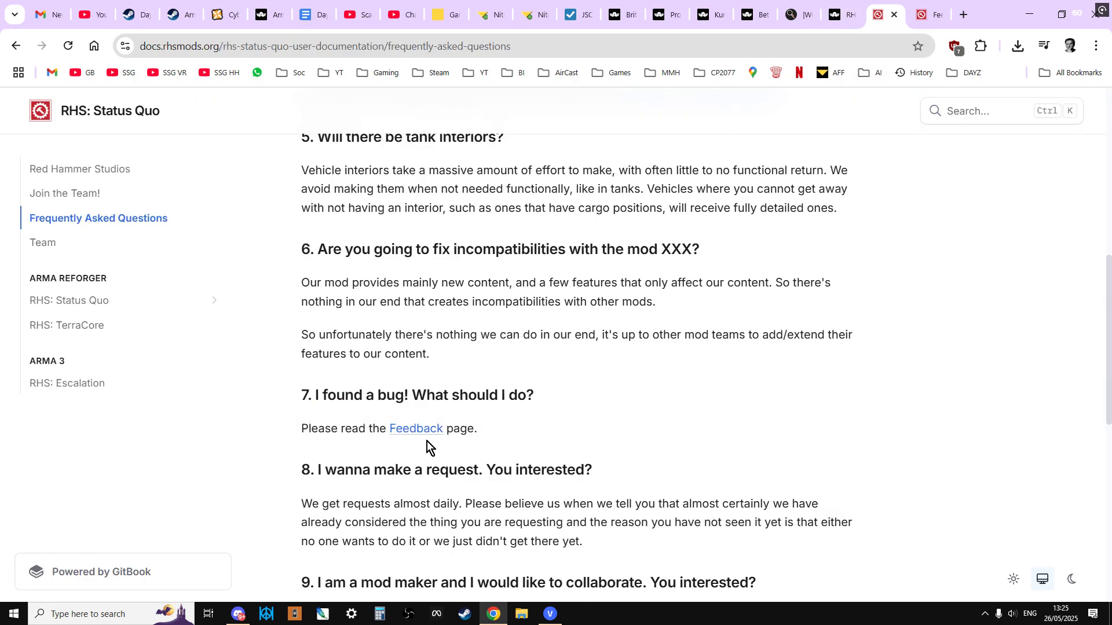
# Open the RHS Feedback page and follow the github.com/RHSMODS/statusquo/issues link.
pyautogui.click(416, 428)
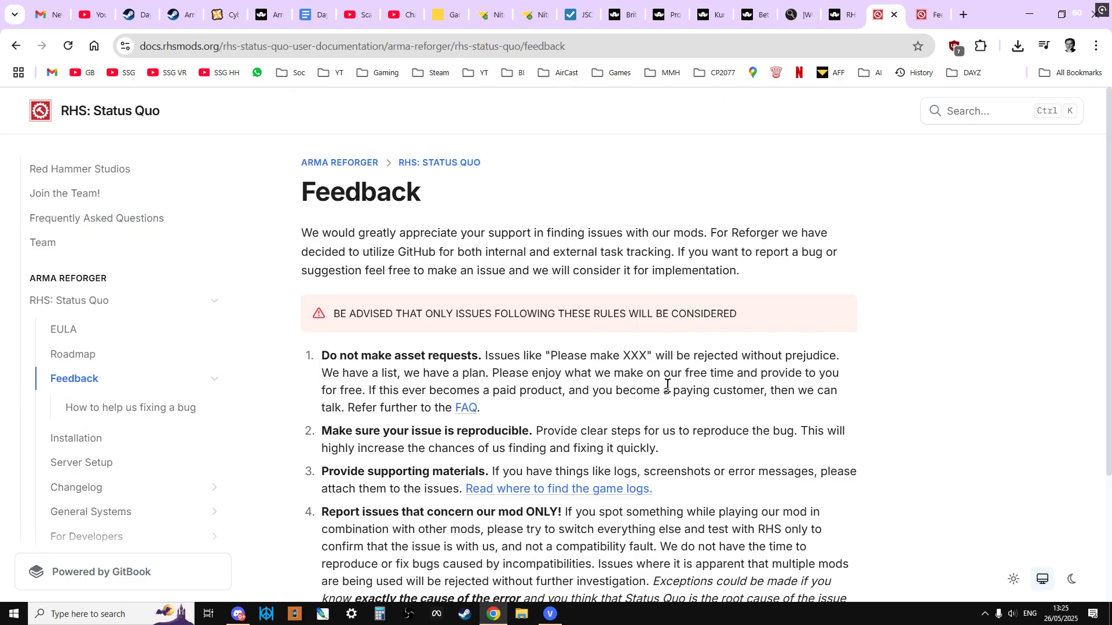
pyautogui.moveTo(594, 333)
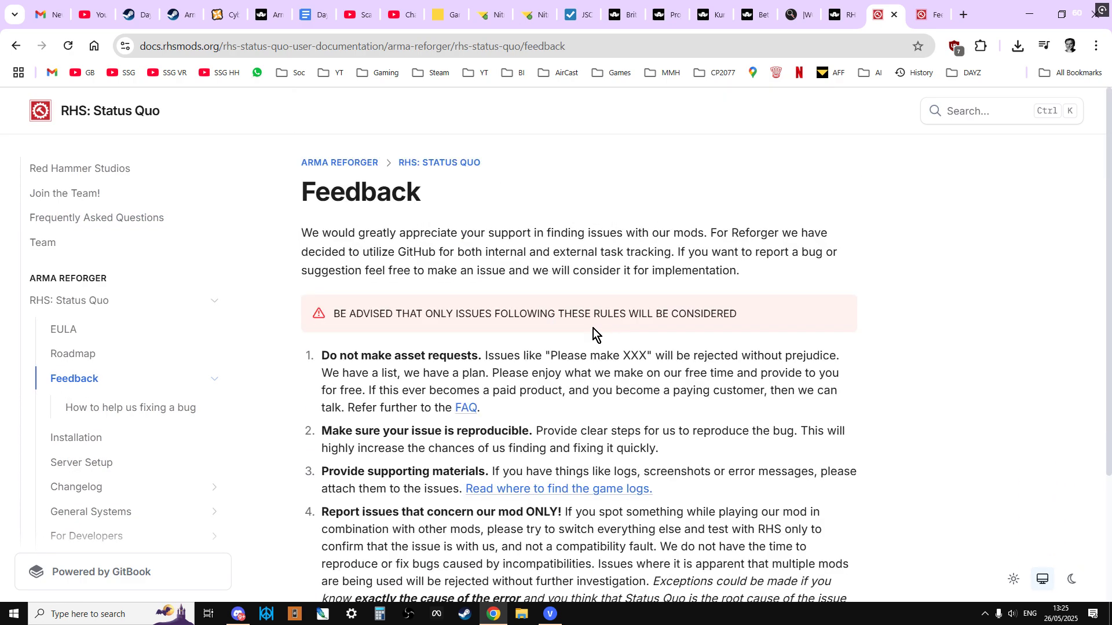
pyautogui.scroll(-3)
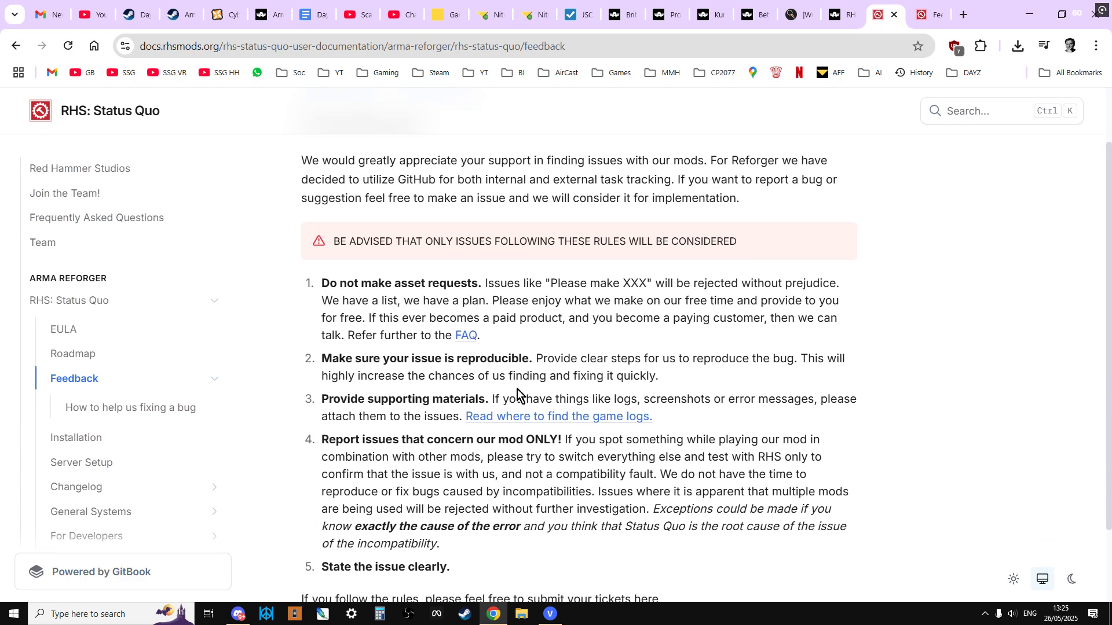
pyautogui.scroll(-3)
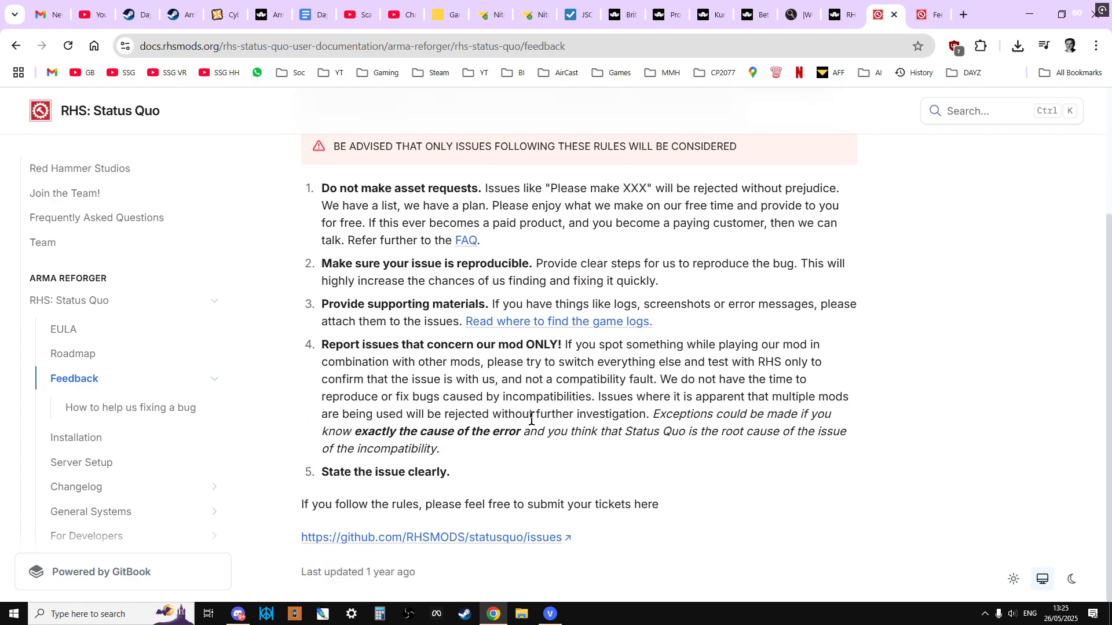
pyautogui.click(435, 537)
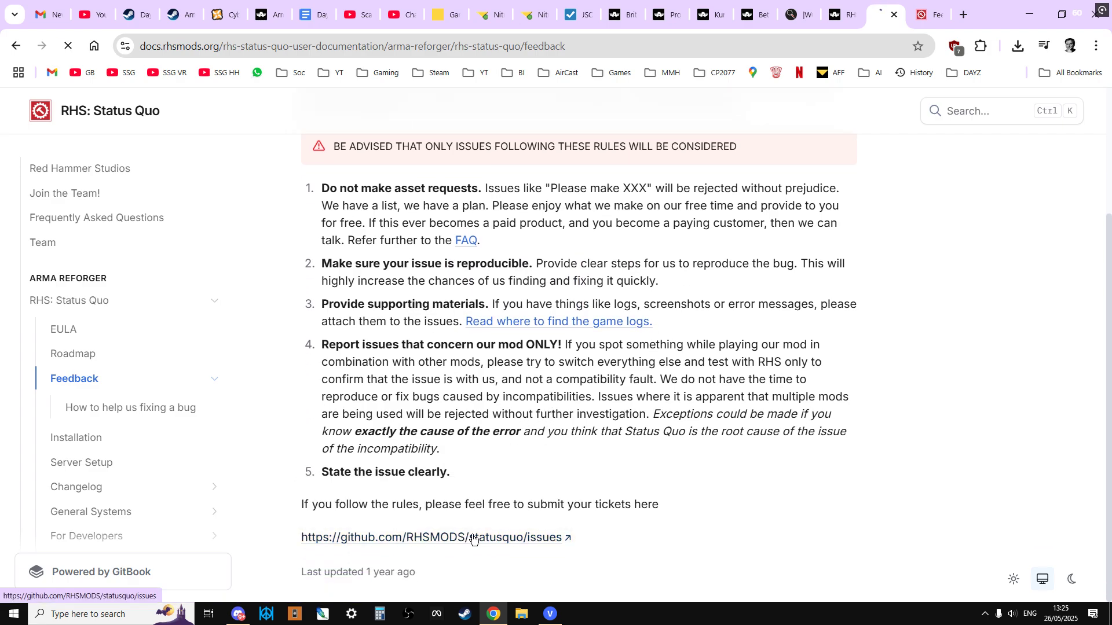
# Browse RHSMODS/statusquo open issues and open #1177, 'PS5 Crashing due to vehicles'.
pyautogui.click(435, 537)
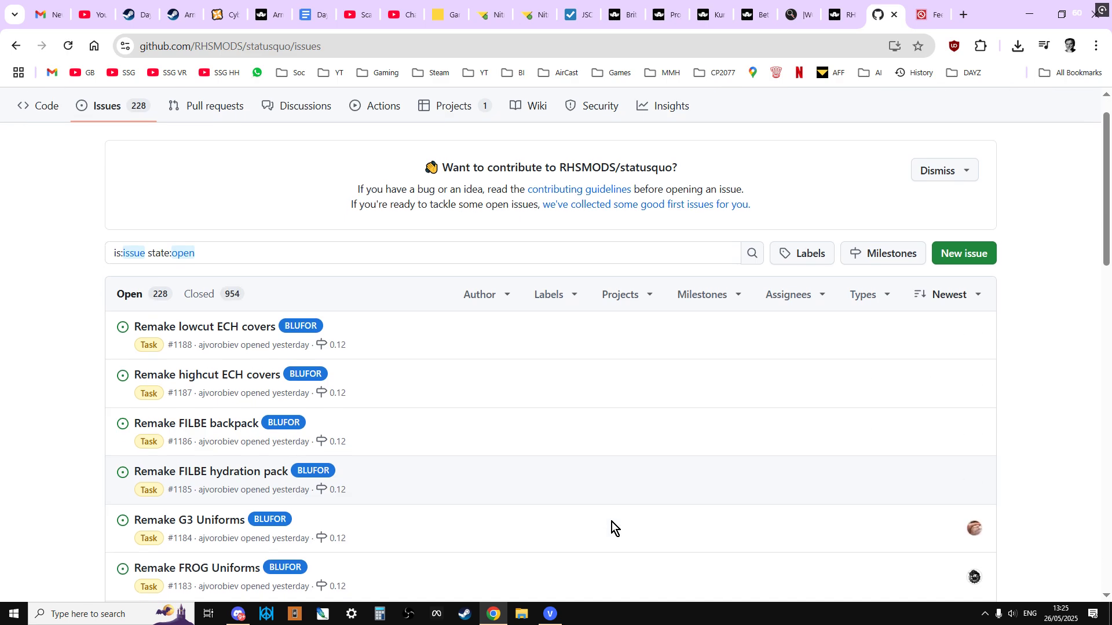
pyautogui.scroll(-3)
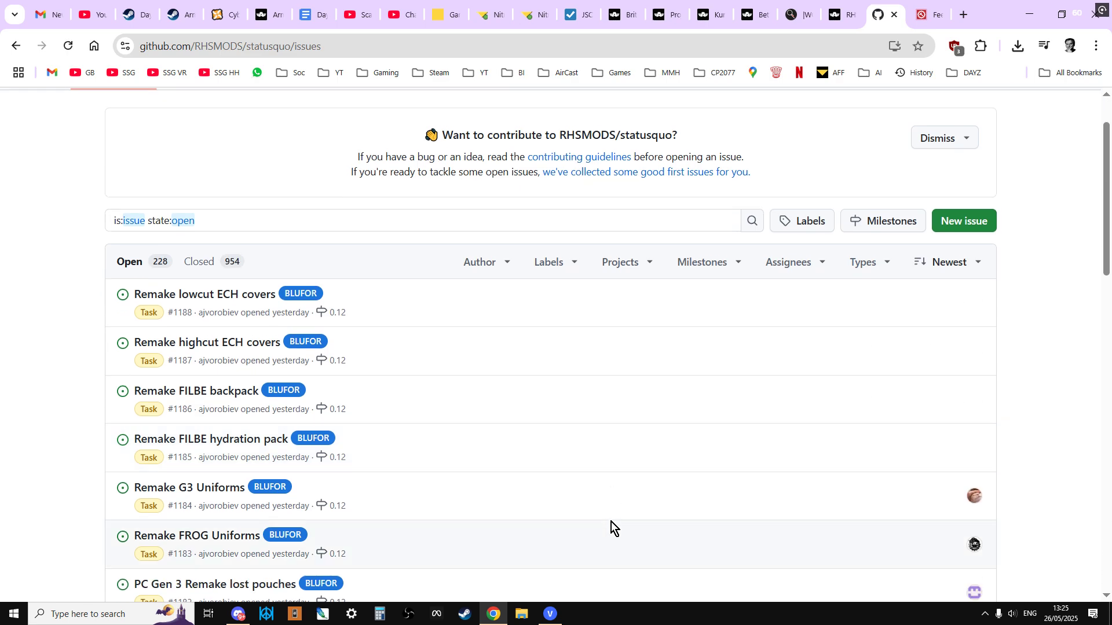
pyautogui.moveTo(423, 476)
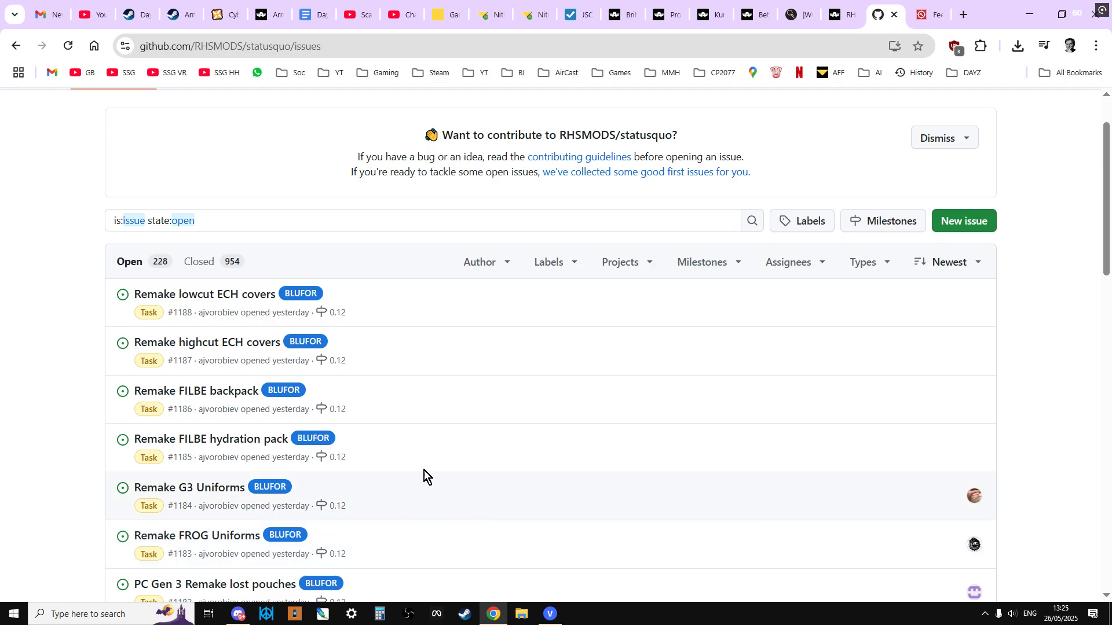
pyautogui.scroll(-3)
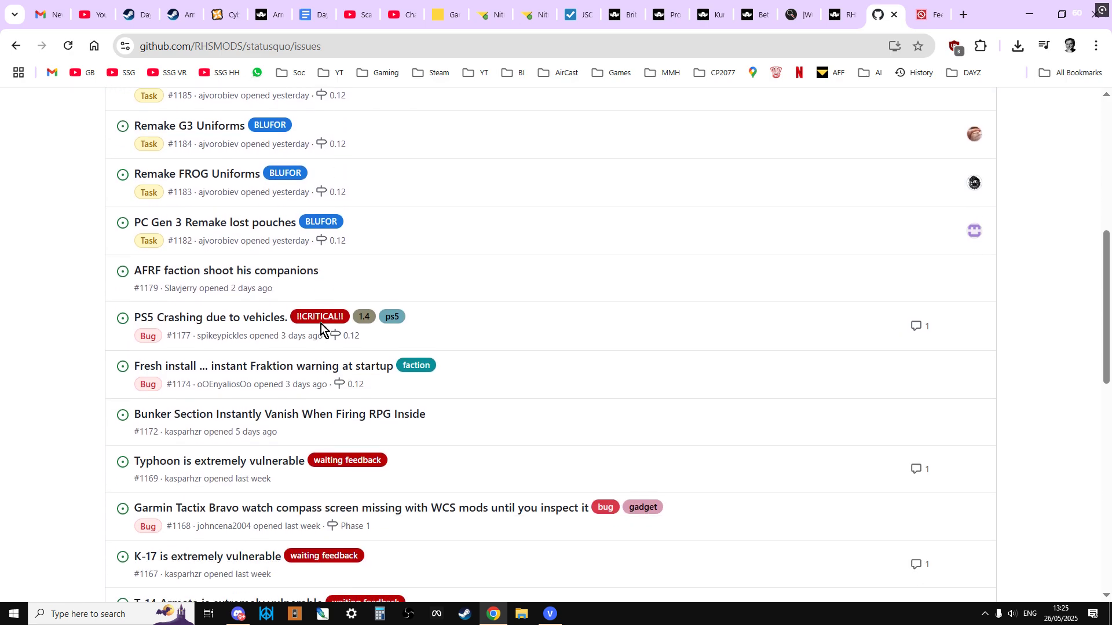
pyautogui.moveTo(227, 370)
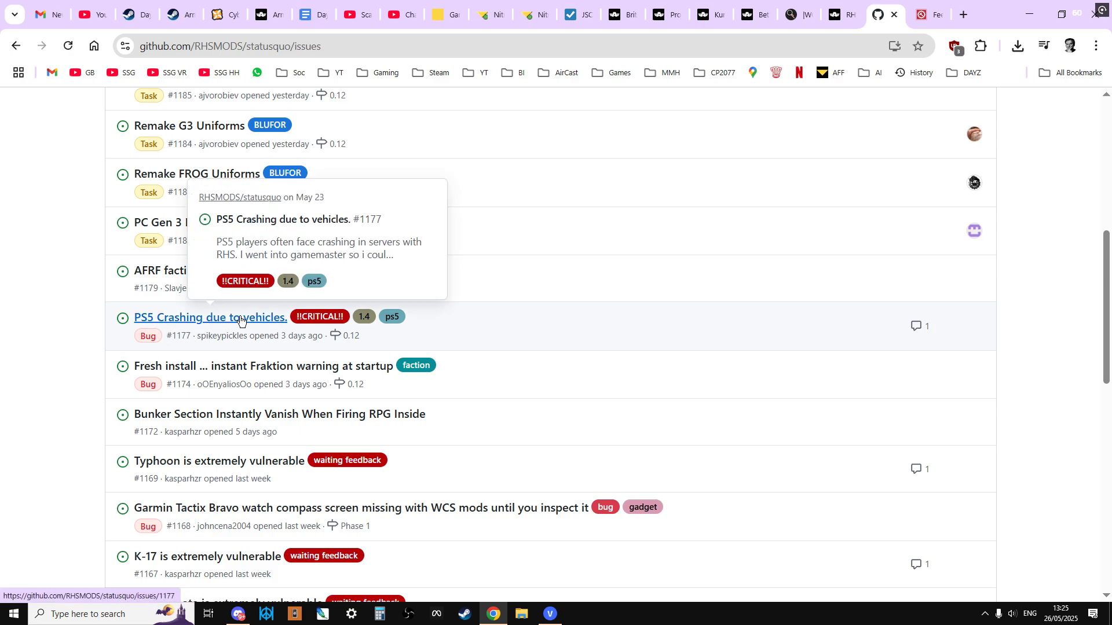
pyautogui.click(209, 316)
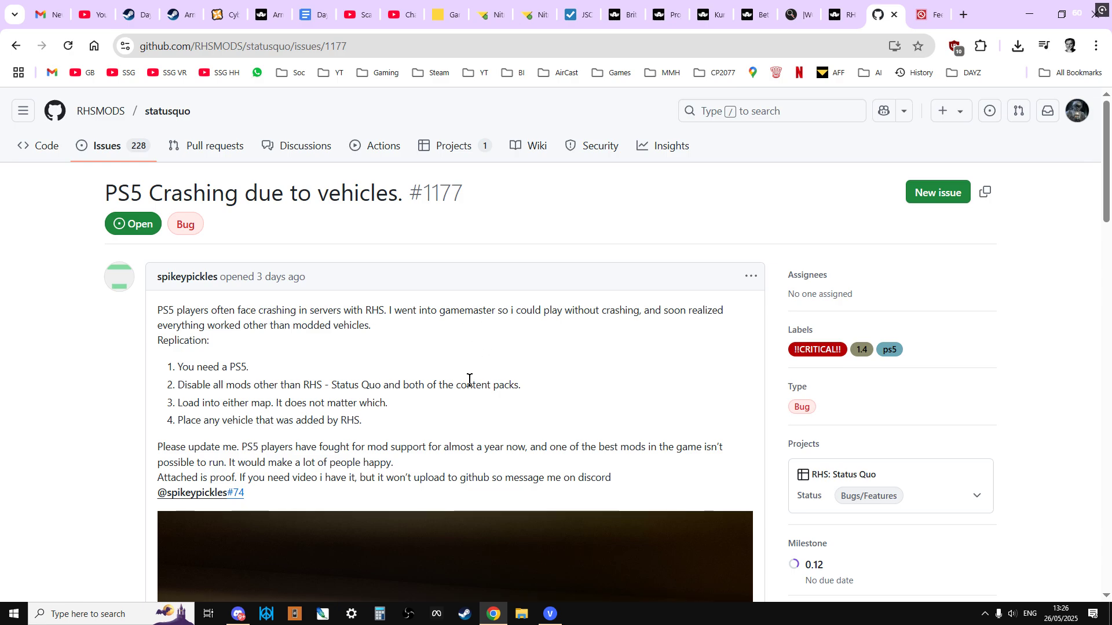
pyautogui.moveTo(480, 410)
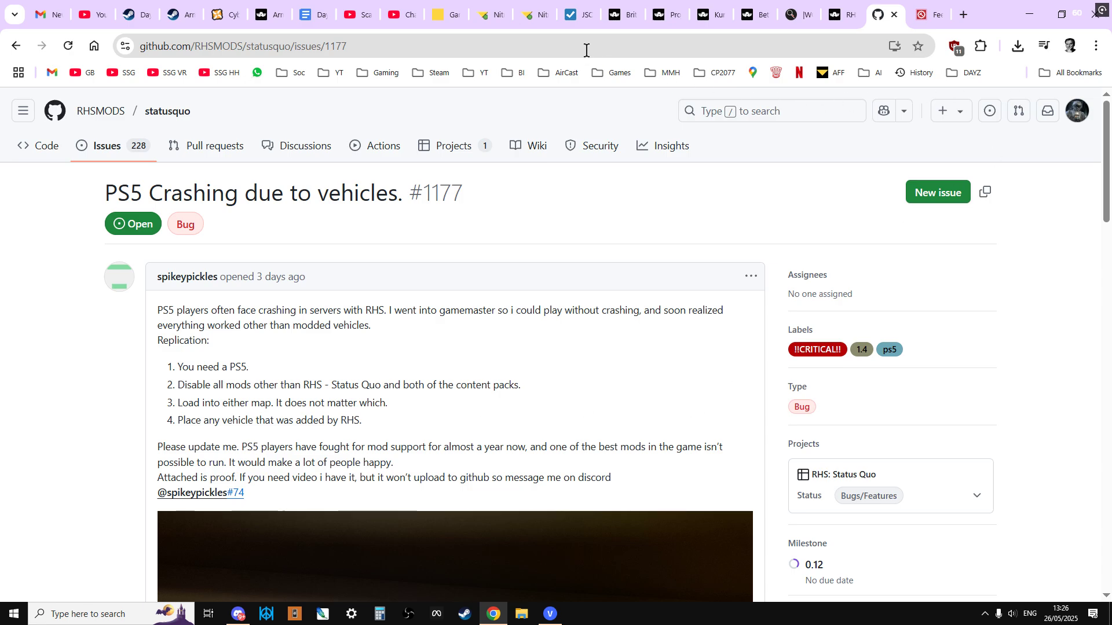
# Back on the Nitrado tab, view the server's Config Files page.
pyautogui.click(490, 14)
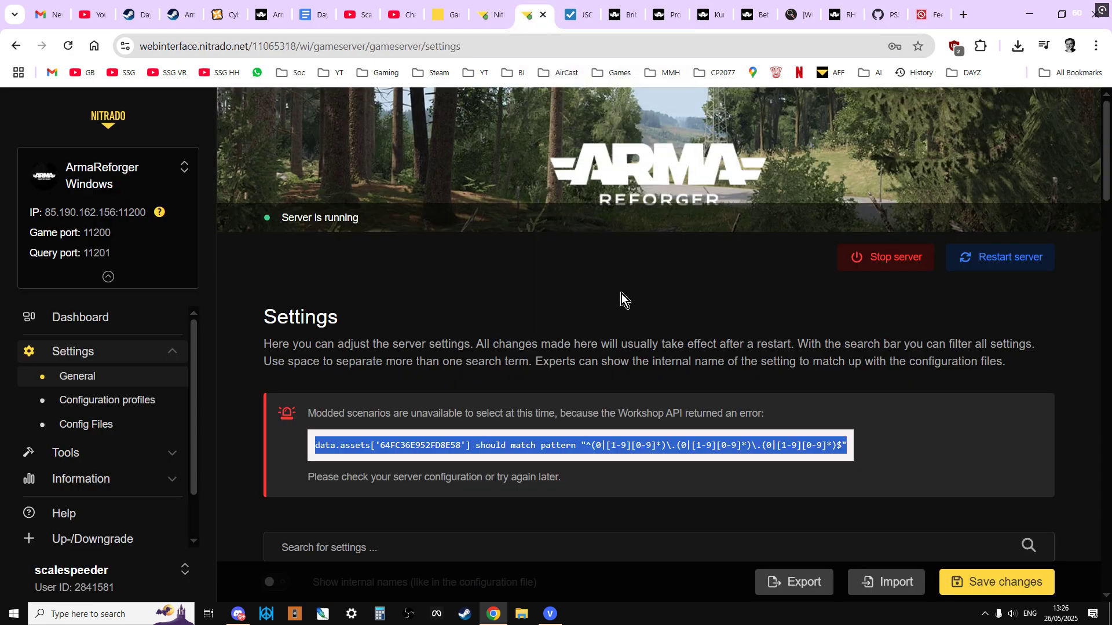
pyautogui.scroll(-3)
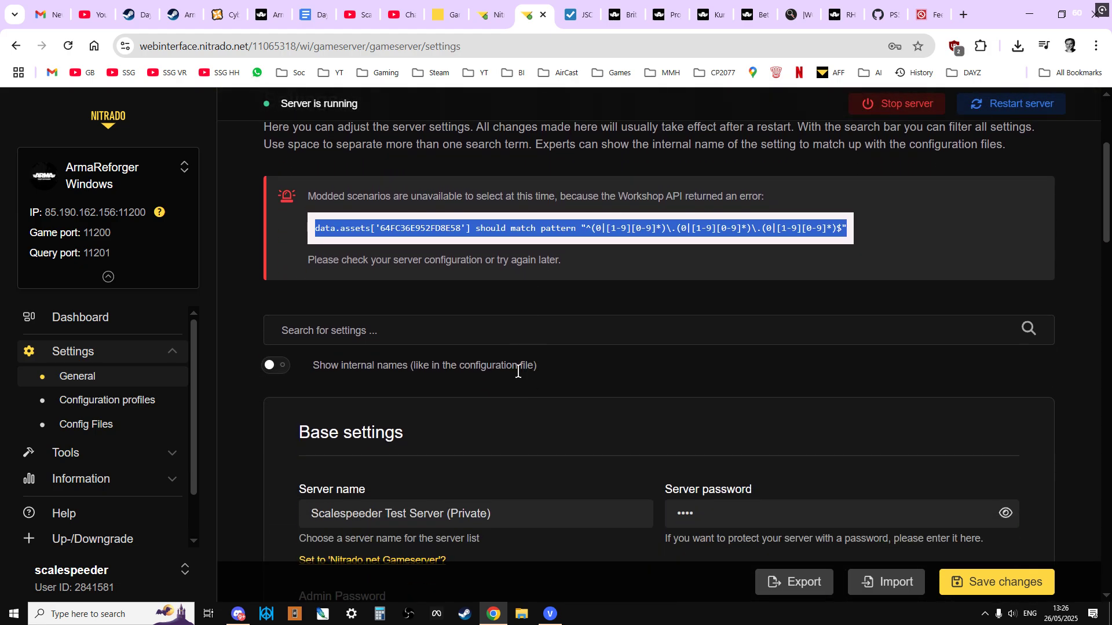
pyautogui.scroll(-3)
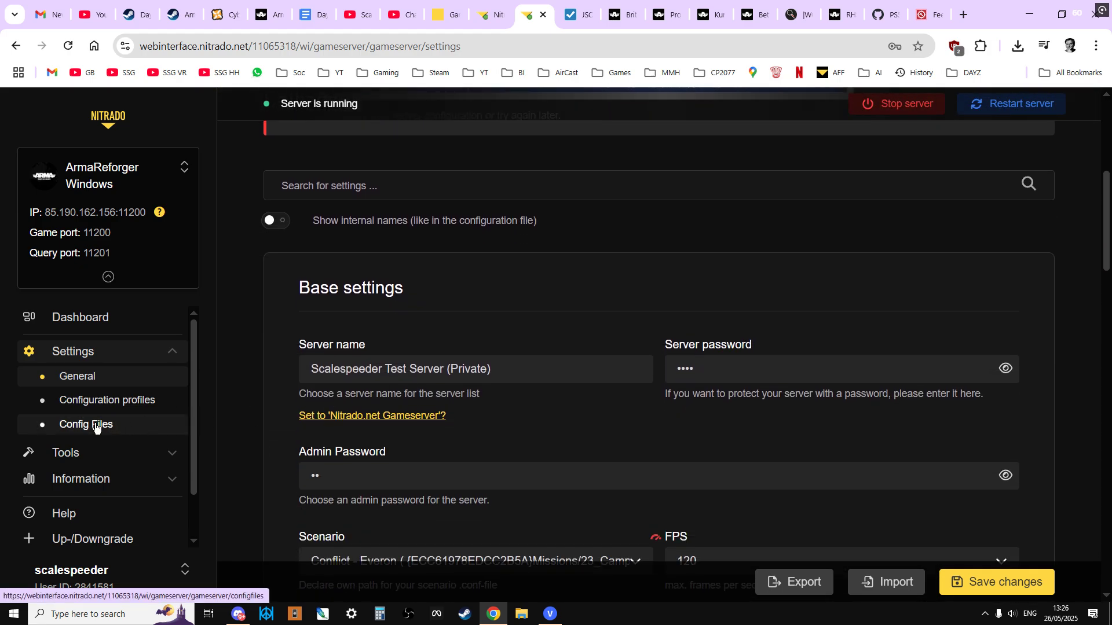
pyautogui.click(85, 424)
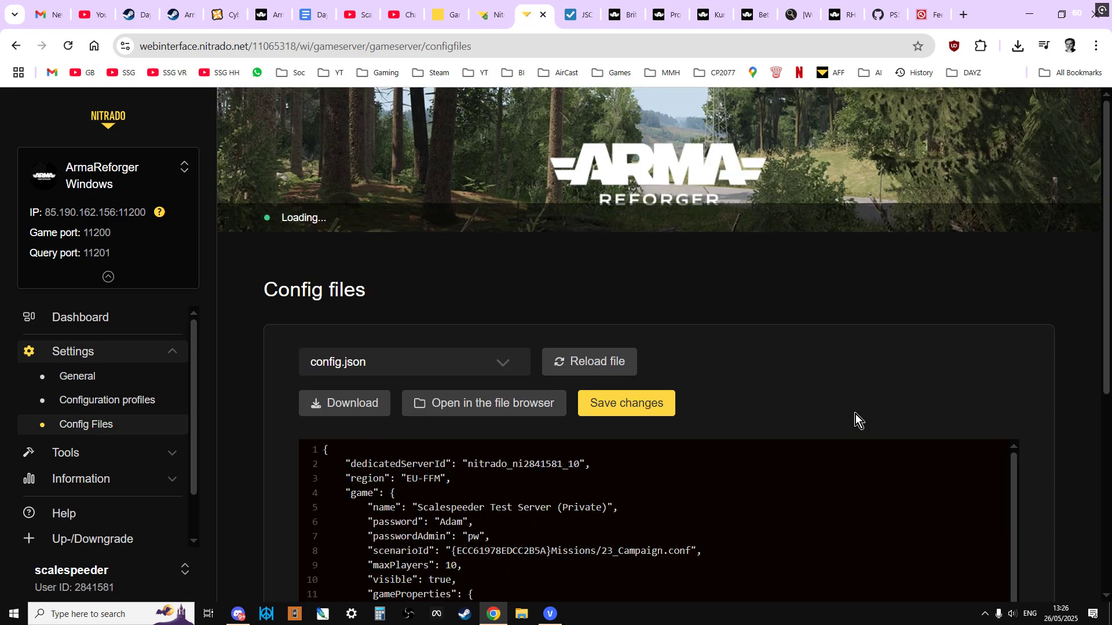
pyautogui.scroll(-3)
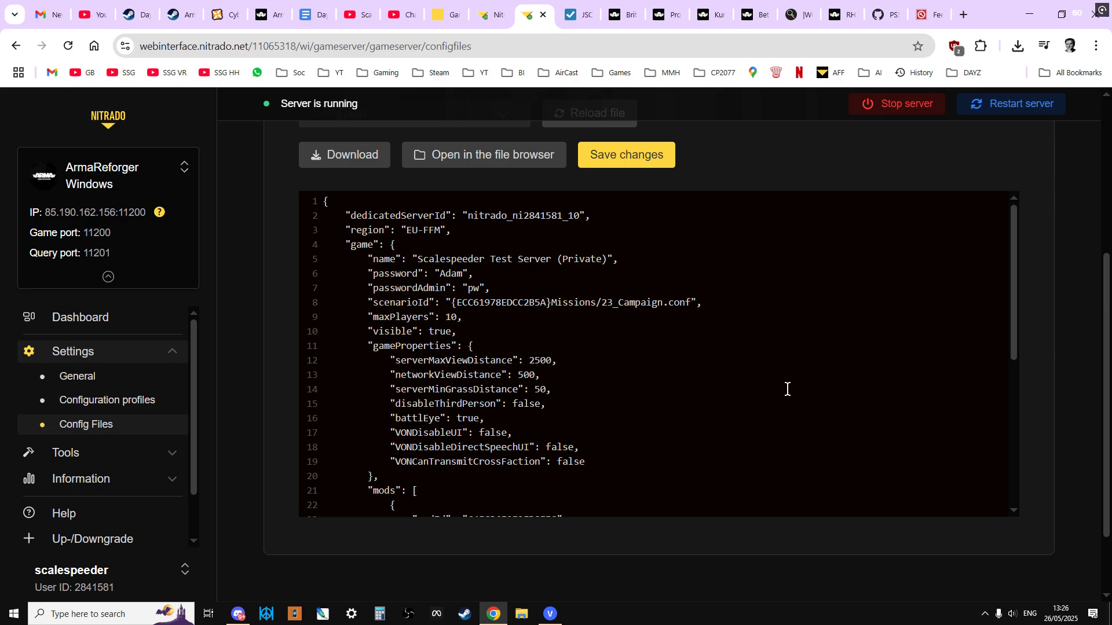
pyautogui.moveTo(76, 376)
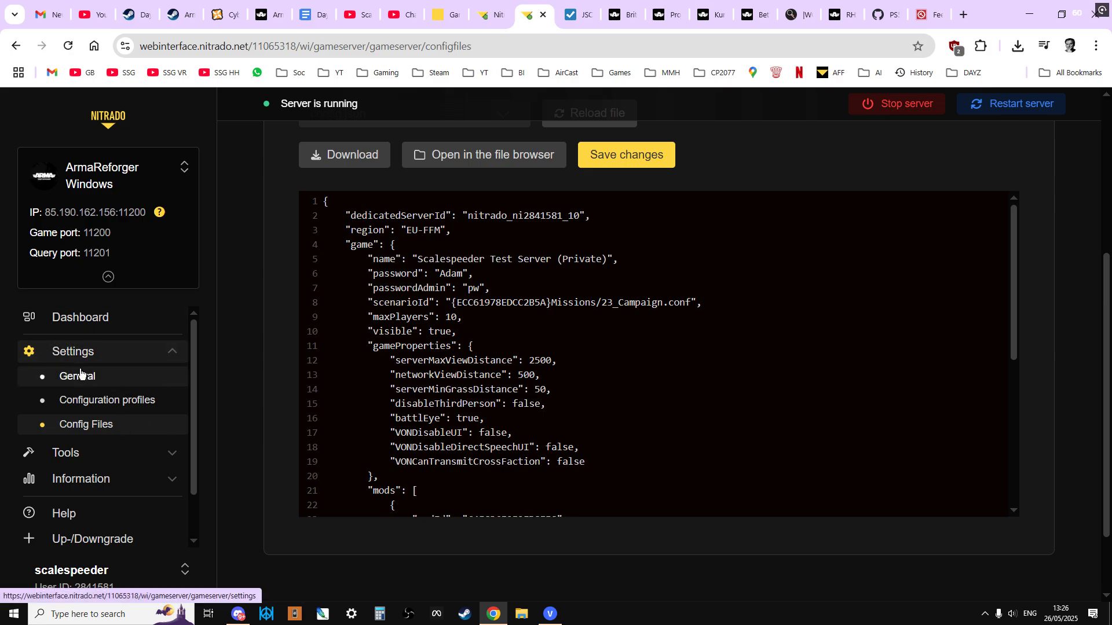
# Review General settings: Conflict - Everon scenario, visibility and crossplay enabled.
pyautogui.click(77, 376)
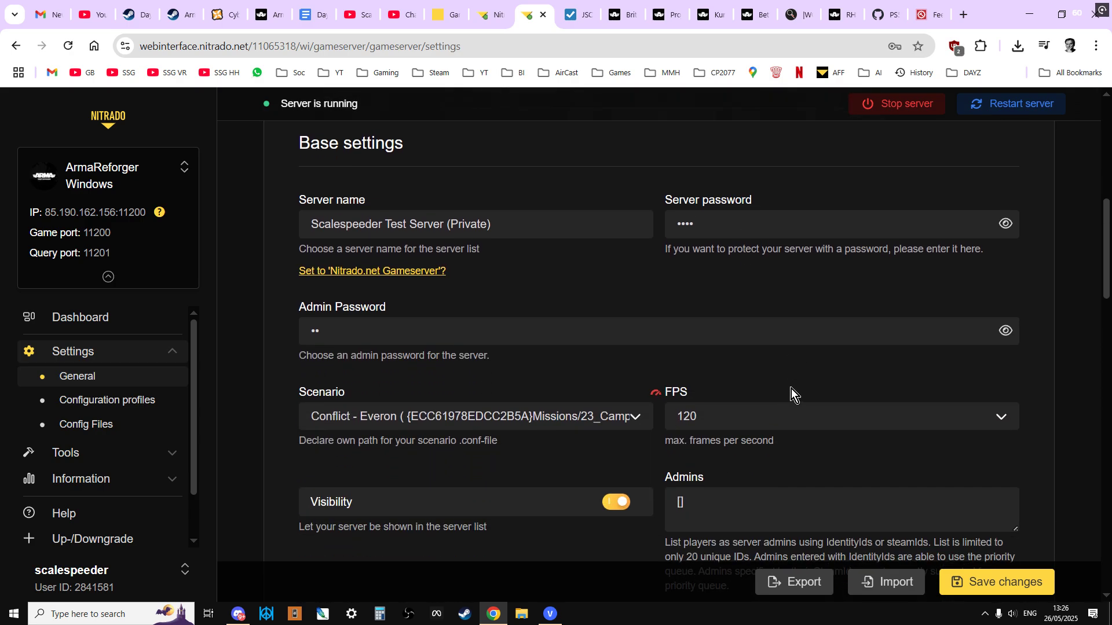
pyautogui.scroll(-3)
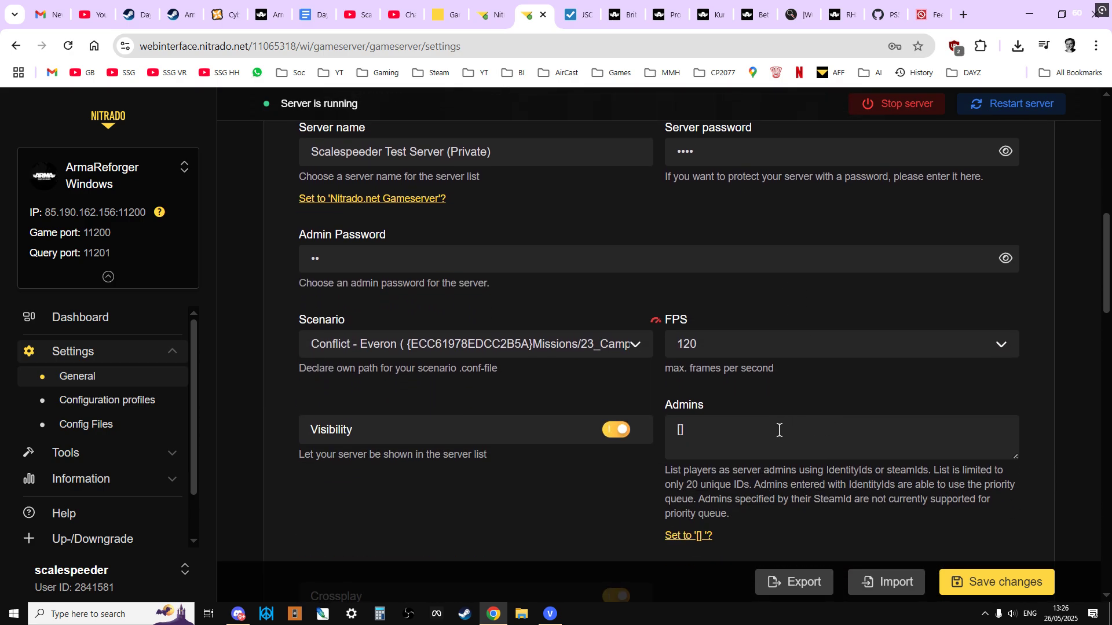
pyautogui.scroll(-3)
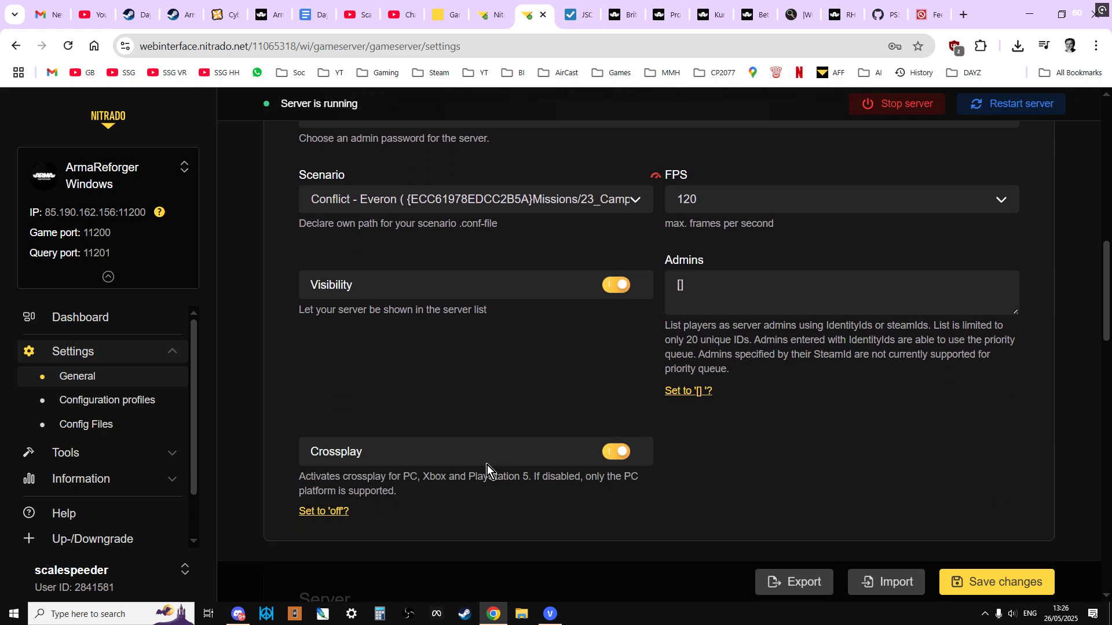
pyautogui.moveTo(86, 424)
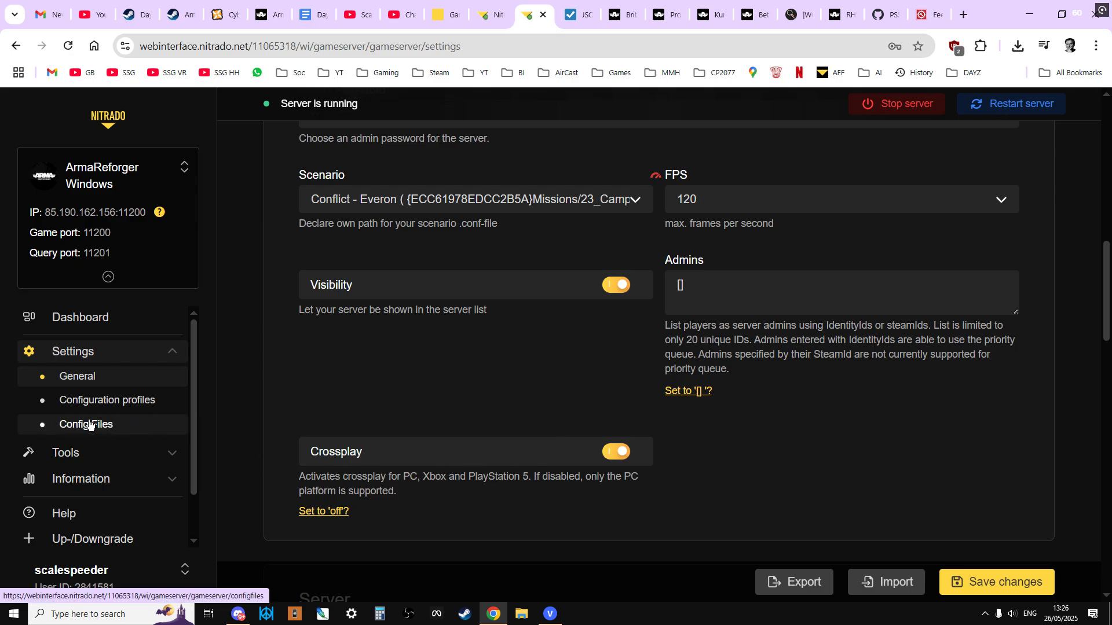
# Reopen Config Files and scroll config.json down to Arsenal Items, crossPlatform and admins.
pyautogui.click(86, 423)
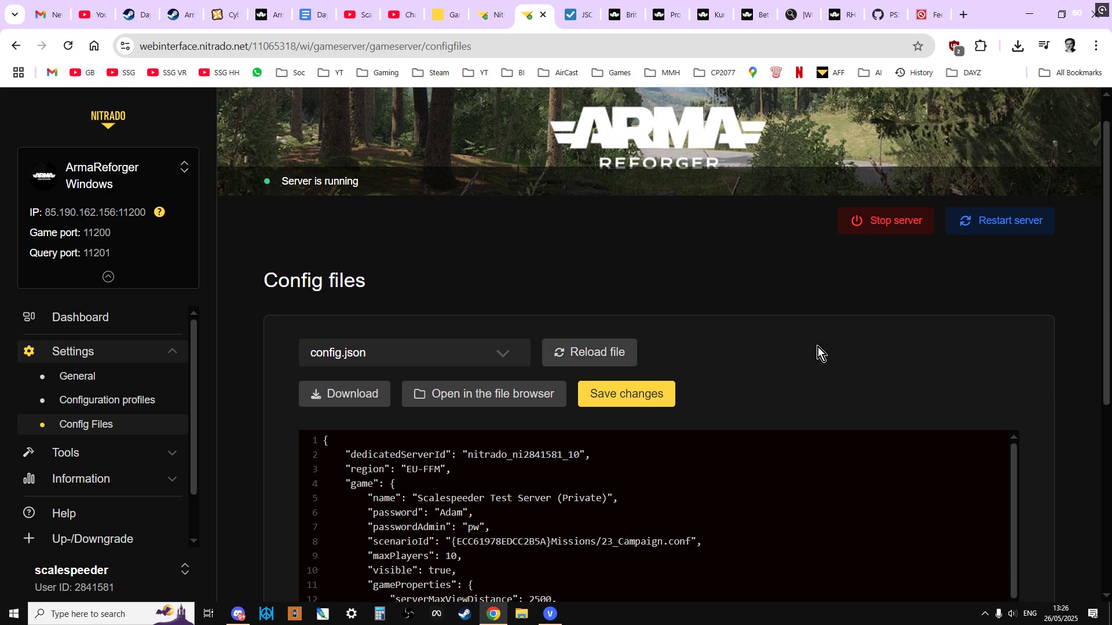
pyautogui.scroll(-3)
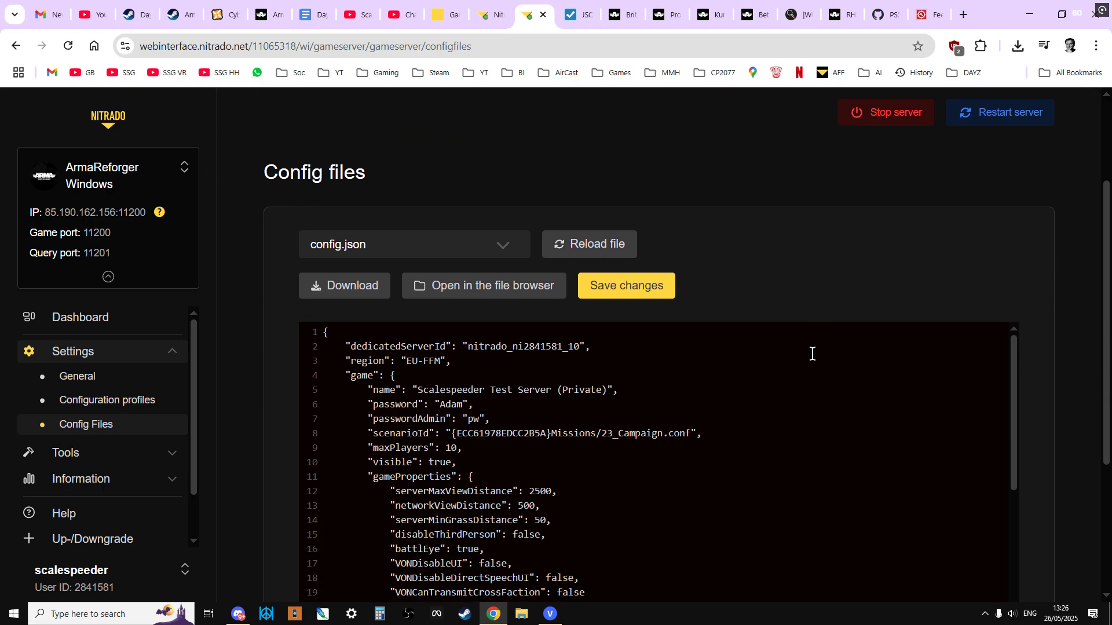
pyautogui.scroll(-3)
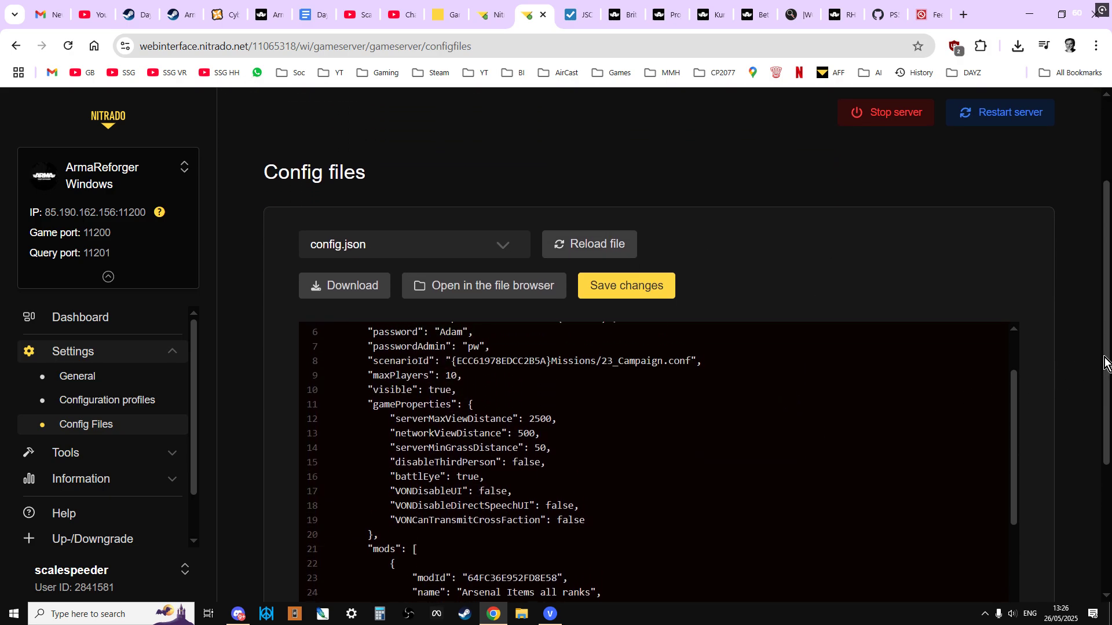
pyautogui.scroll(-3)
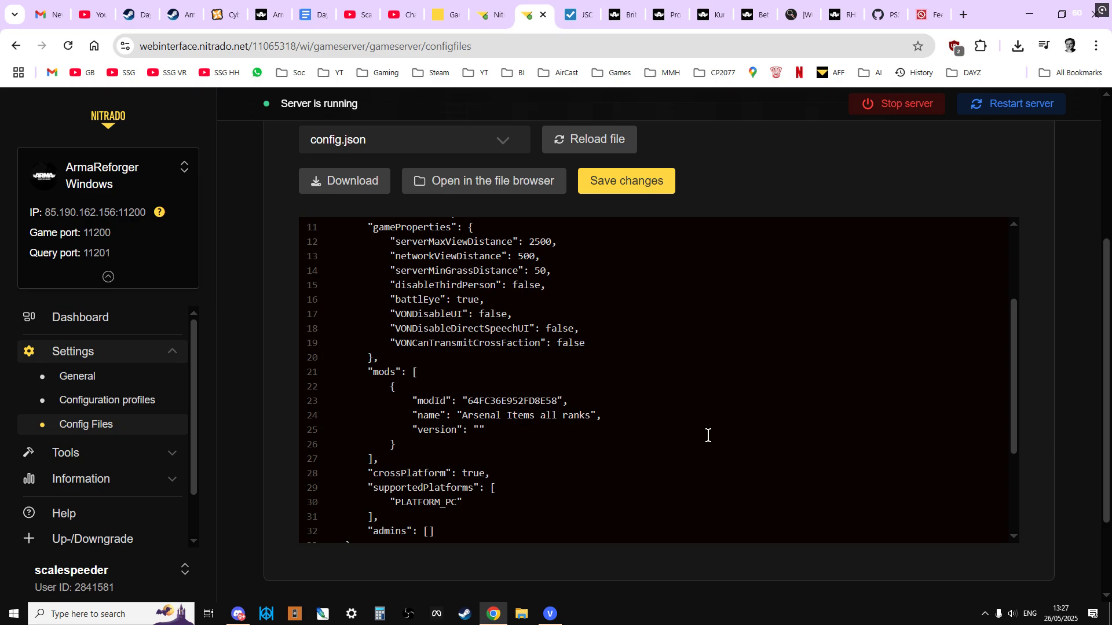
pyautogui.moveTo(452, 462)
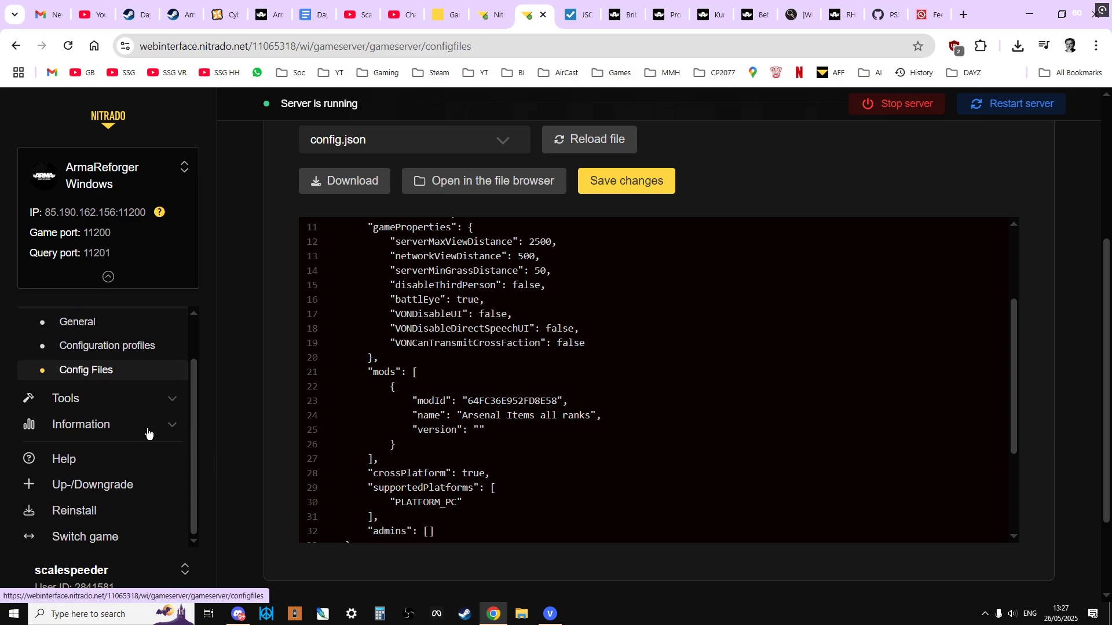
pyautogui.moveTo(74, 511)
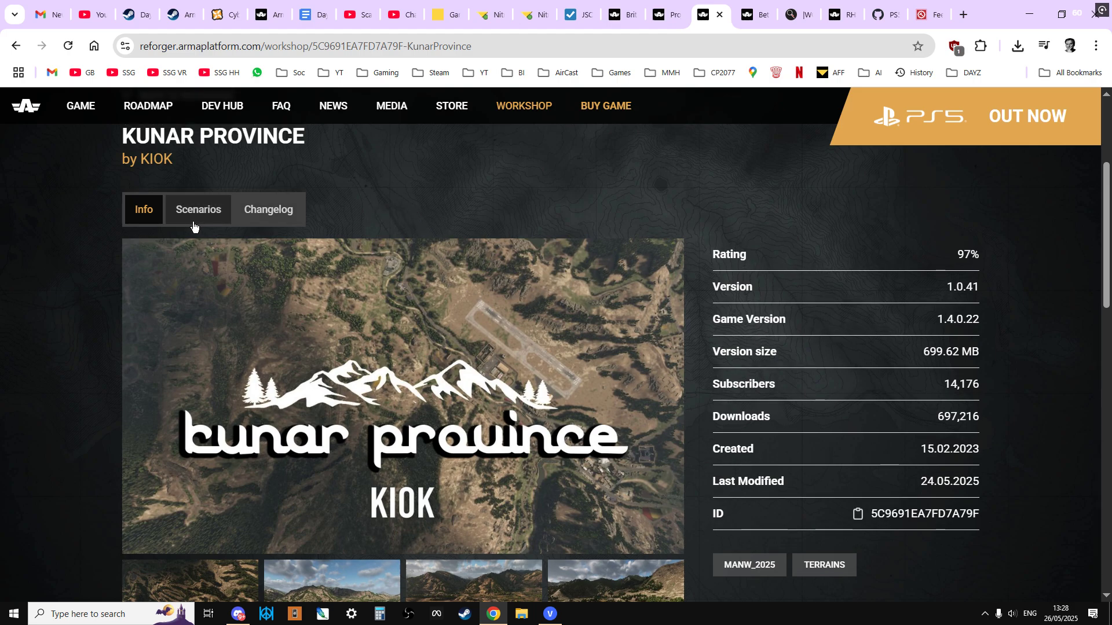
# Show the Kunar Province Scenarios tab with the Game Master scenario ID and 64 players.
pyautogui.click(196, 209)
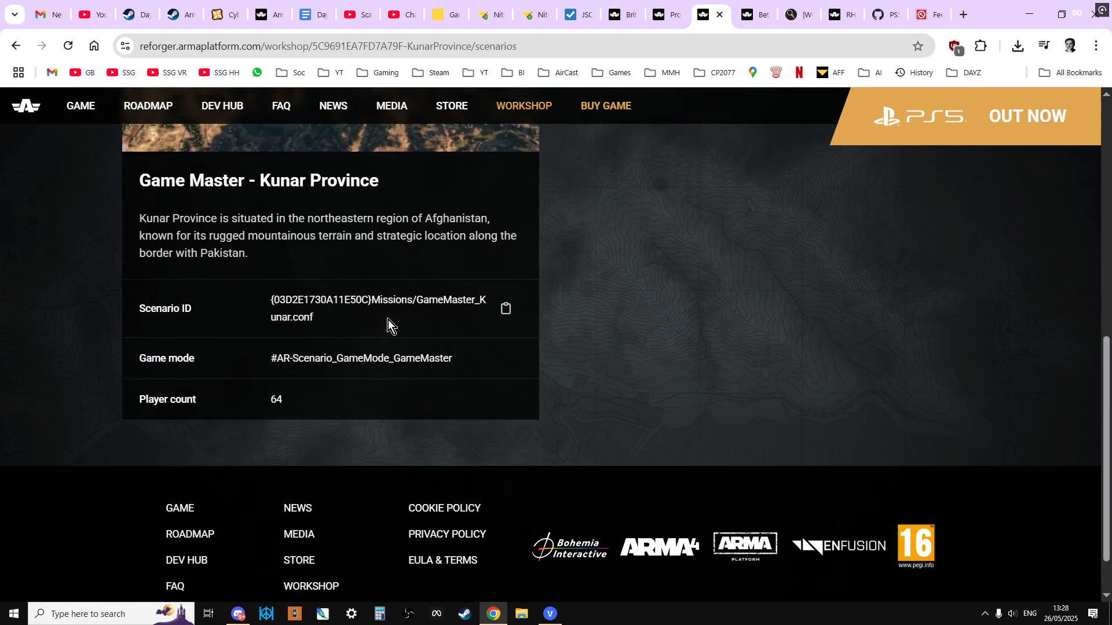
pyautogui.scroll(-3)
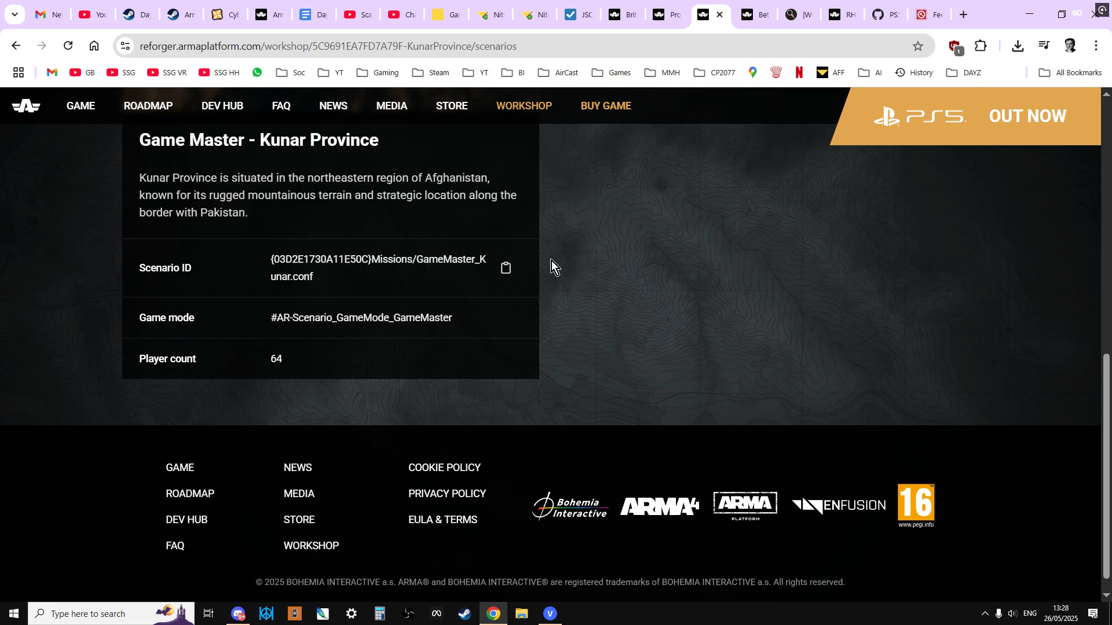
pyautogui.scroll(3)
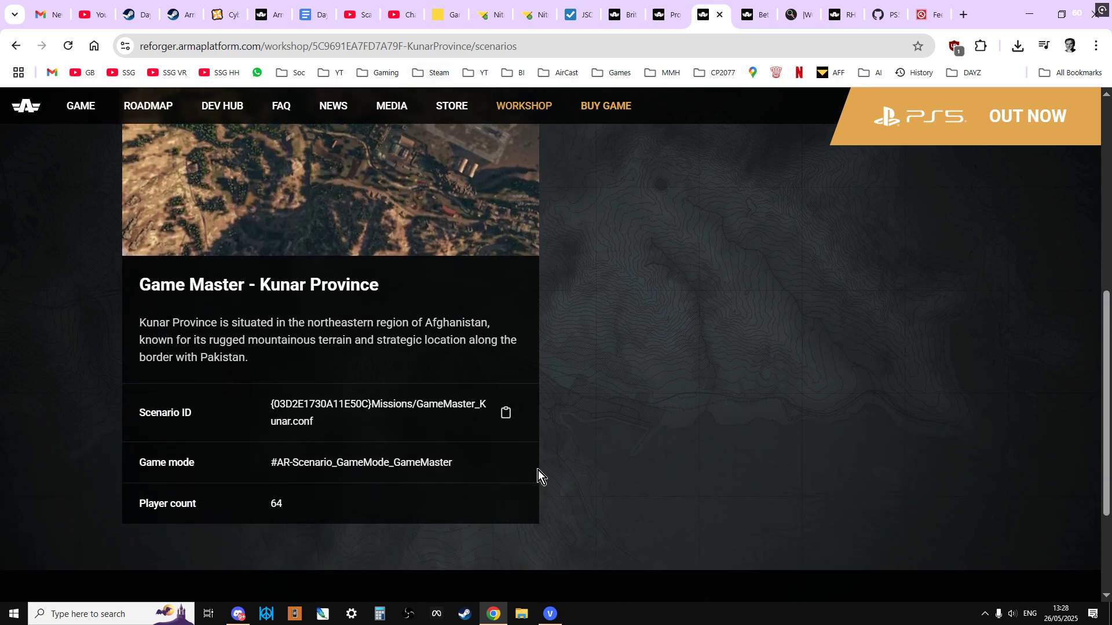
pyautogui.moveTo(534, 14)
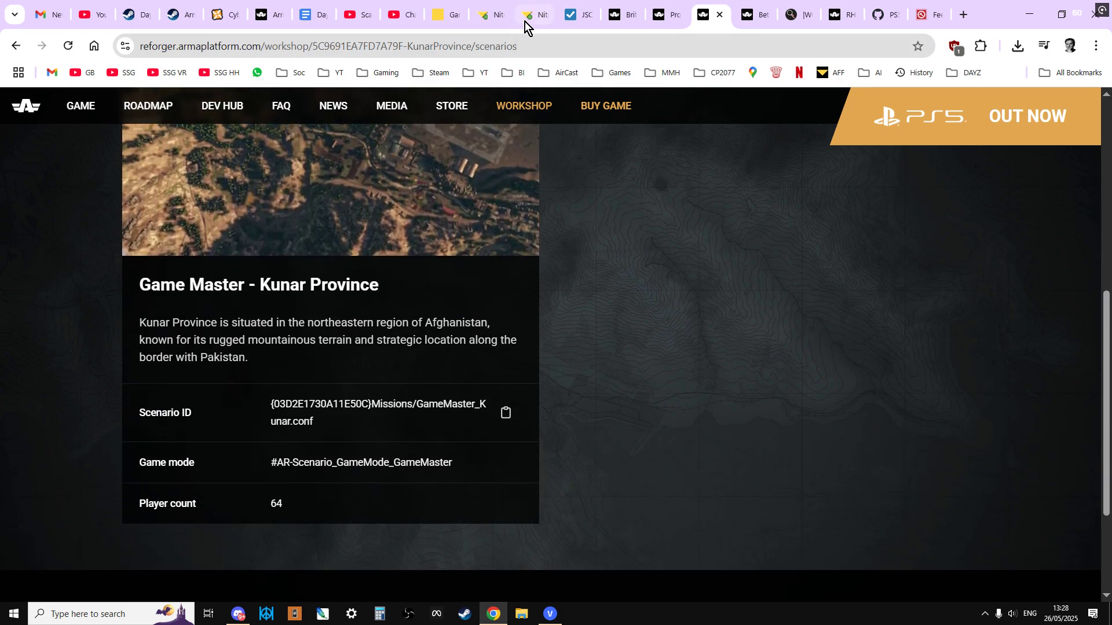
# Return to the Nitrado config.json and scroll to the Arsenal Items mod entry.
pyautogui.click(528, 14)
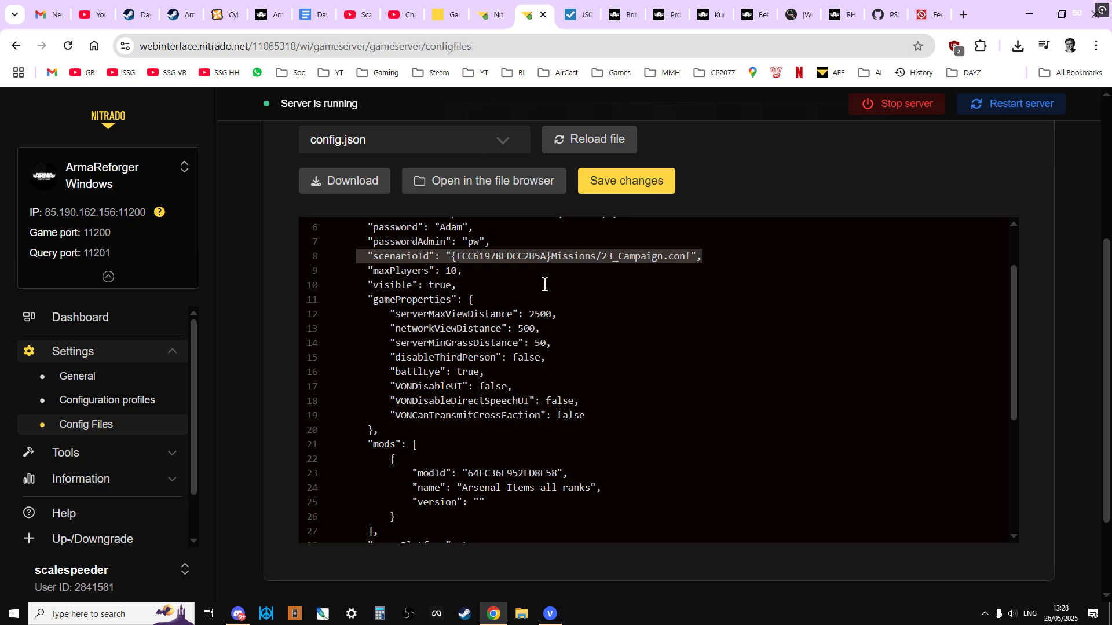
pyautogui.moveTo(592, 360)
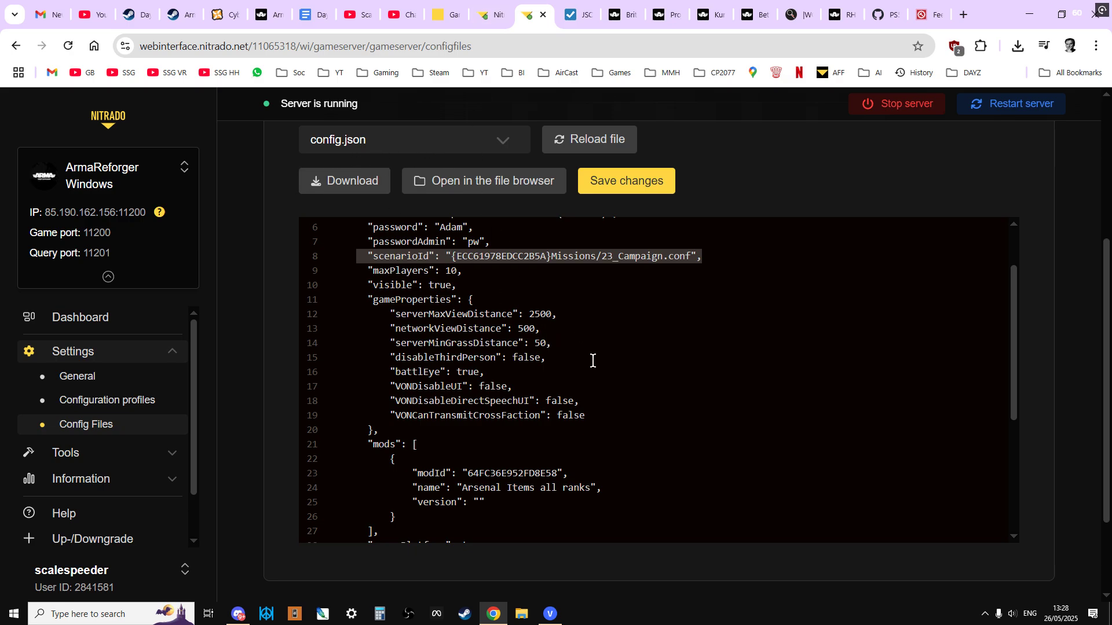
pyautogui.scroll(-3)
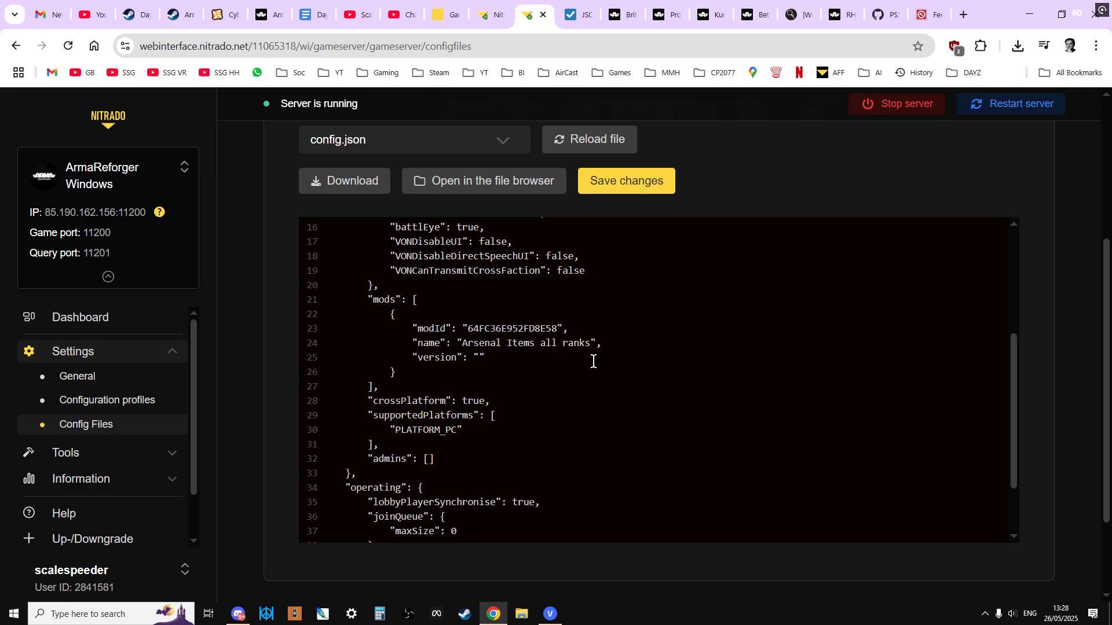
pyautogui.moveTo(107, 400)
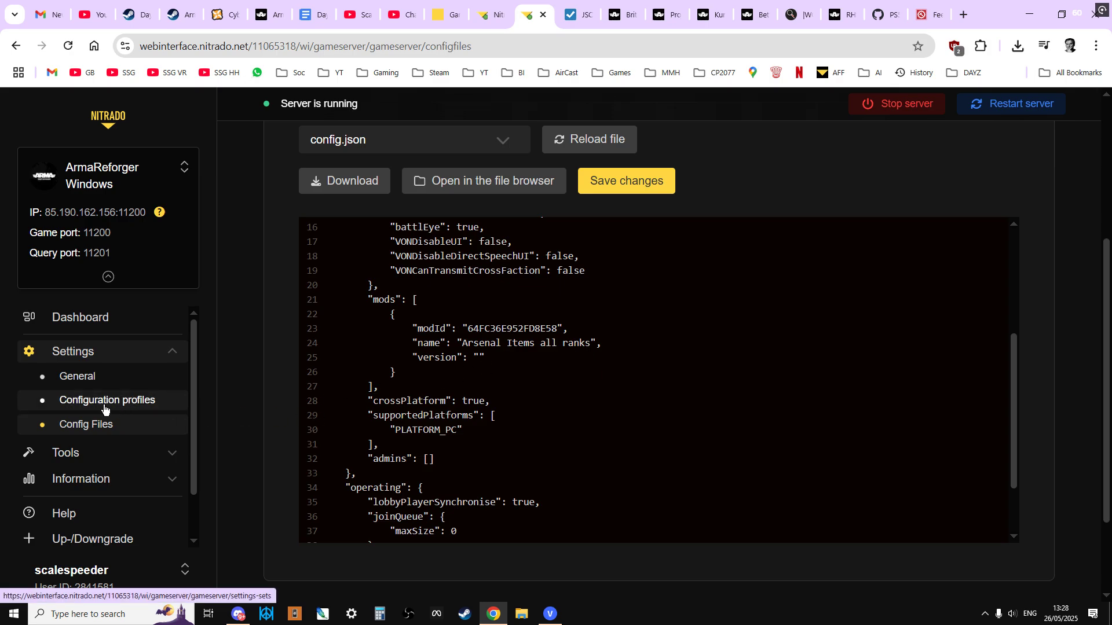
# Expand the full configuration profiles list to locate the takistan GM WAMI profile.
pyautogui.click(108, 400)
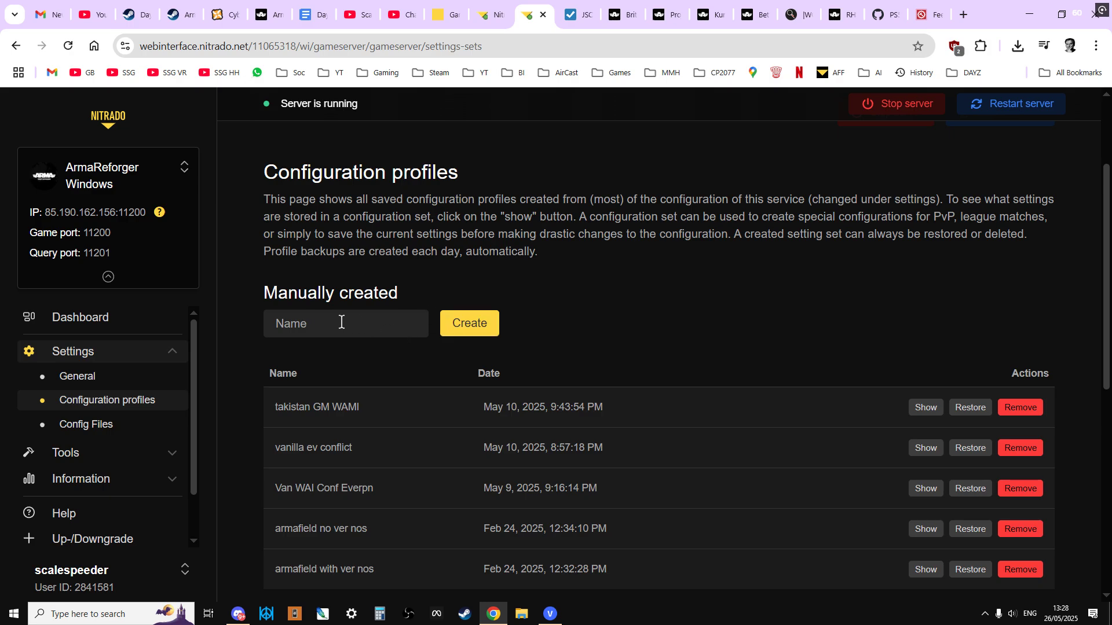
pyautogui.scroll(-3)
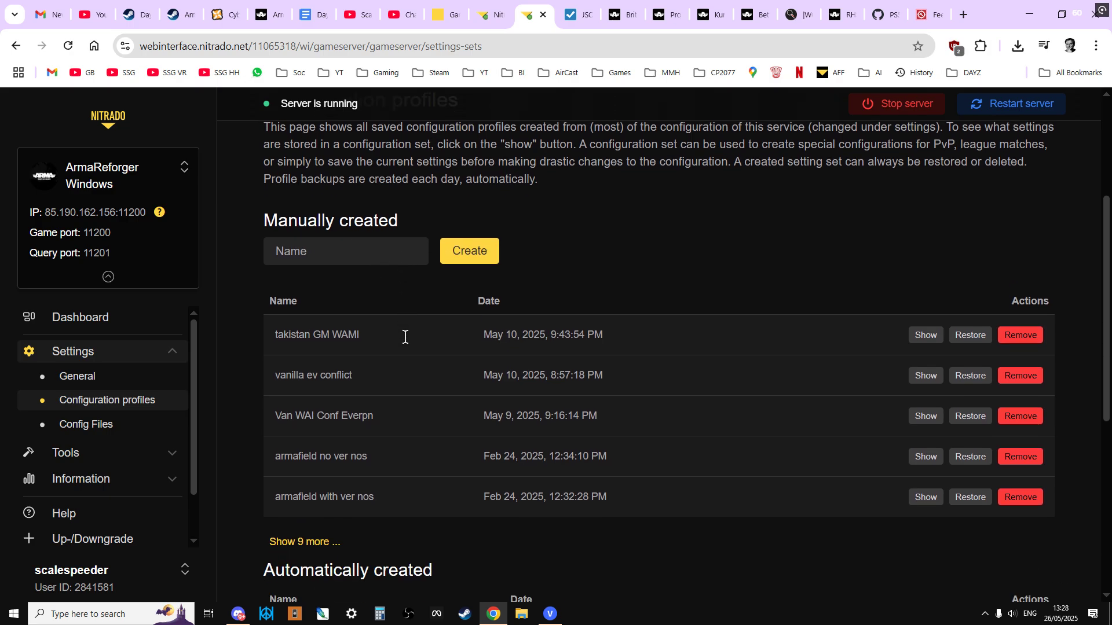
pyautogui.click(303, 542)
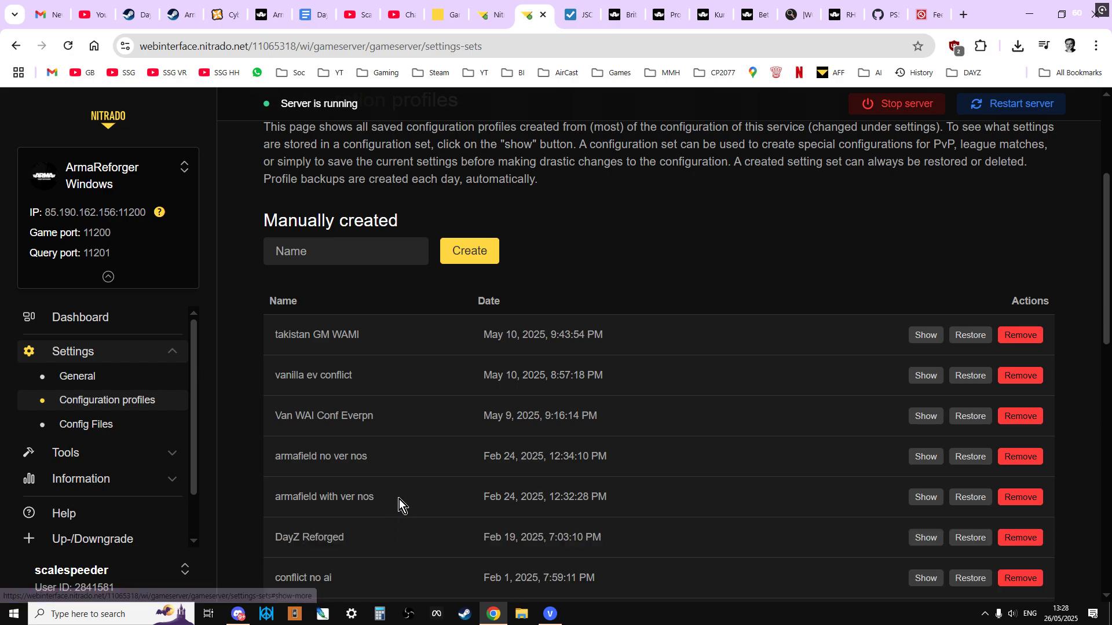
pyautogui.scroll(-3)
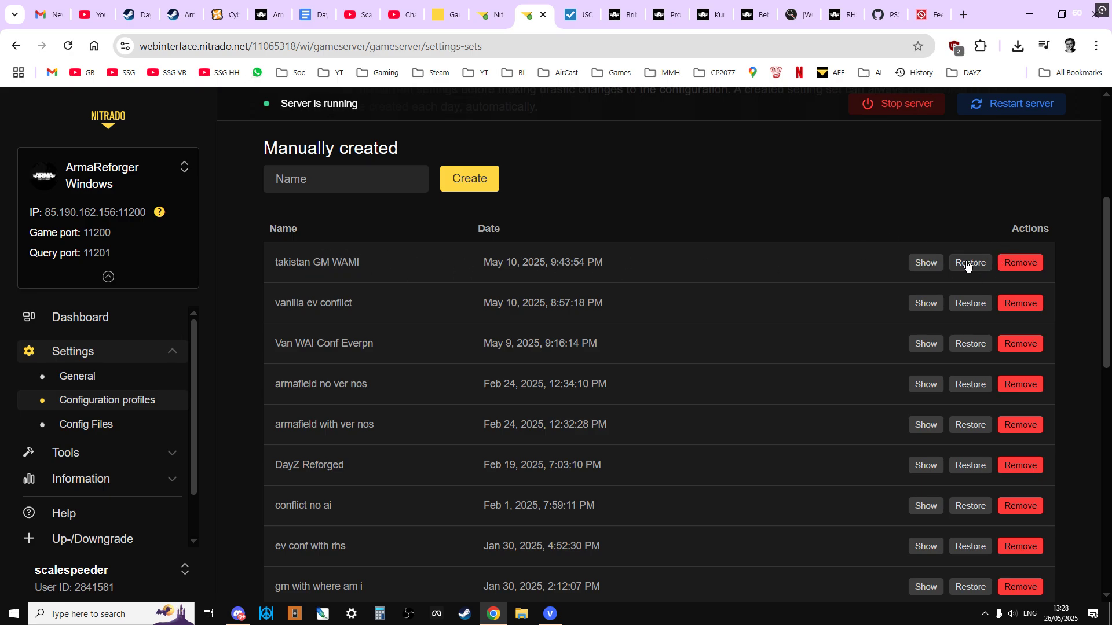
pyautogui.moveTo(640, 396)
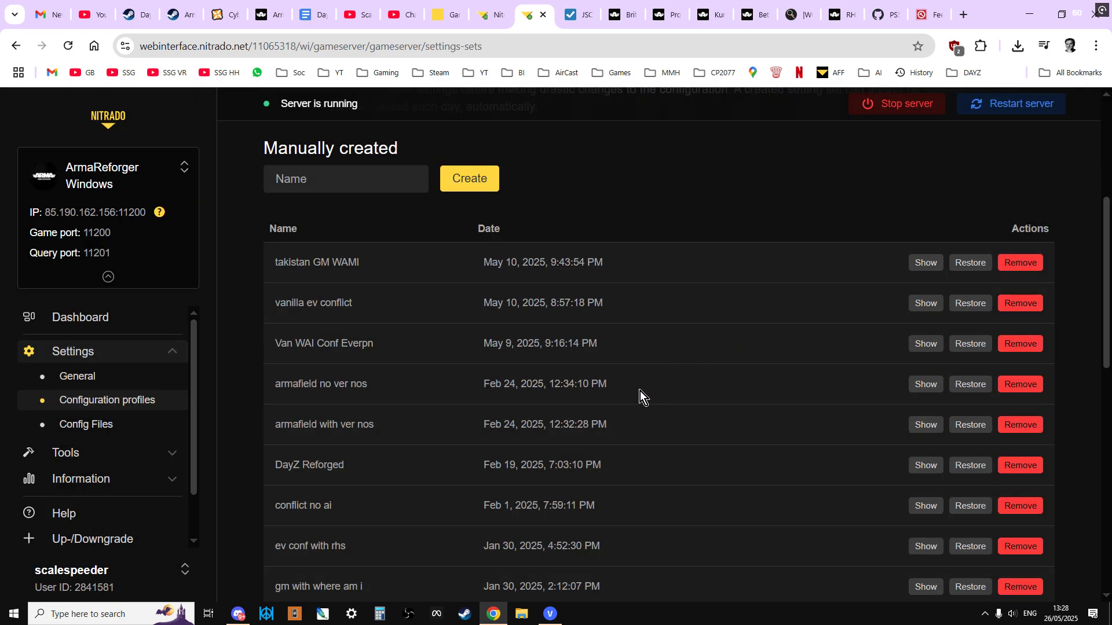
pyautogui.moveTo(594, 401)
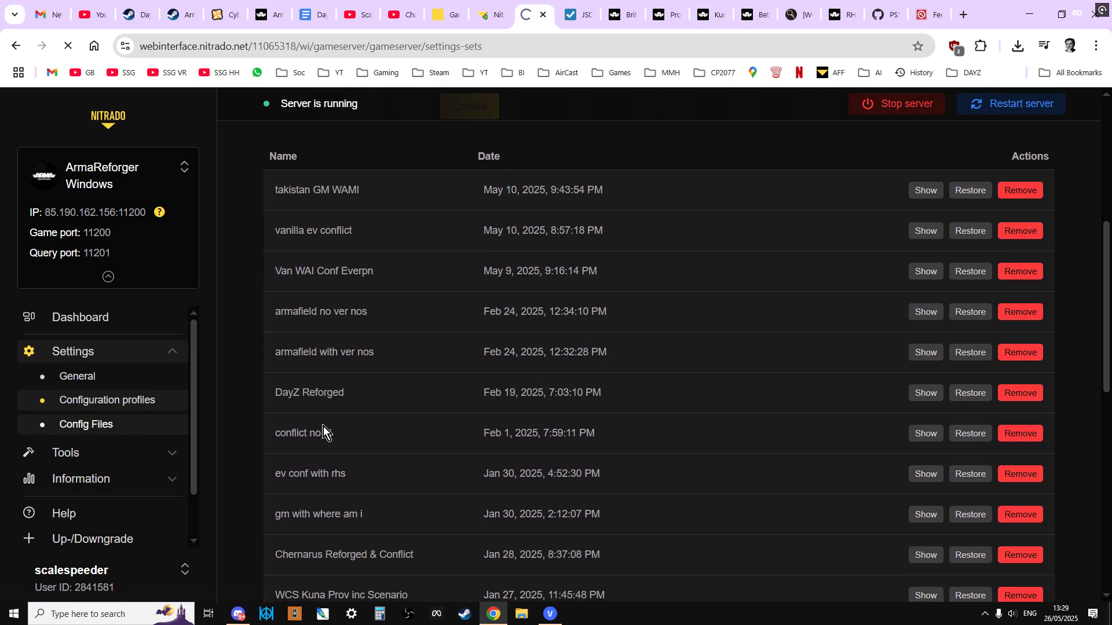
# Scroll config.json's mods array to confirm Takistan, Where Am I, ArmaTerrainCore and Outside Terrain Core.
pyautogui.click(86, 424)
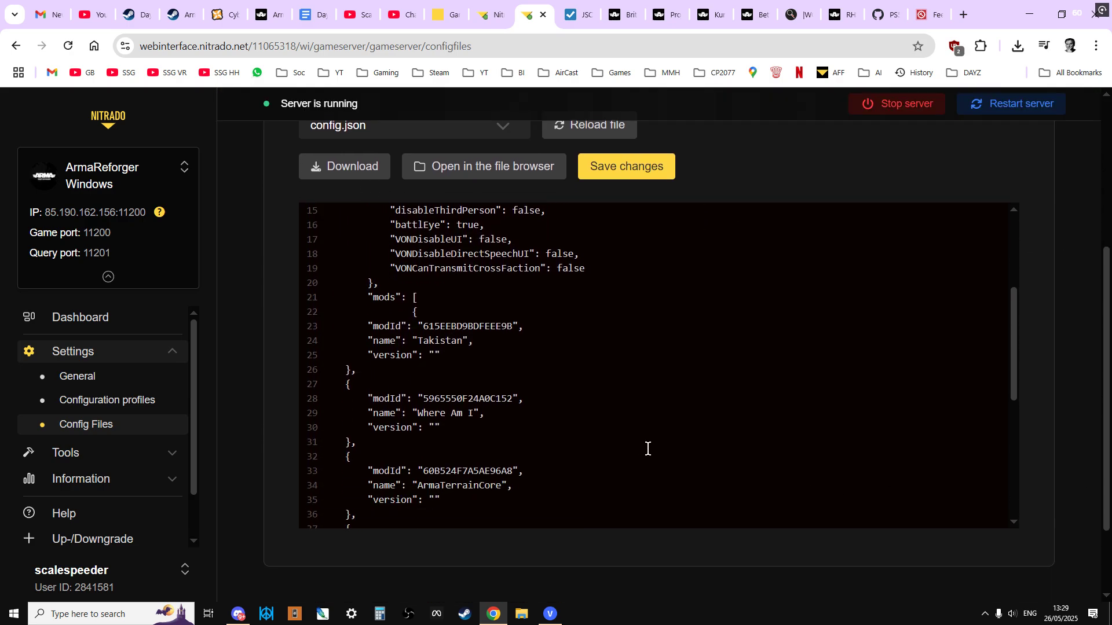
pyautogui.scroll(-3)
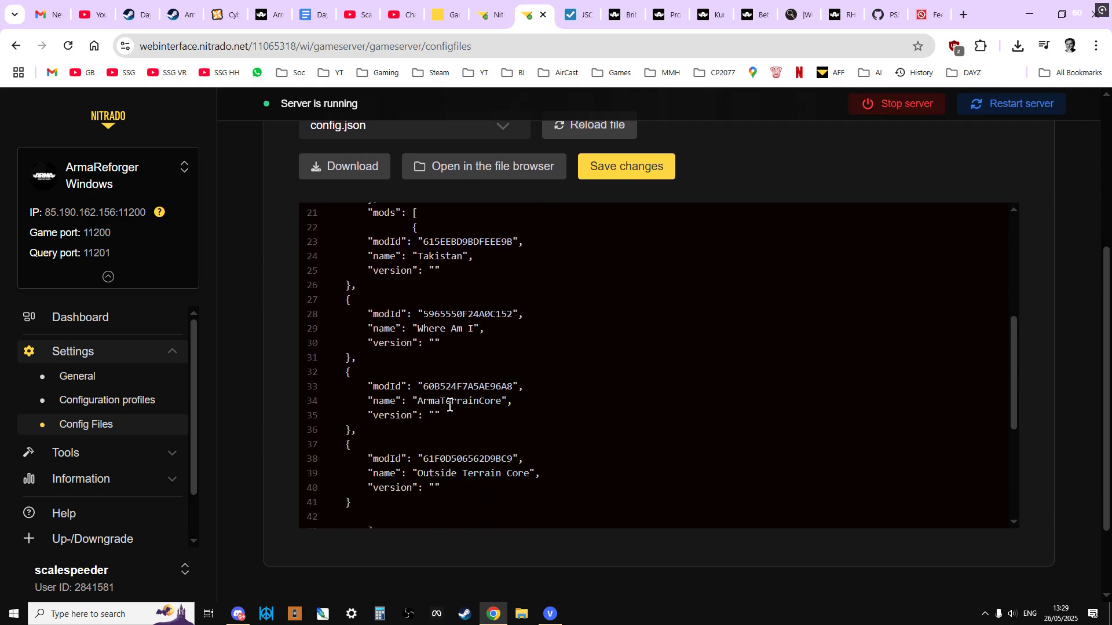
pyautogui.scroll(-3)
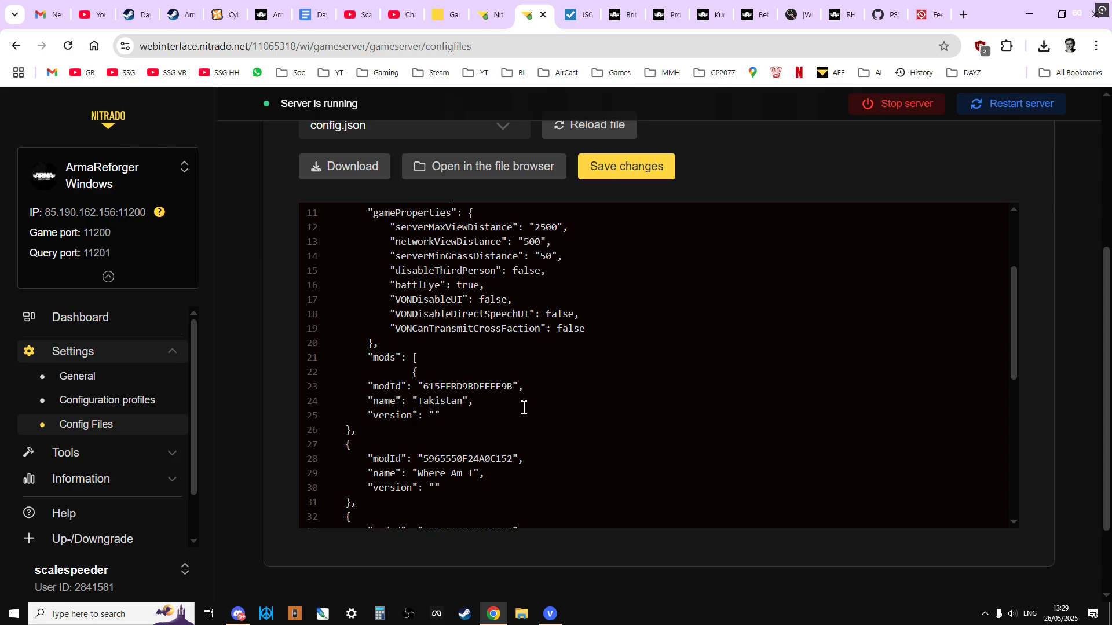
pyautogui.scroll(-3)
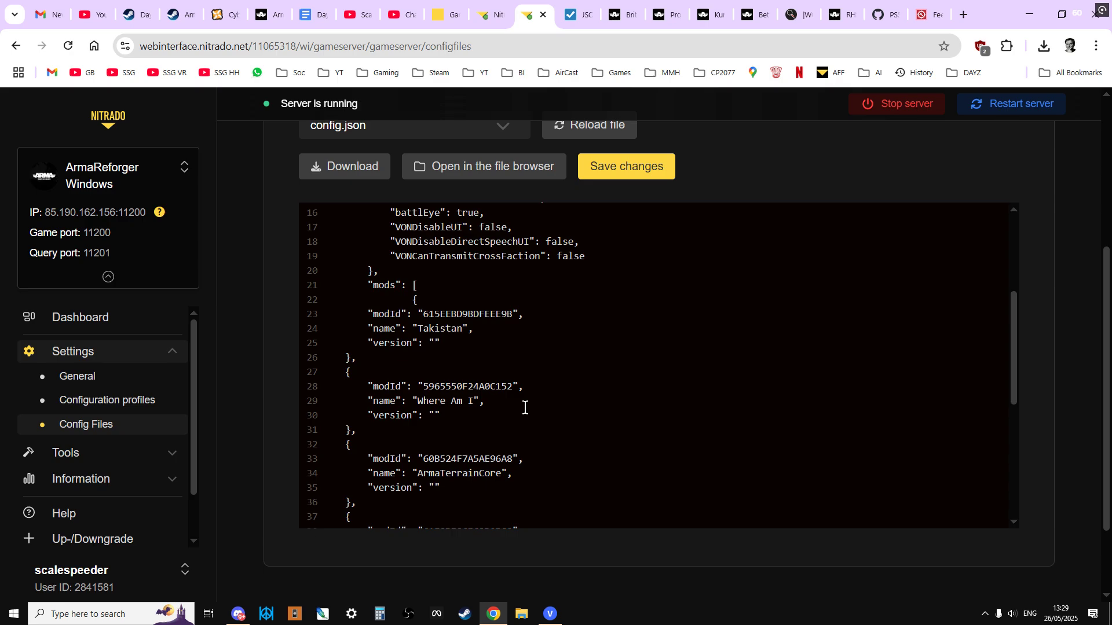
pyautogui.moveTo(107, 400)
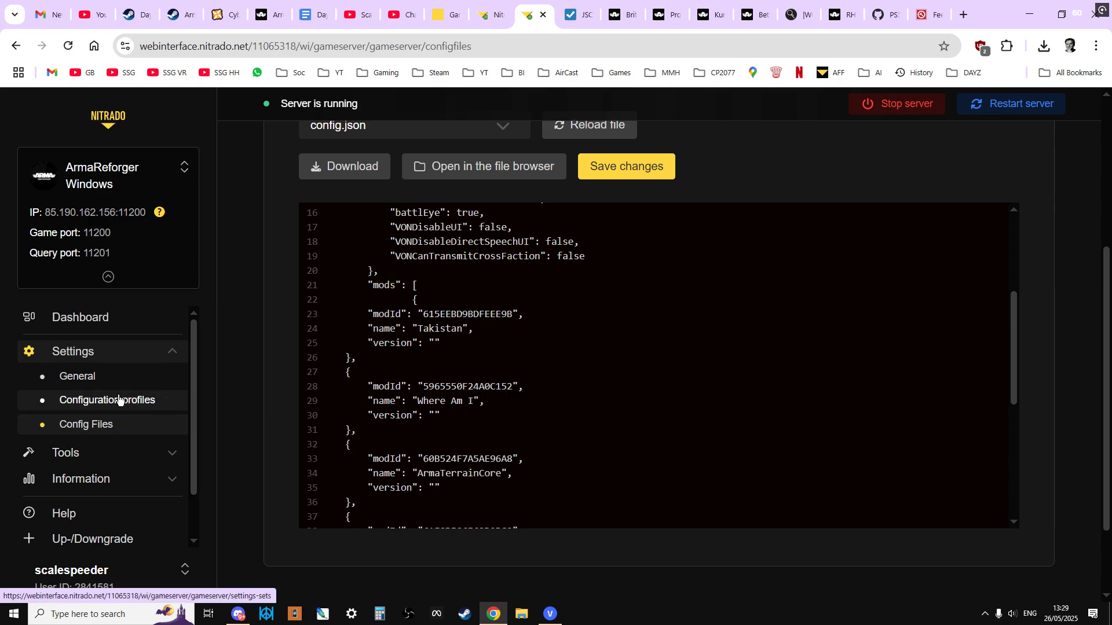
# Show all nine additional saved configuration profiles, down to 23wipe.
pyautogui.click(104, 400)
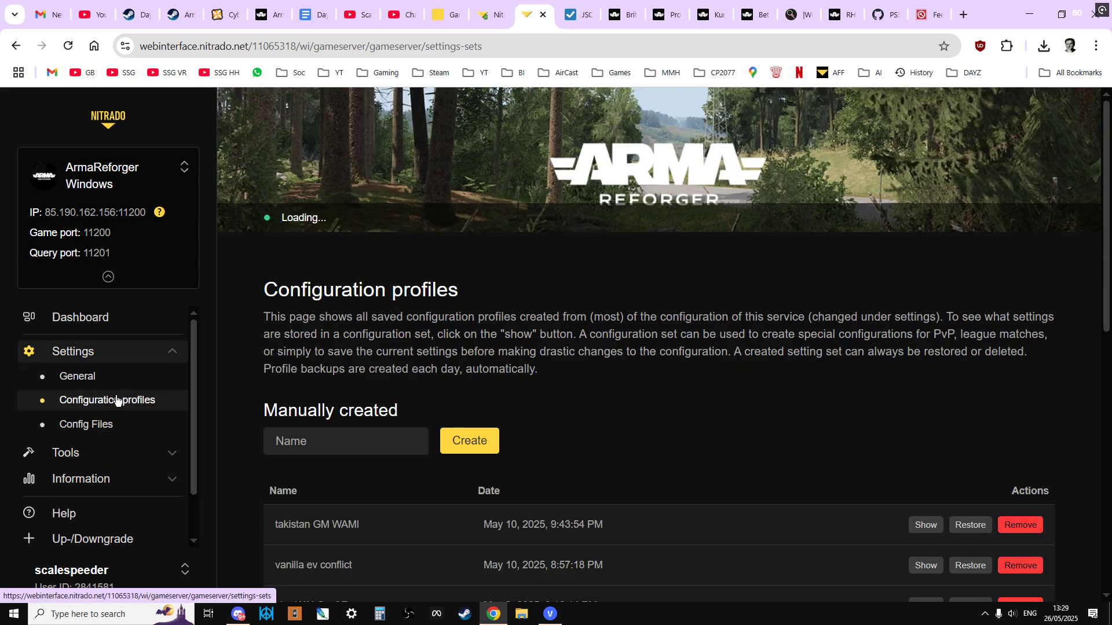
pyautogui.scroll(-3)
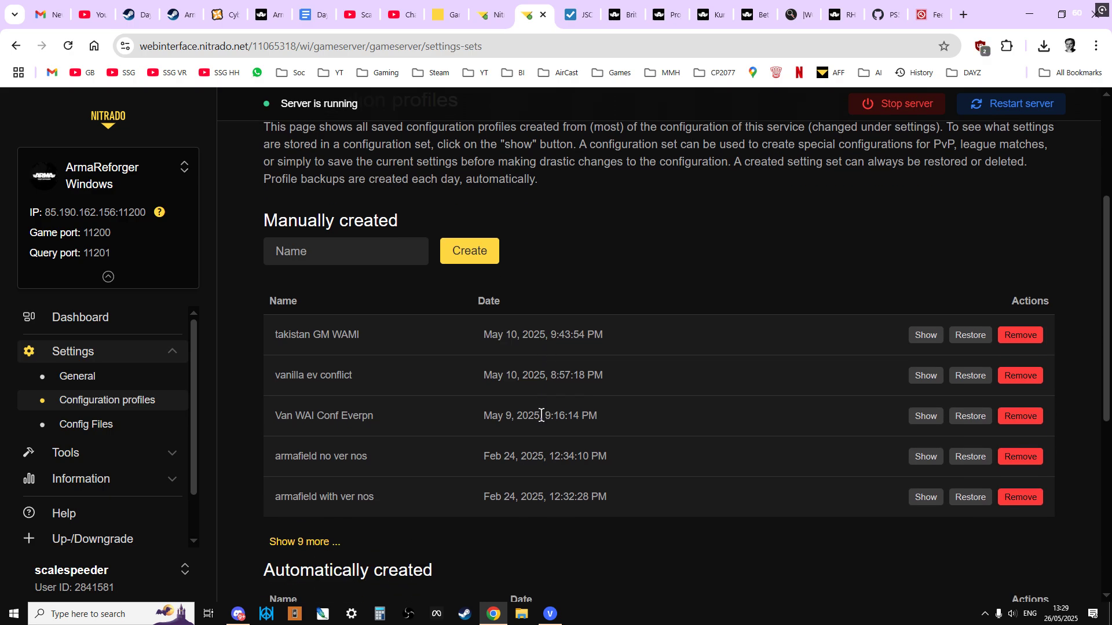
pyautogui.moveTo(304, 542)
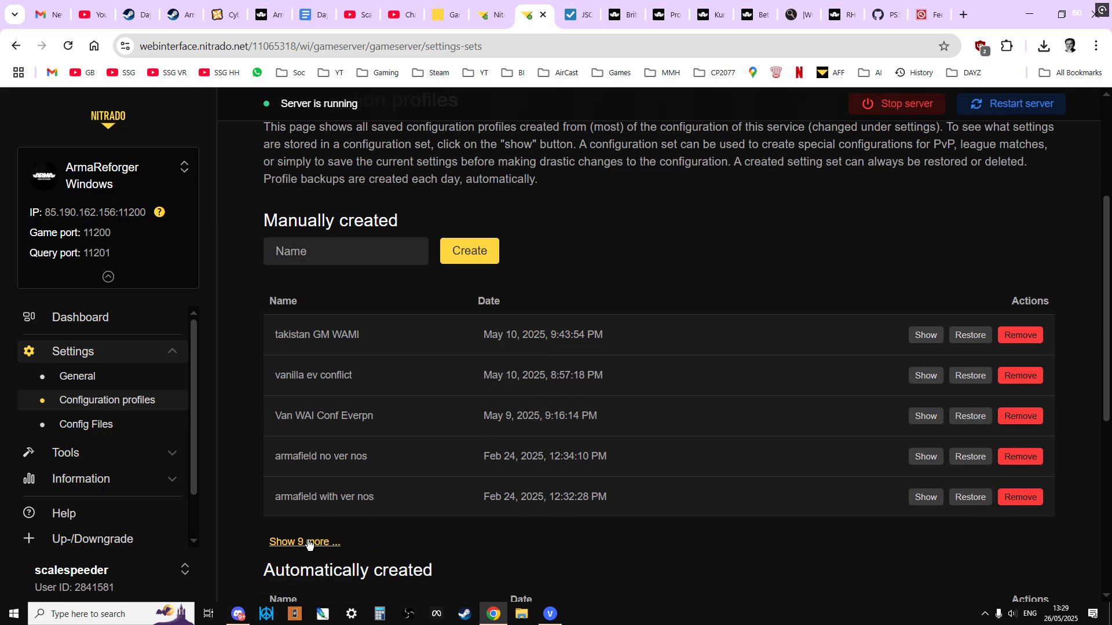
pyautogui.click(303, 542)
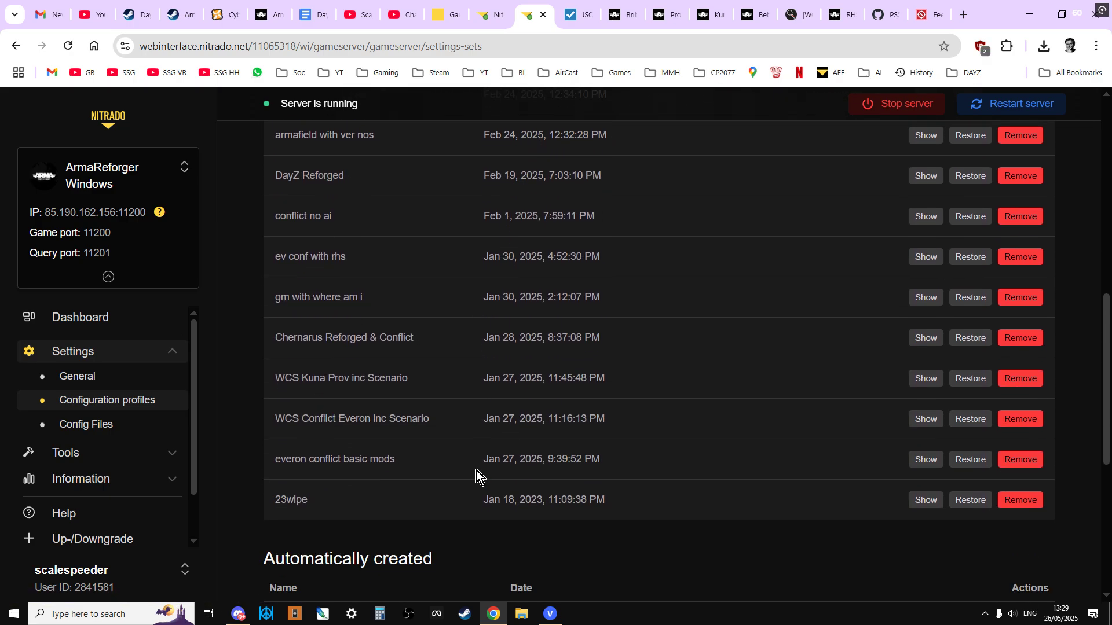
pyautogui.moveTo(337, 483)
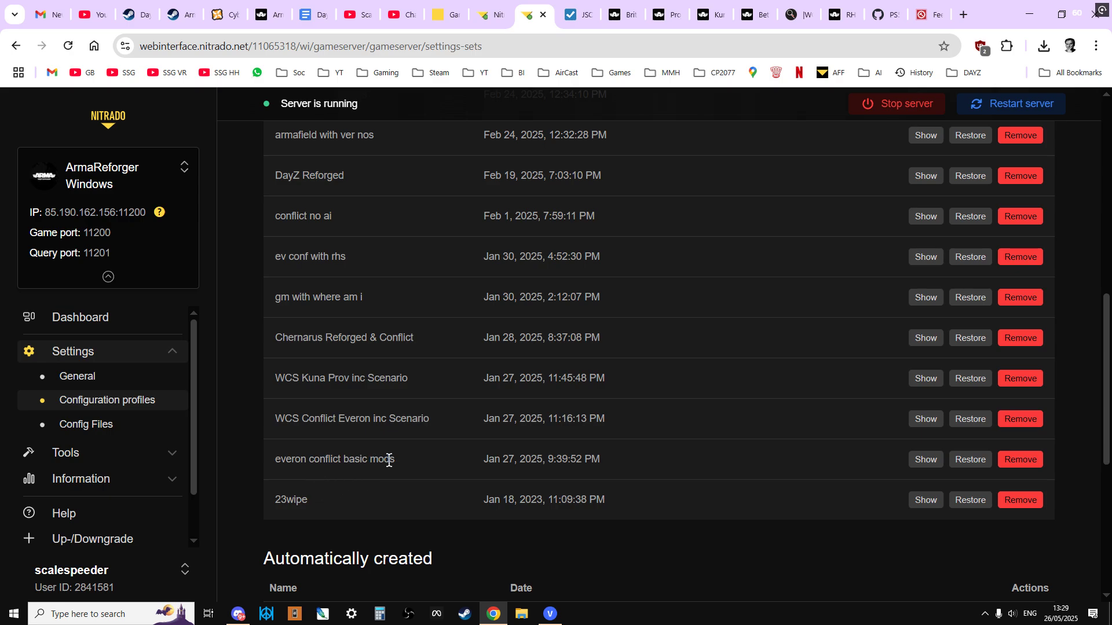
pyautogui.scroll(3)
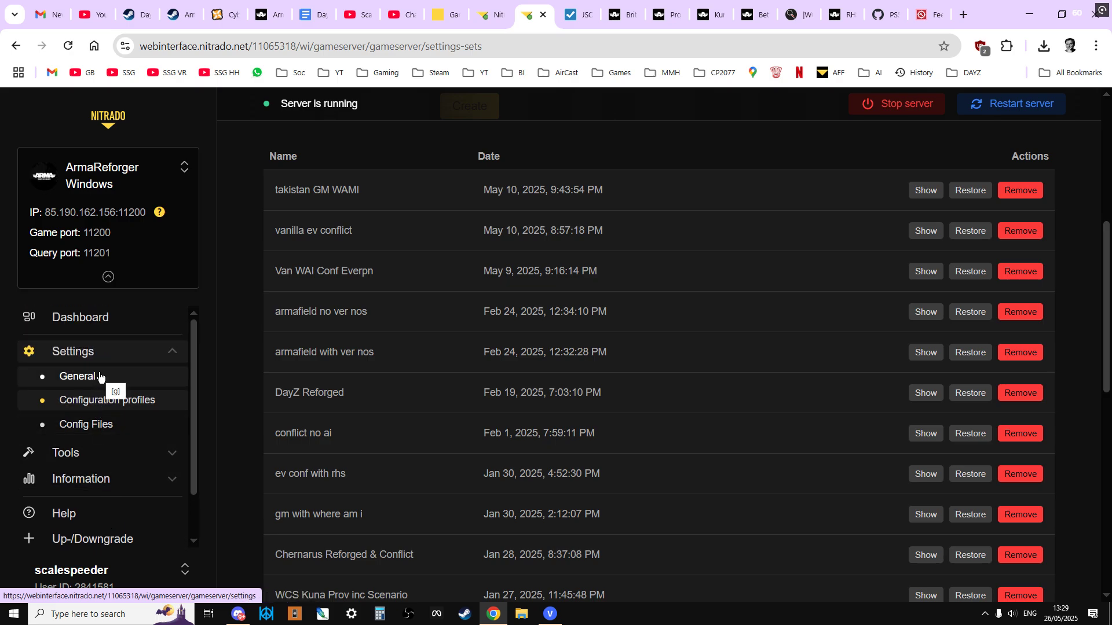
# Review config.json for the Takistan Gamemaster scenario and Takistan mod entry.
pyautogui.click(108, 401)
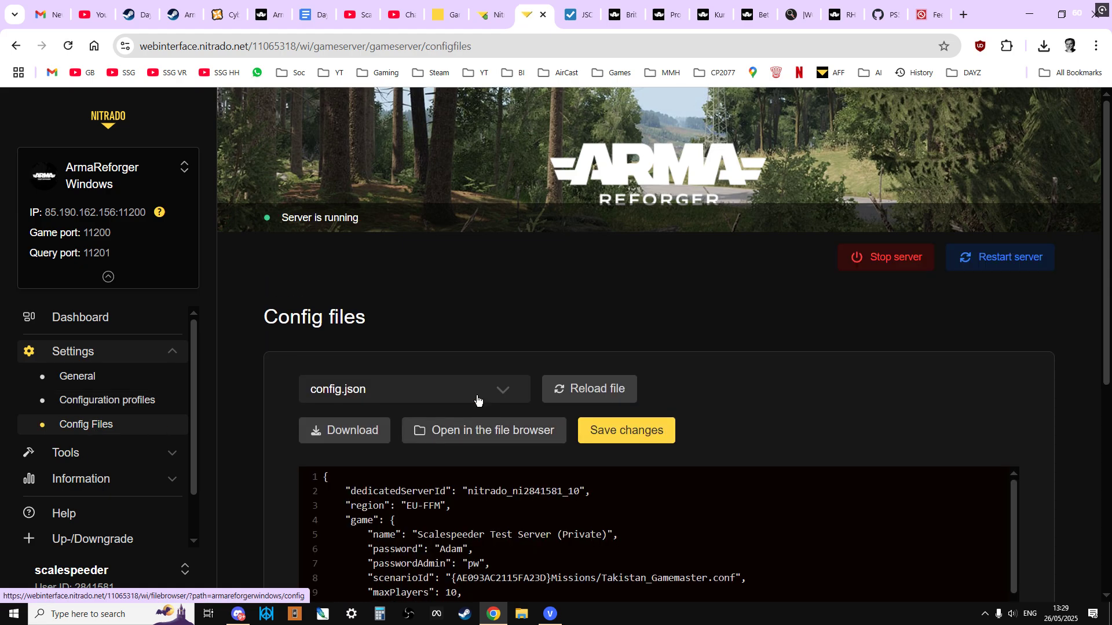
pyautogui.scroll(-3)
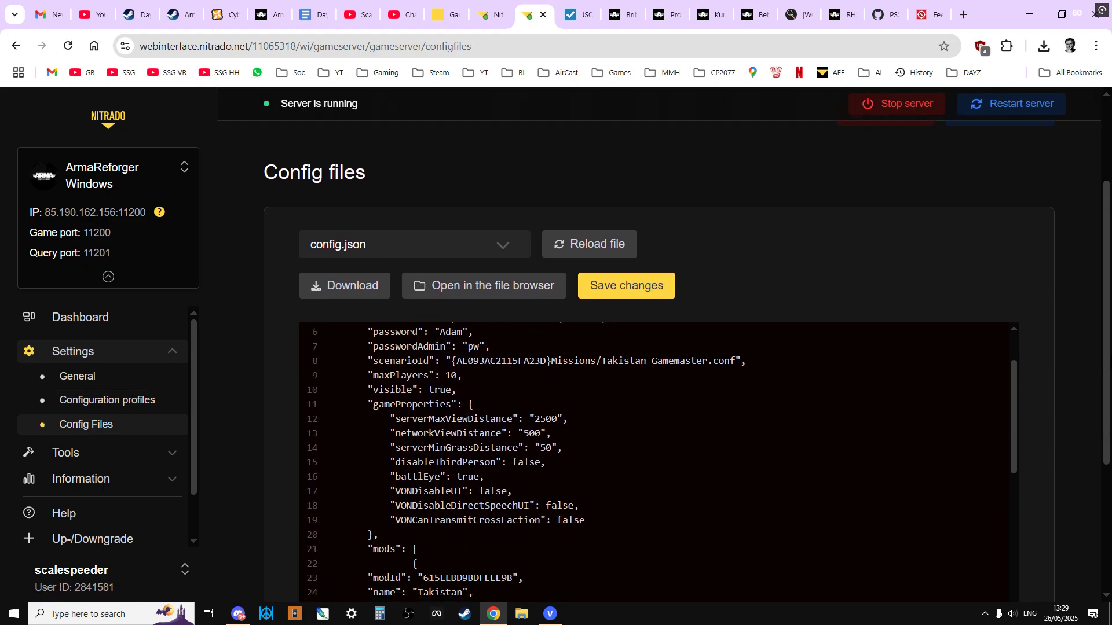
pyautogui.scroll(-3)
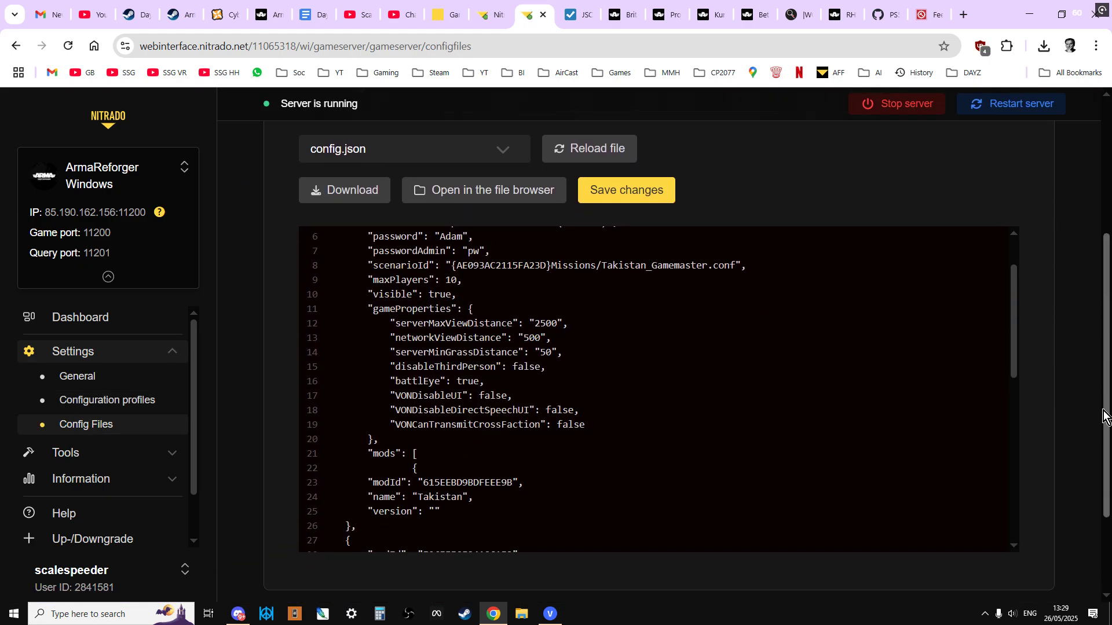